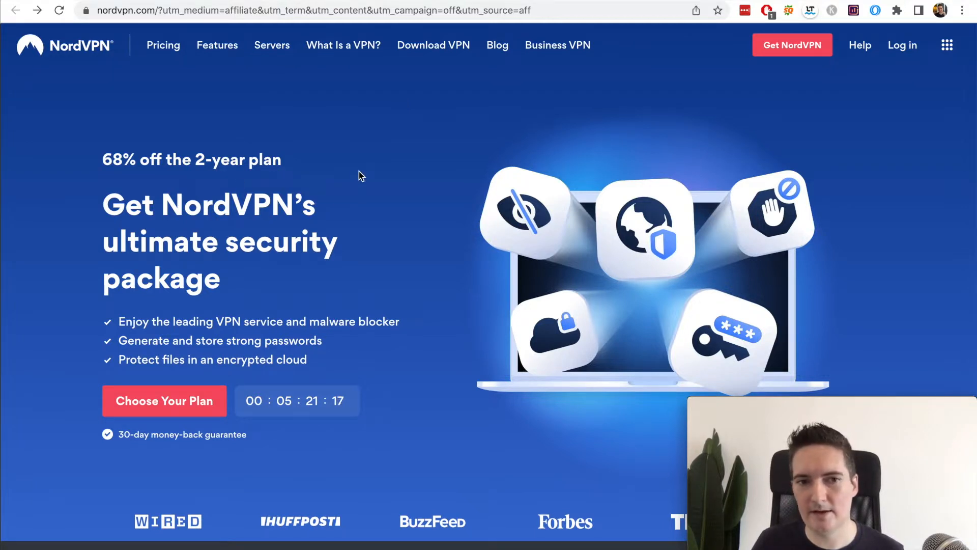
{"action": "mouse_move", "coordinate": [372, 135]}
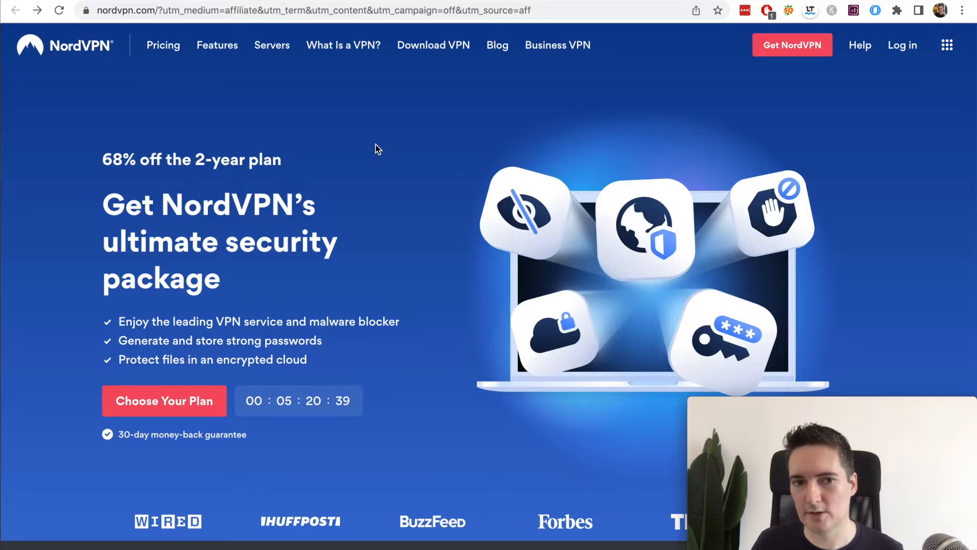
Step: Bring up NordVPN's pricing page comparing the Complete, Plus and Standard plans
{"action": "scroll", "scroll_direction": "down", "scroll_amount": 3}
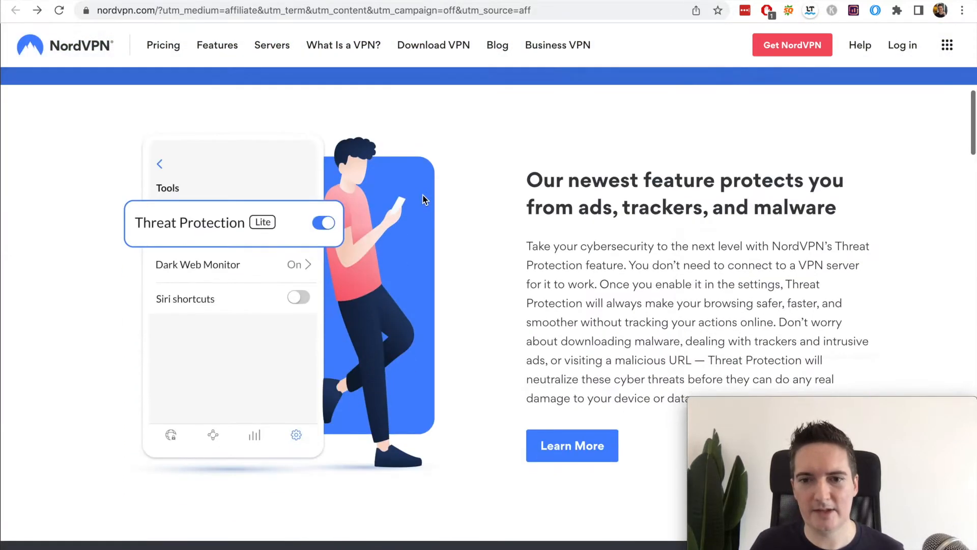
{"action": "scroll", "scroll_direction": "down", "scroll_amount": 3}
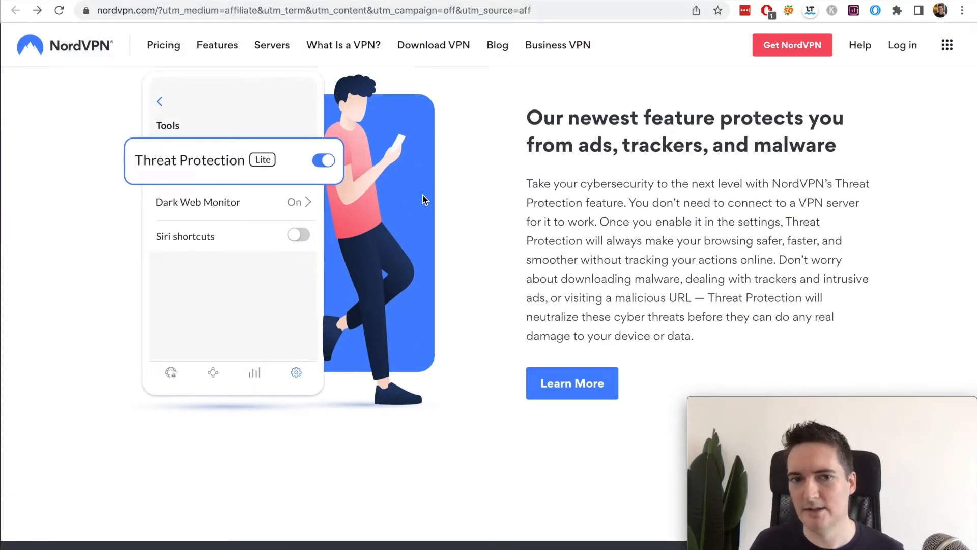
{"action": "scroll", "scroll_direction": "down", "scroll_amount": 3}
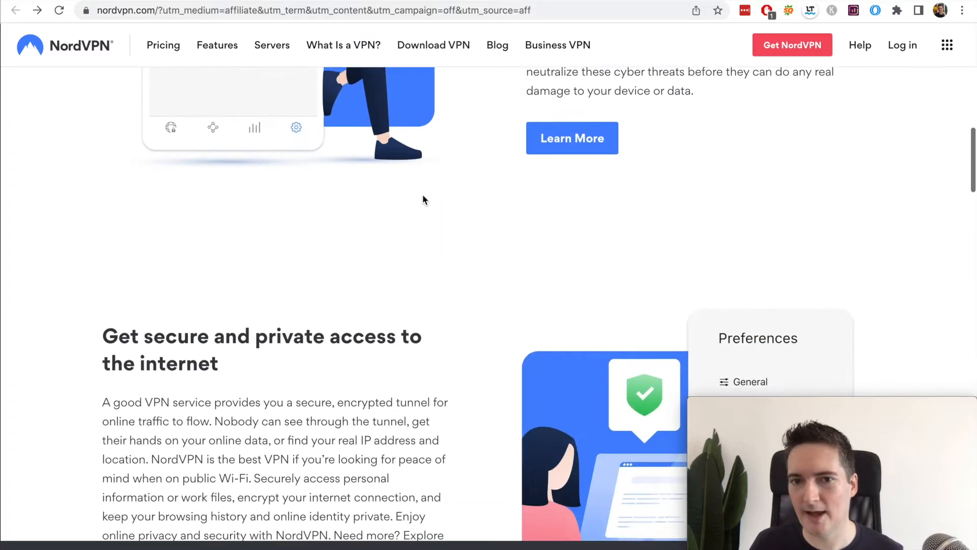
{"action": "scroll", "scroll_direction": "down", "scroll_amount": 3}
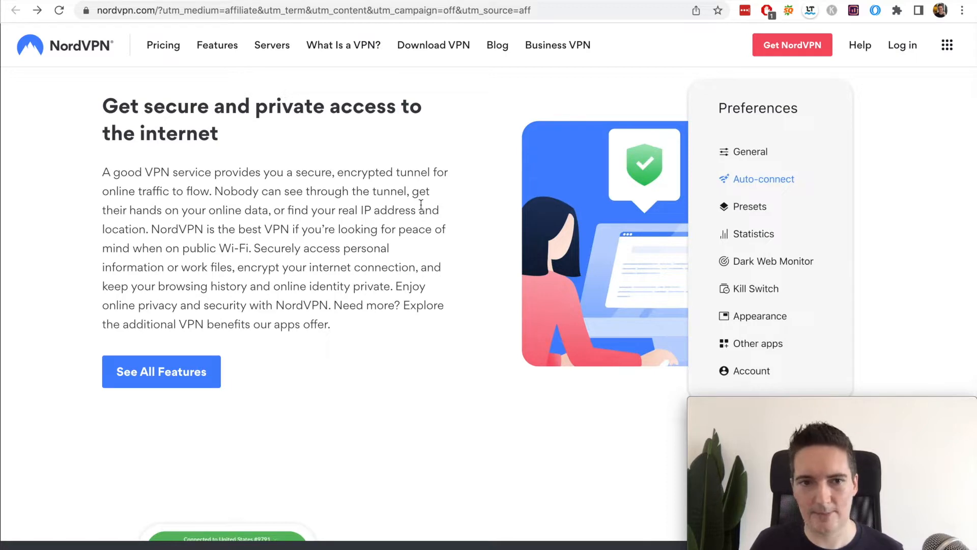
{"action": "scroll", "scroll_direction": "down", "scroll_amount": 3}
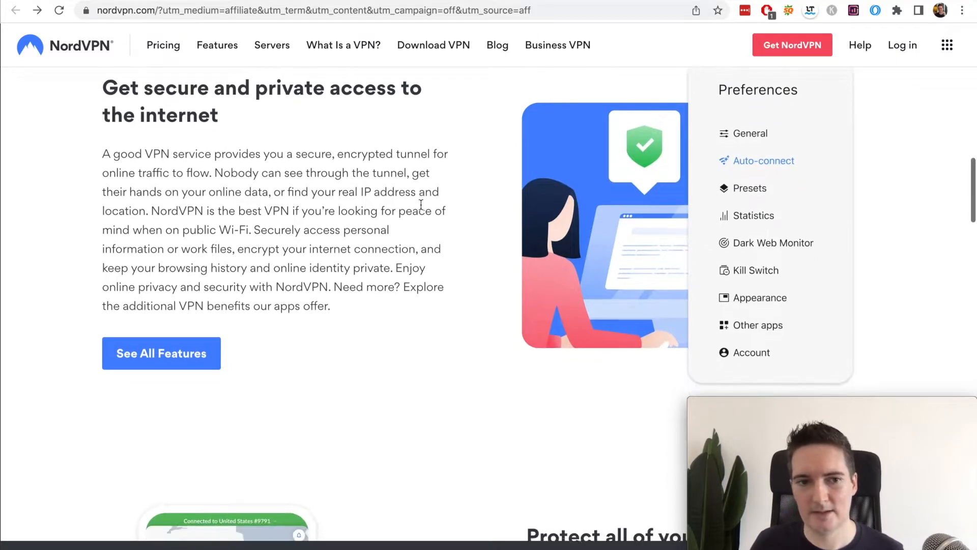
{"action": "scroll", "scroll_direction": "down", "scroll_amount": 3}
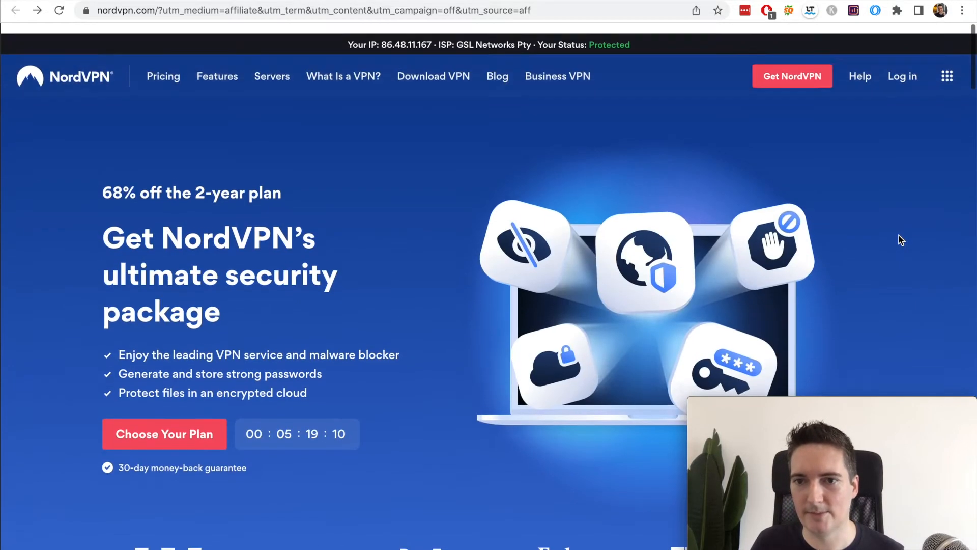
{"action": "scroll", "scroll_direction": "down", "scroll_amount": 3}
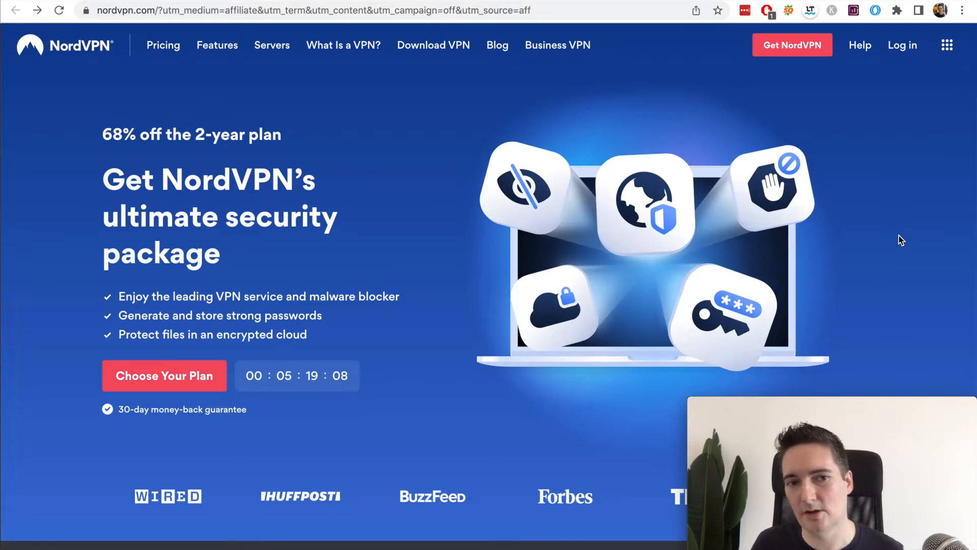
{"action": "left_click", "coordinate": [164, 376]}
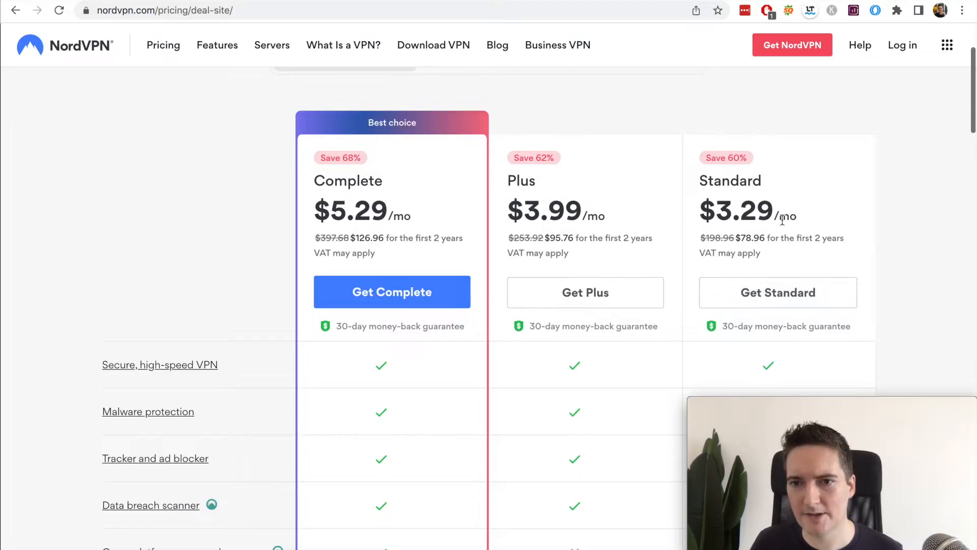
{"action": "double_click", "coordinate": [742, 211]}
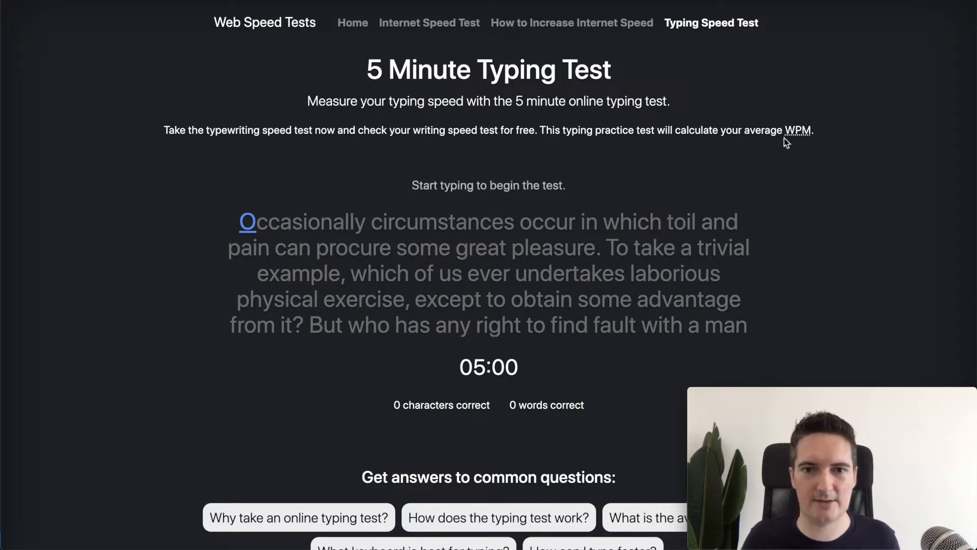
{"action": "mouse_move", "coordinate": [418, 118]}
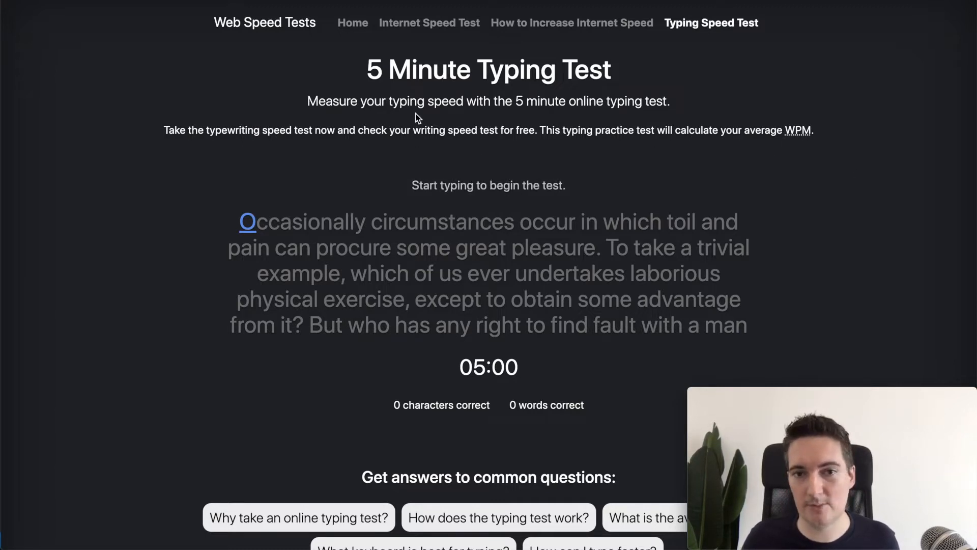
{"action": "mouse_move", "coordinate": [443, 99]}
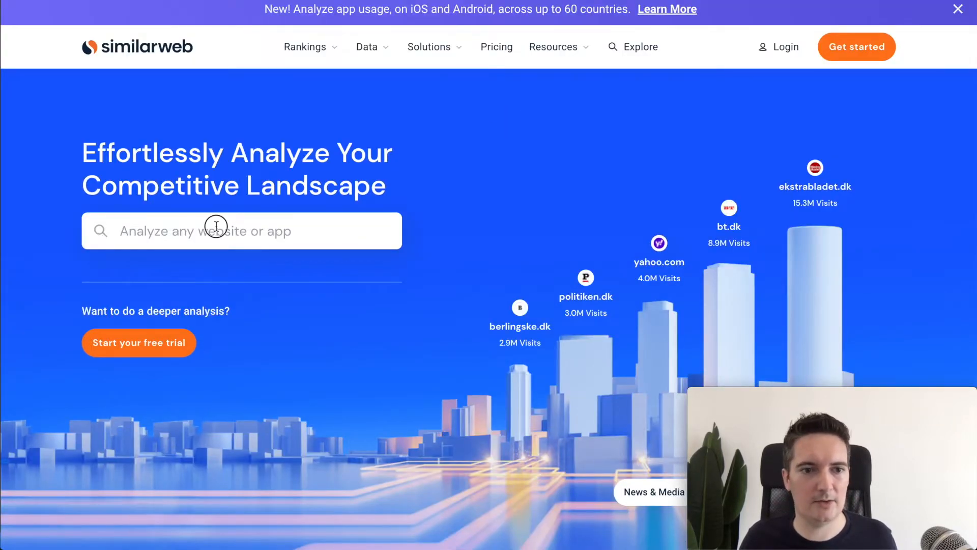
Step: Search Similarweb for typing.com to load its website analysis report
{"action": "left_click", "coordinate": [640, 46]}
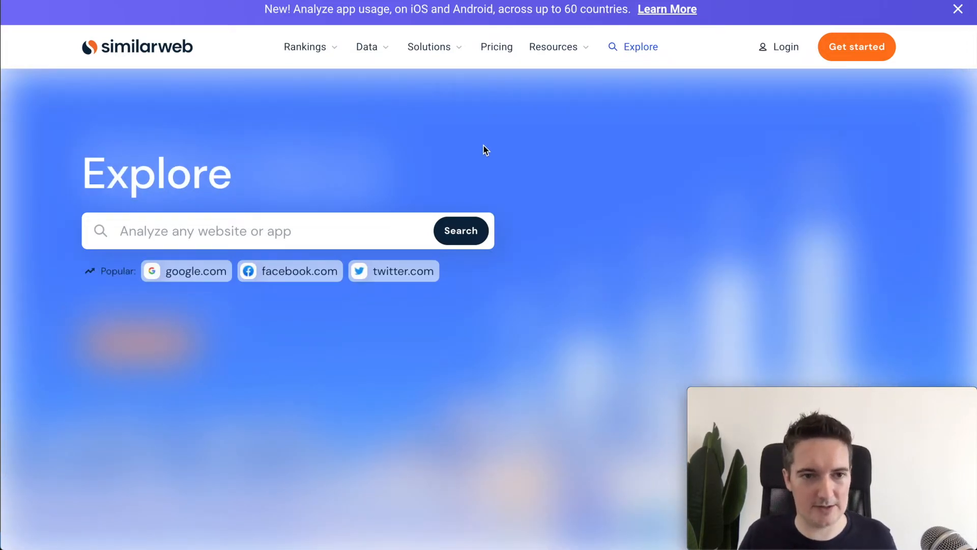
{"action": "type", "text": "typing.com"}
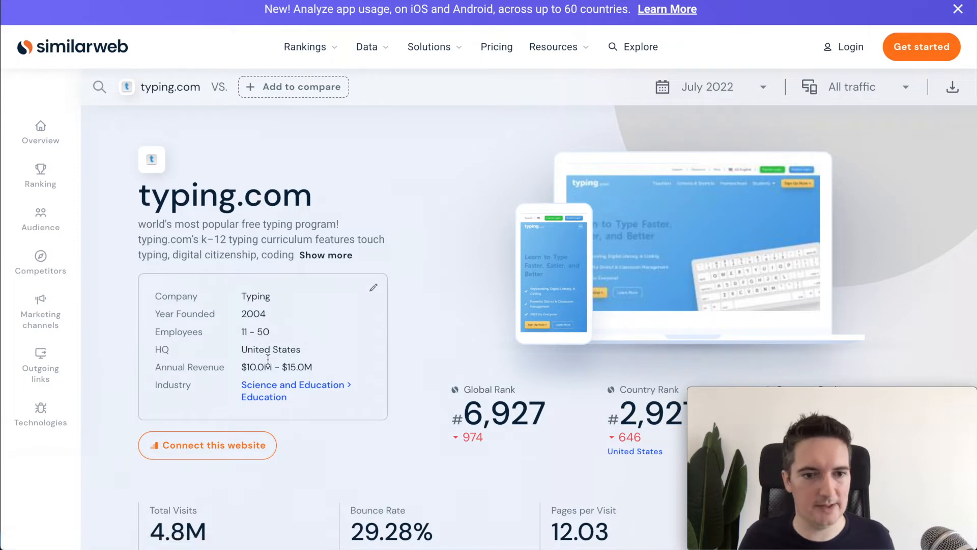
{"action": "mouse_move", "coordinate": [334, 367]}
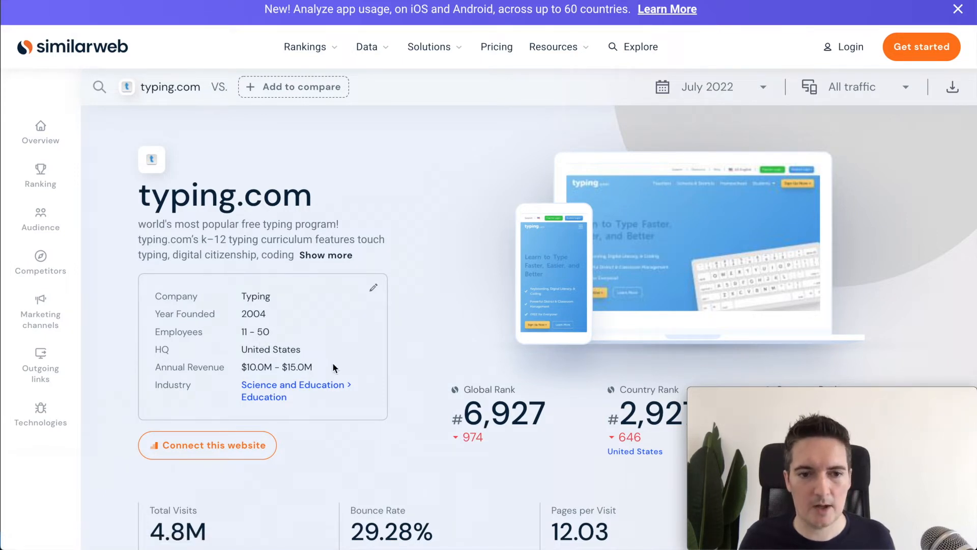
{"action": "double_click", "coordinate": [275, 366]}
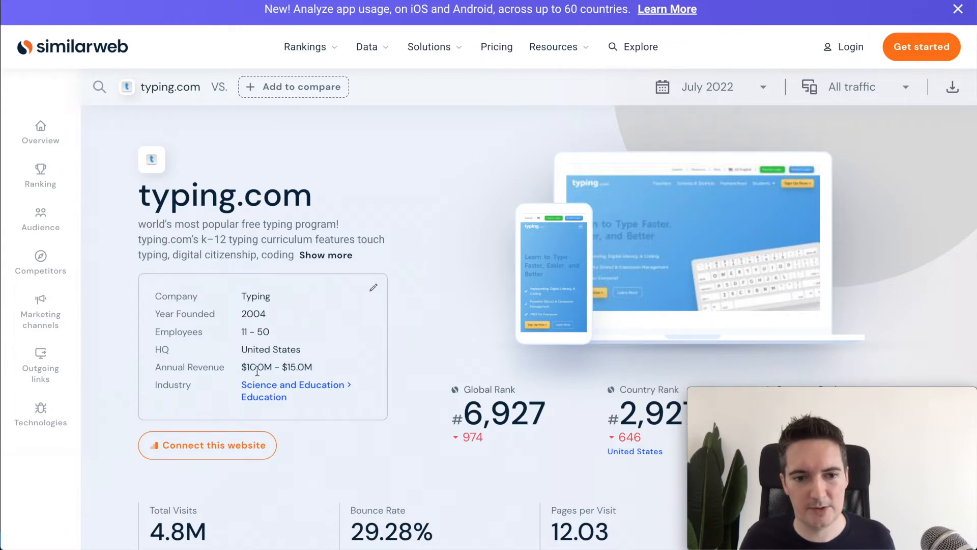
{"action": "mouse_move", "coordinate": [390, 326]}
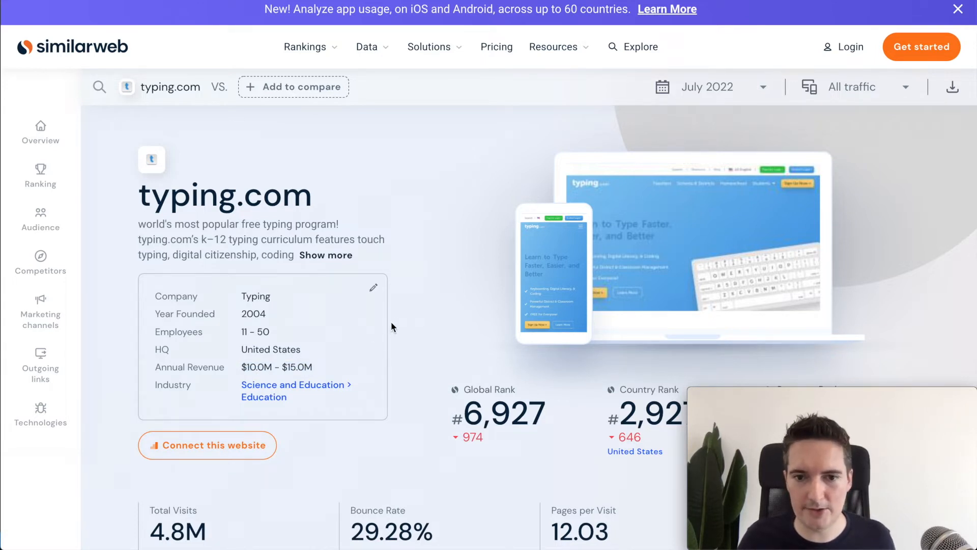
{"action": "mouse_move", "coordinate": [418, 337]}
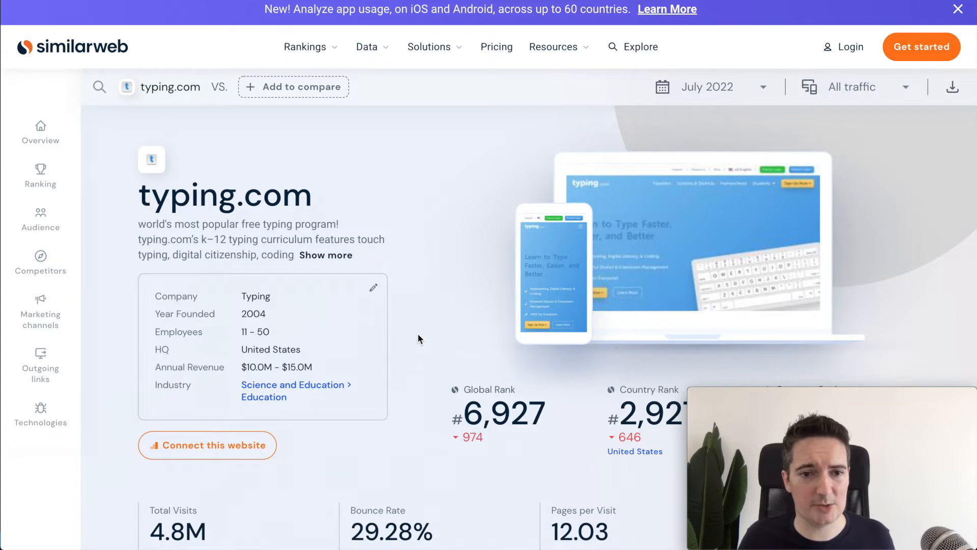
{"action": "scroll", "scroll_direction": "down", "scroll_amount": 3}
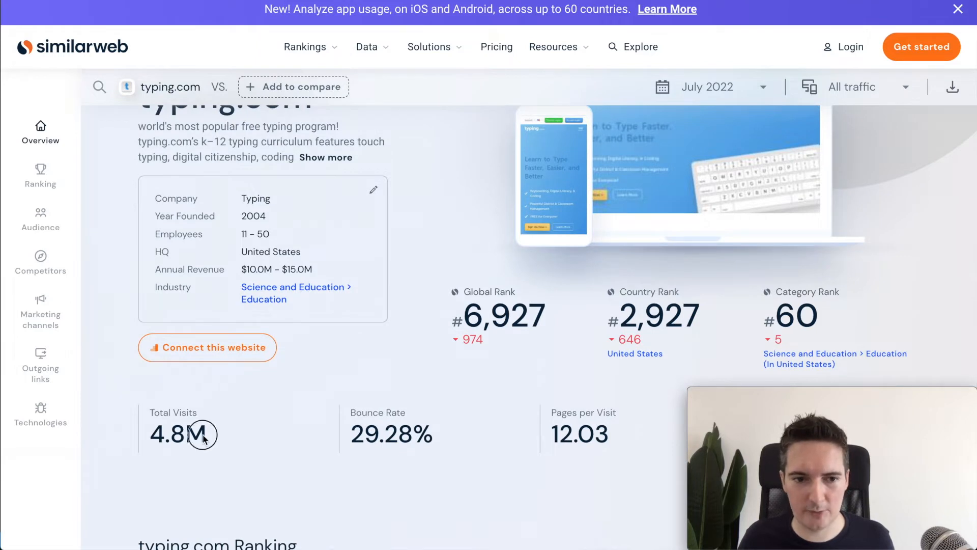
{"action": "mouse_move", "coordinate": [317, 404]}
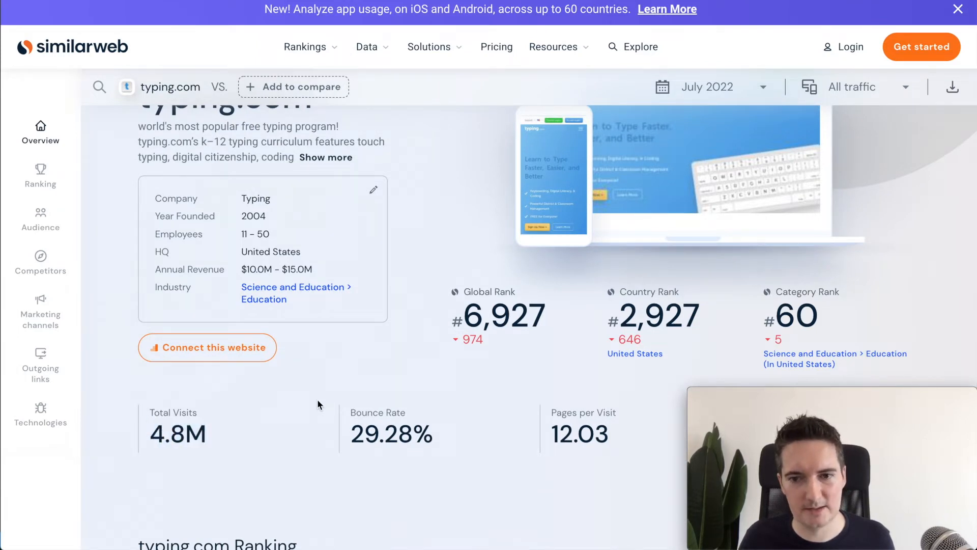
{"action": "scroll", "scroll_direction": "down", "scroll_amount": 3}
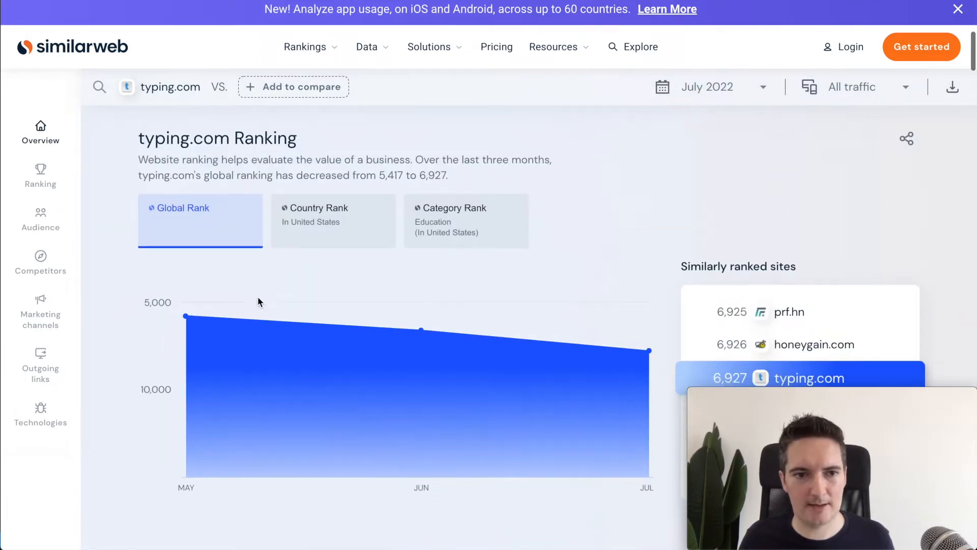
{"action": "mouse_move", "coordinate": [384, 343]}
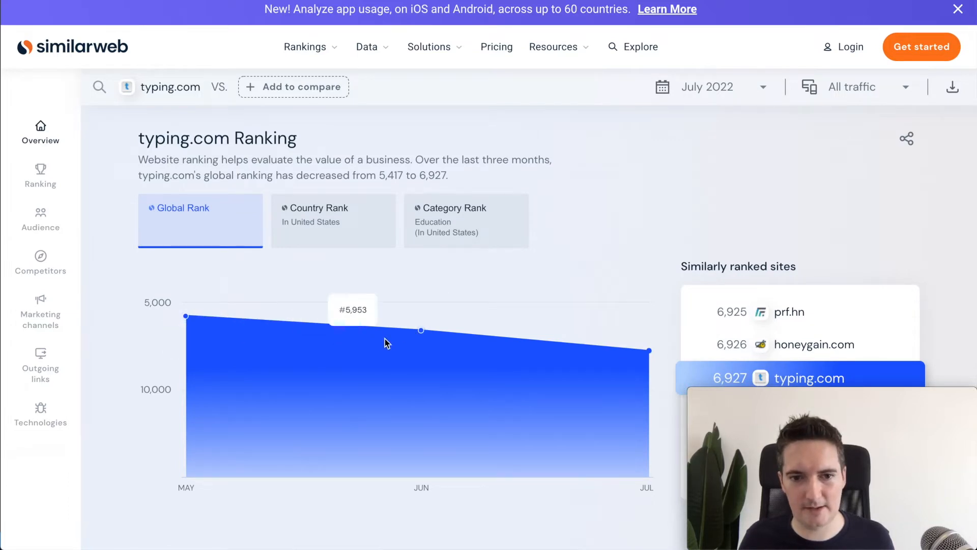
{"action": "scroll", "scroll_direction": "down", "scroll_amount": 3}
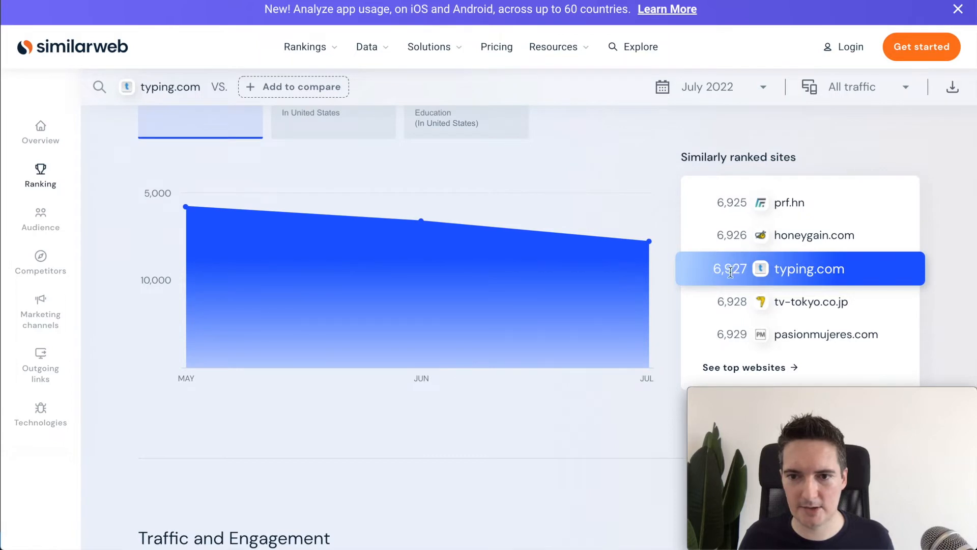
{"action": "mouse_move", "coordinate": [186, 206]}
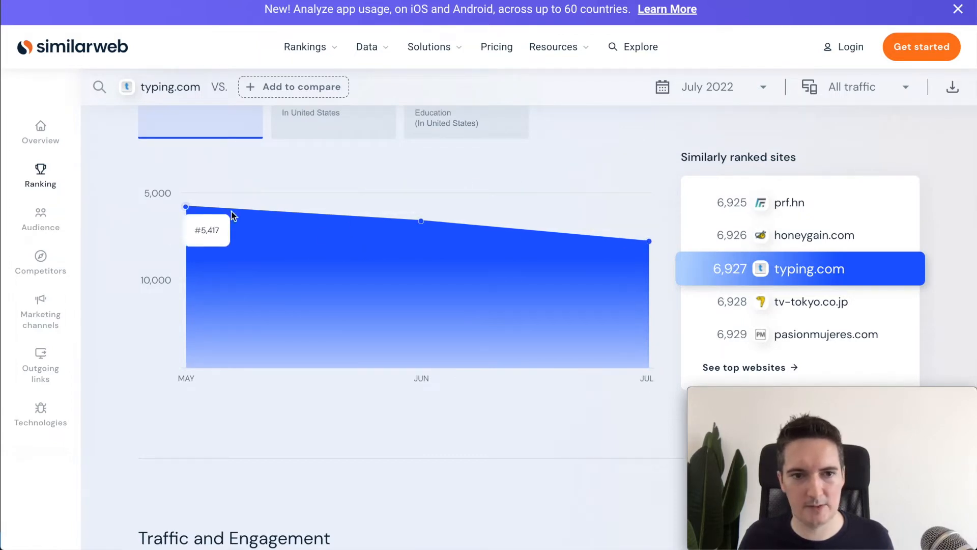
{"action": "scroll", "scroll_direction": "down", "scroll_amount": 3}
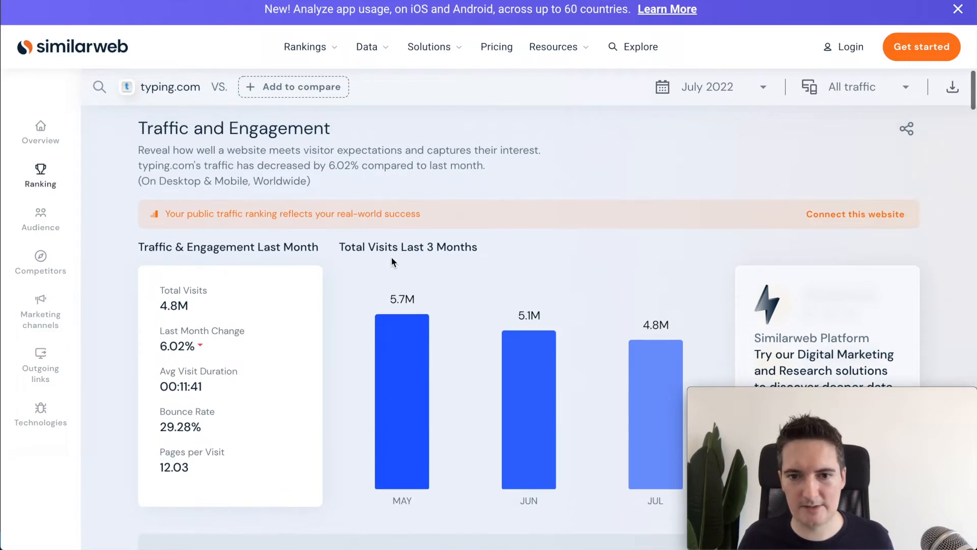
{"action": "scroll", "scroll_direction": "down", "scroll_amount": 3}
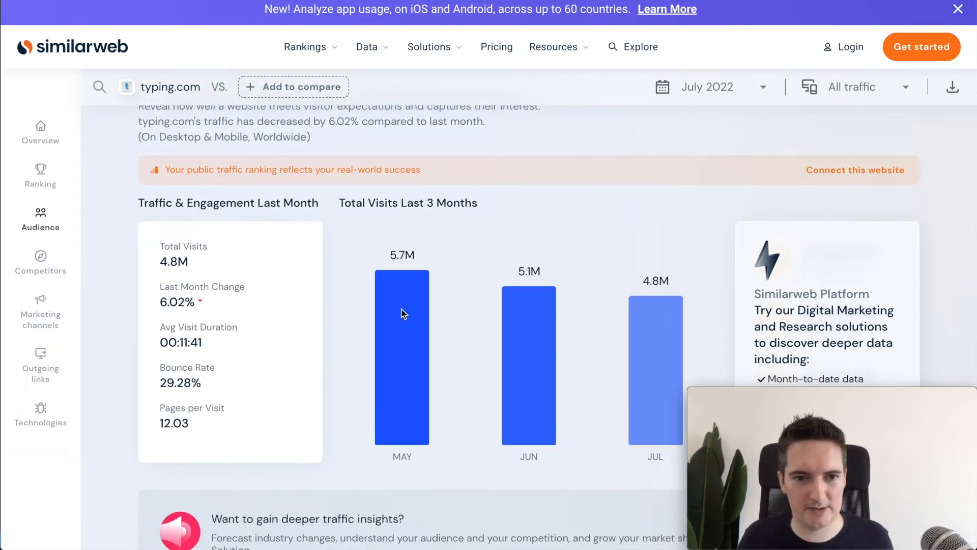
{"action": "scroll", "scroll_direction": "down", "scroll_amount": 3}
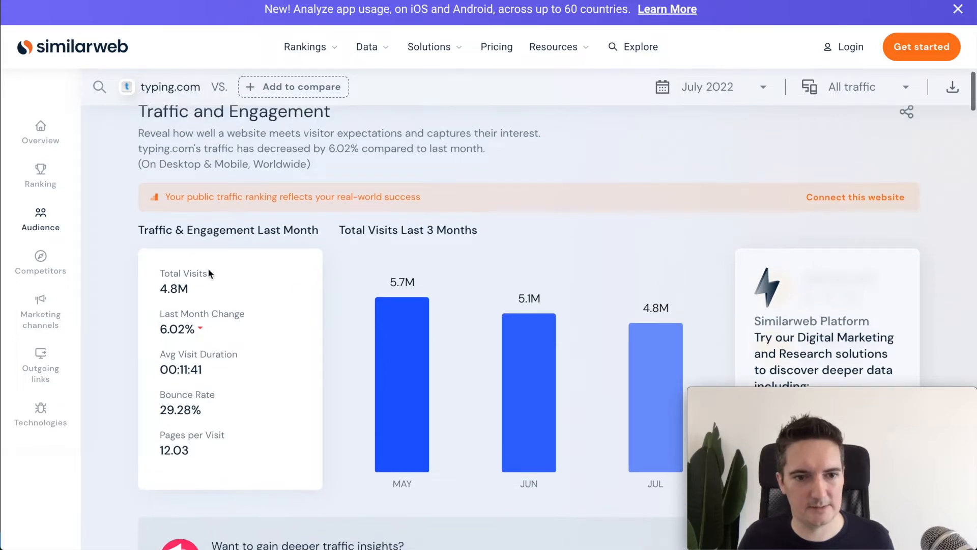
{"action": "scroll", "scroll_direction": "down", "scroll_amount": 3}
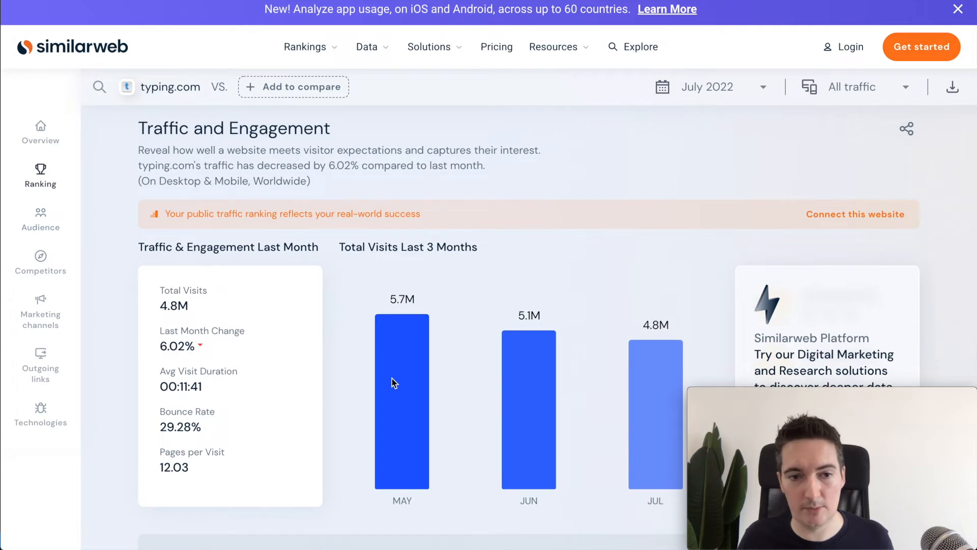
{"action": "scroll", "scroll_direction": "down", "scroll_amount": 3}
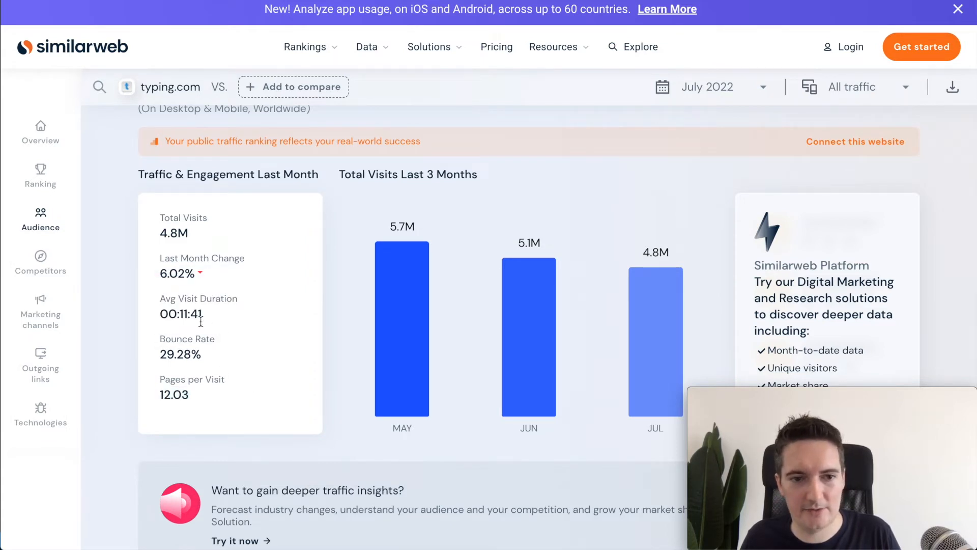
{"action": "mouse_move", "coordinate": [246, 341]}
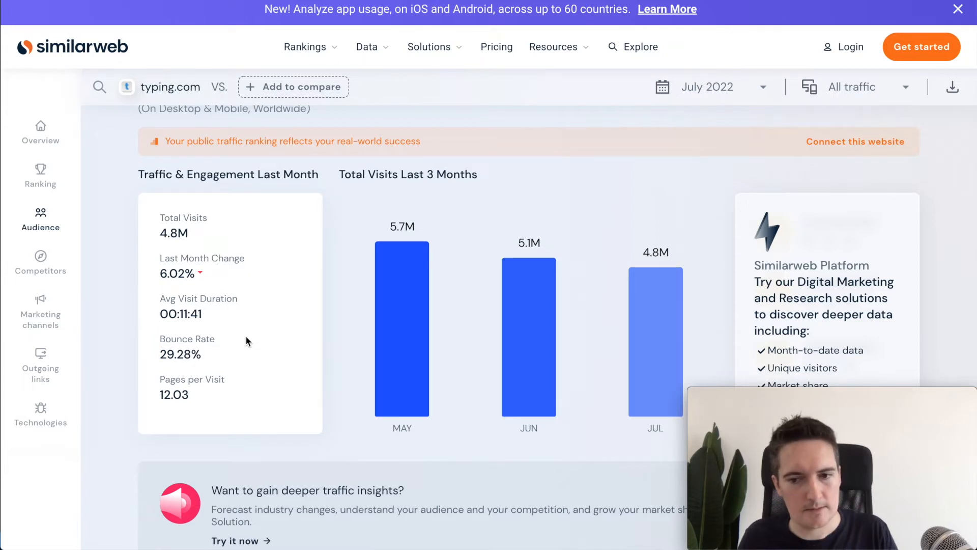
{"action": "double_click", "coordinate": [180, 354]}
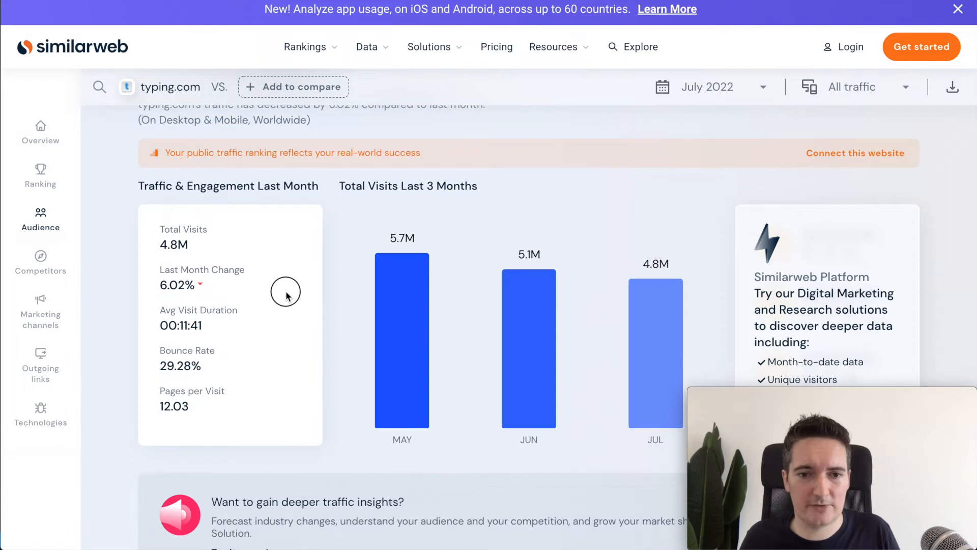
{"action": "scroll", "scroll_direction": "down", "scroll_amount": 3}
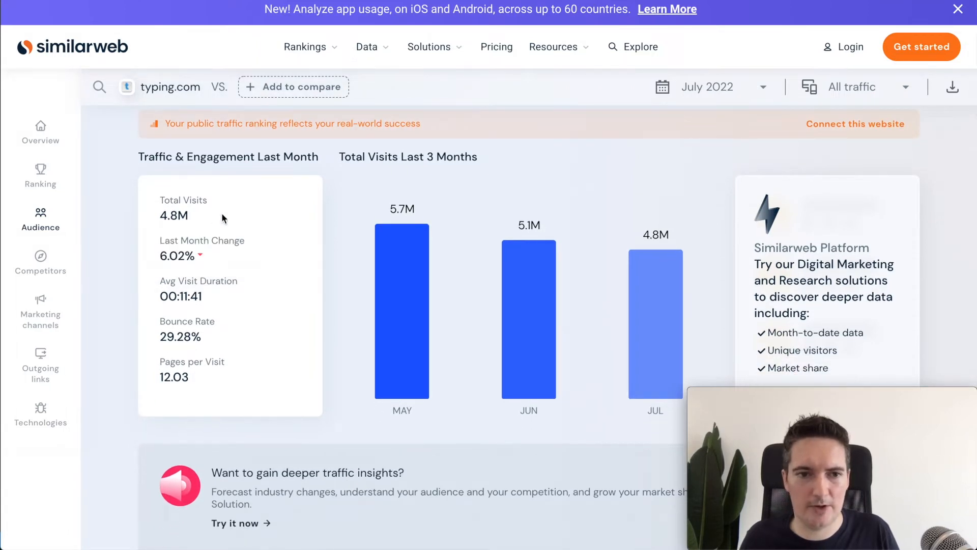
{"action": "mouse_move", "coordinate": [275, 276]}
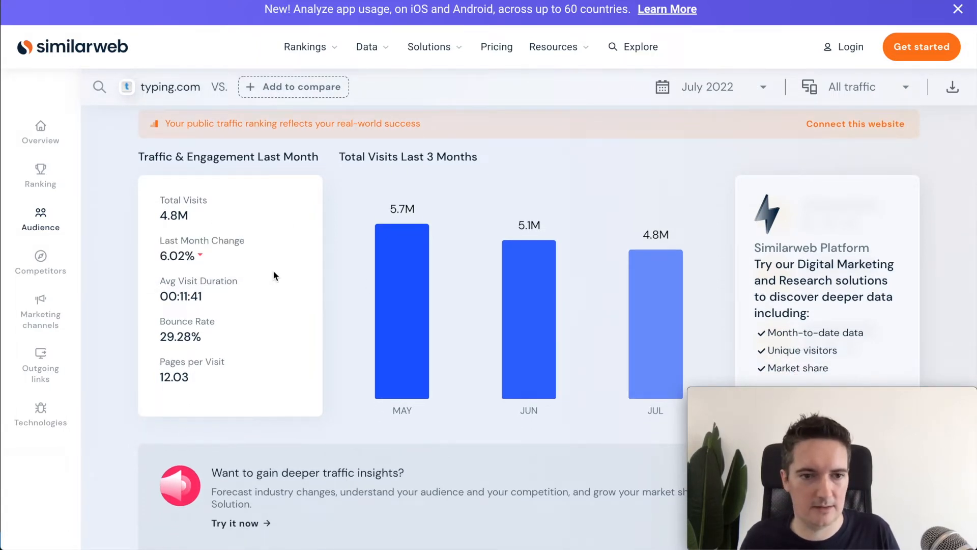
{"action": "scroll", "scroll_direction": "down", "scroll_amount": 3}
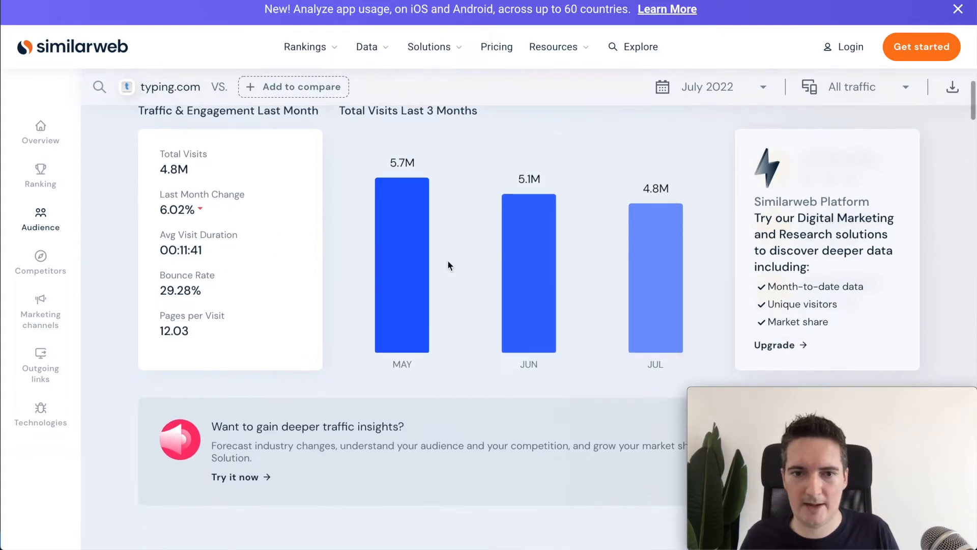
{"action": "mouse_move", "coordinate": [490, 252]}
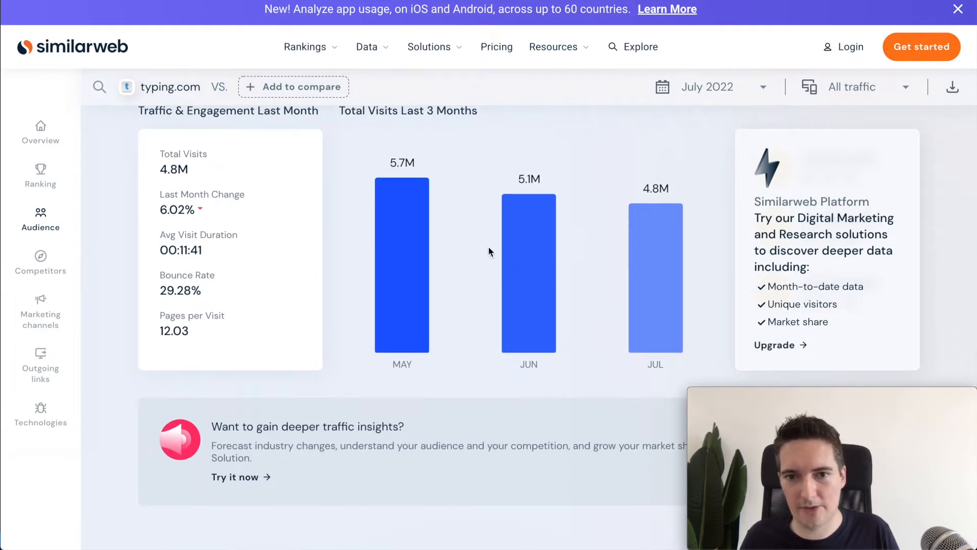
{"action": "scroll", "scroll_direction": "down", "scroll_amount": 3}
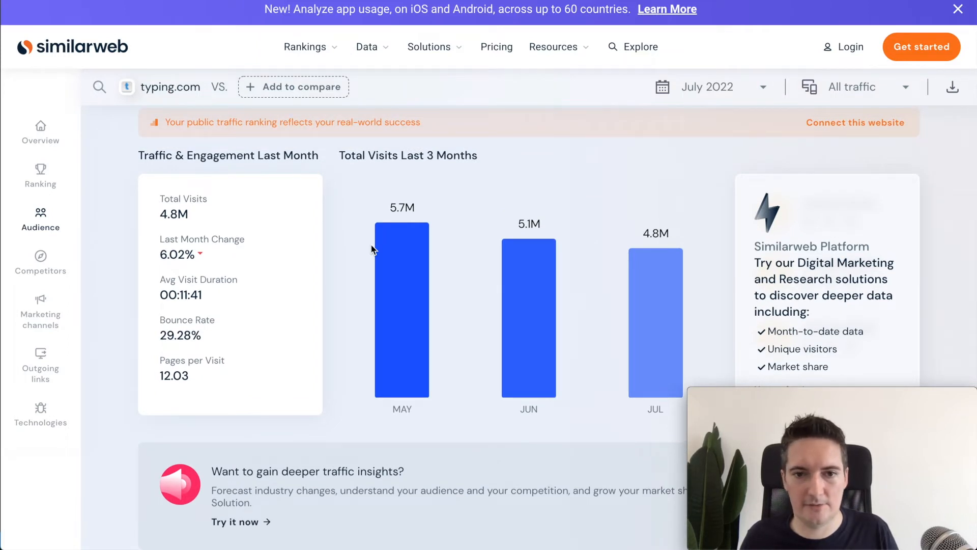
{"action": "mouse_move", "coordinate": [429, 277]}
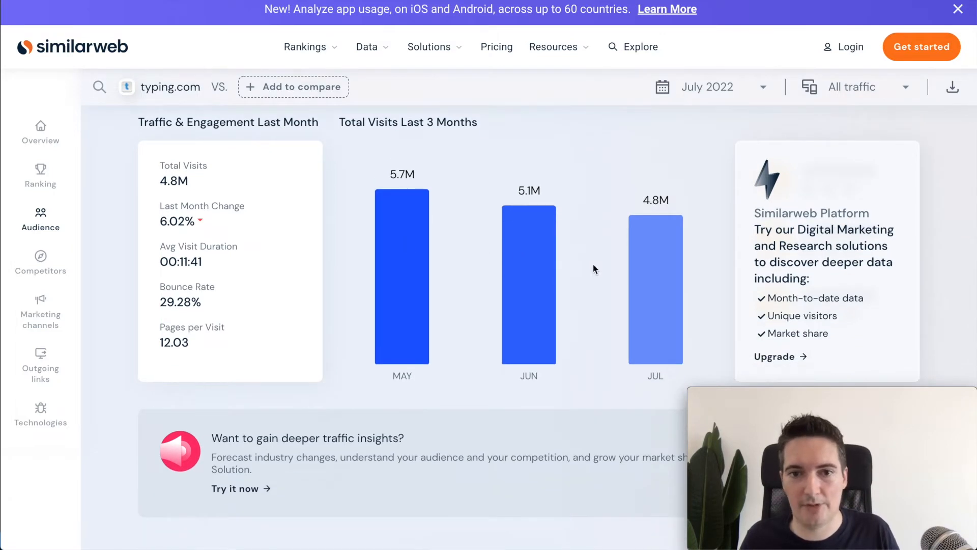
{"action": "mouse_move", "coordinate": [472, 298]}
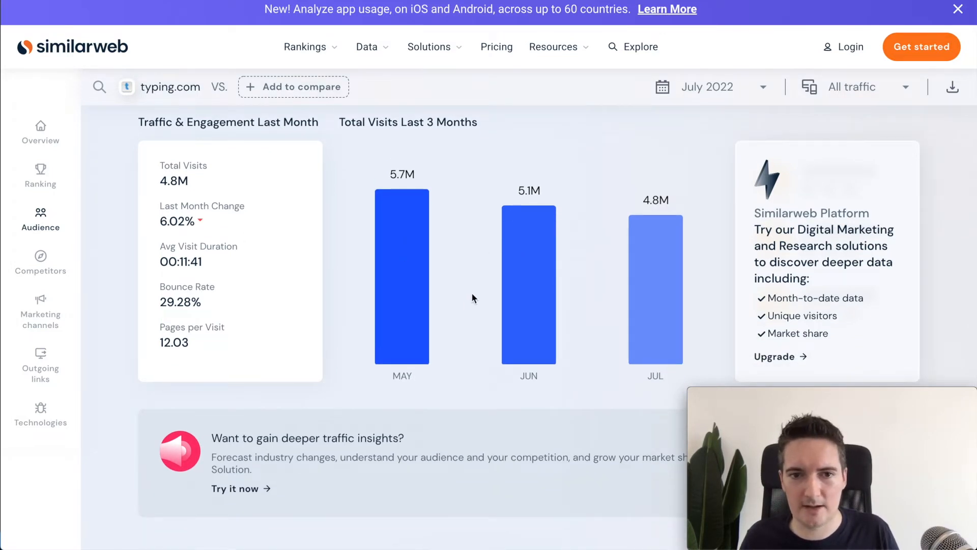
{"action": "scroll", "scroll_direction": "down", "scroll_amount": 3}
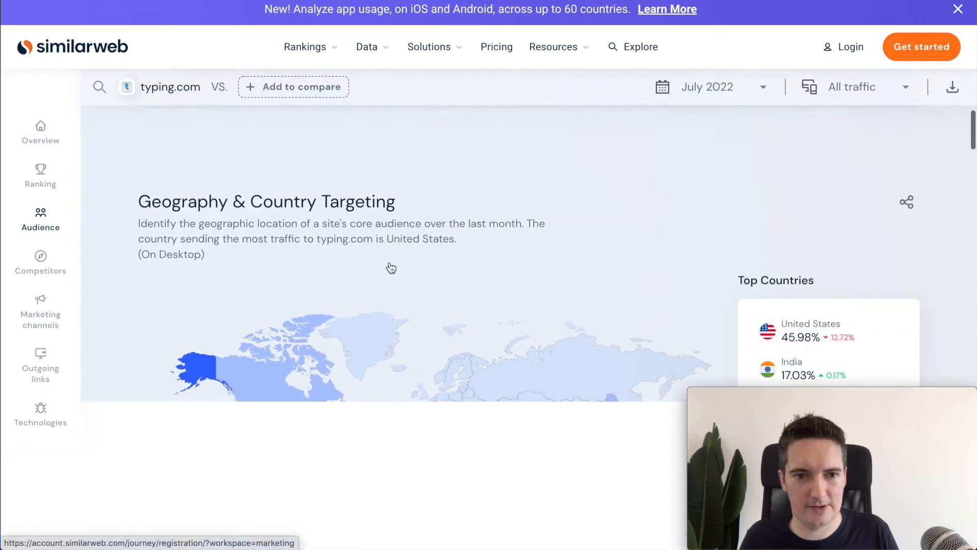
{"action": "scroll", "scroll_direction": "down", "scroll_amount": 3}
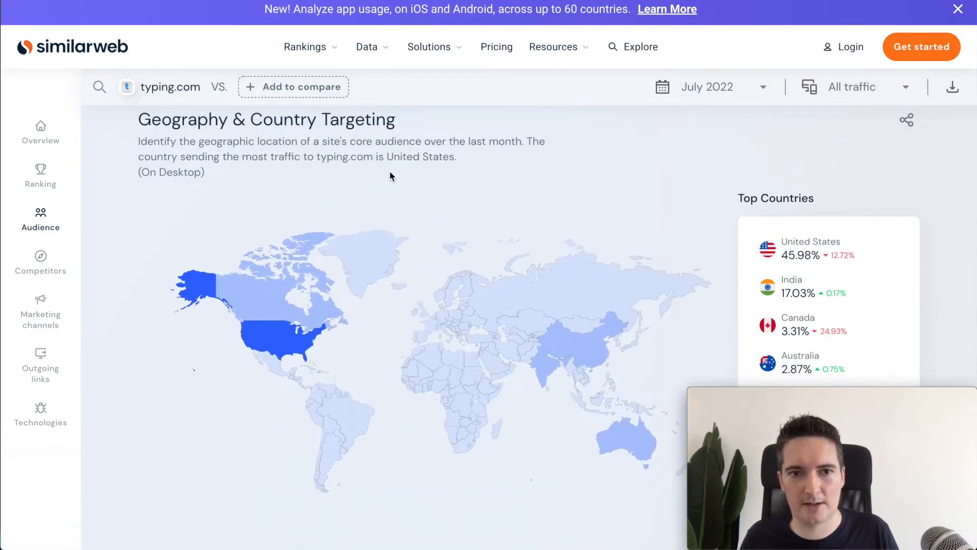
{"action": "scroll", "scroll_direction": "down", "scroll_amount": 3}
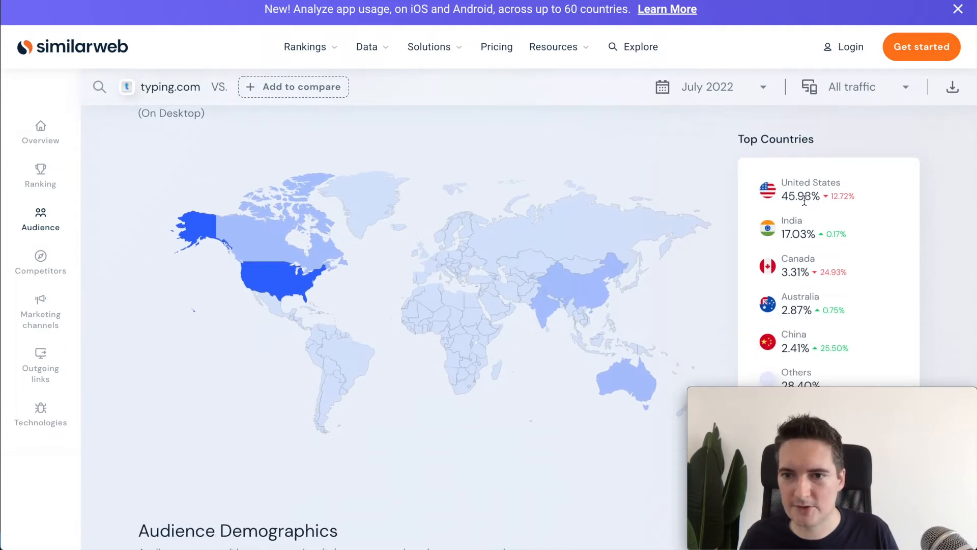
{"action": "mouse_move", "coordinate": [769, 253]}
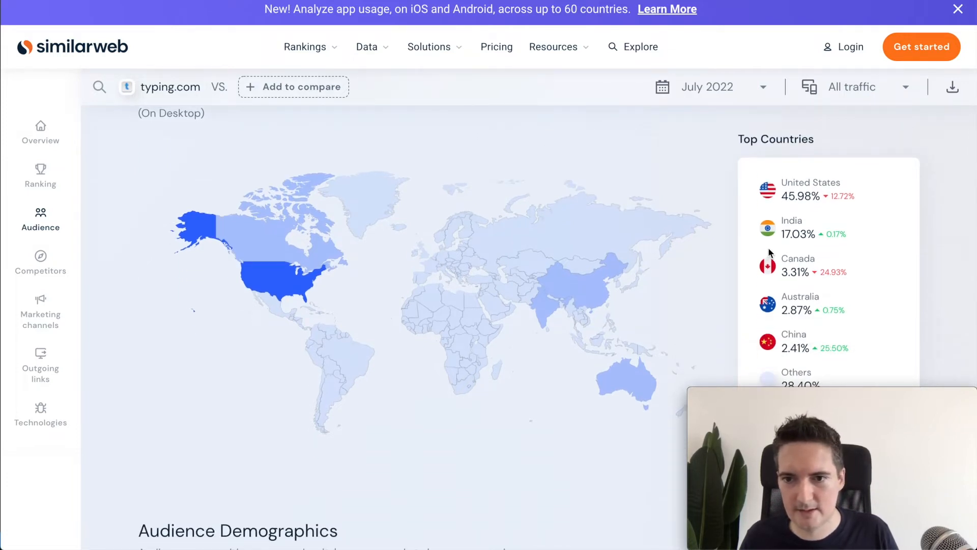
{"action": "mouse_move", "coordinate": [281, 281]}
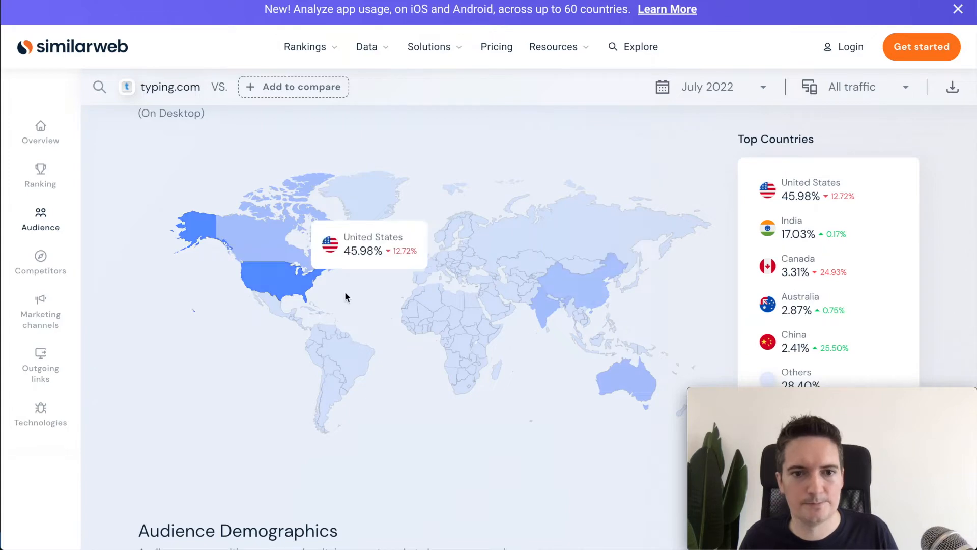
{"action": "scroll", "scroll_direction": "down", "scroll_amount": 3}
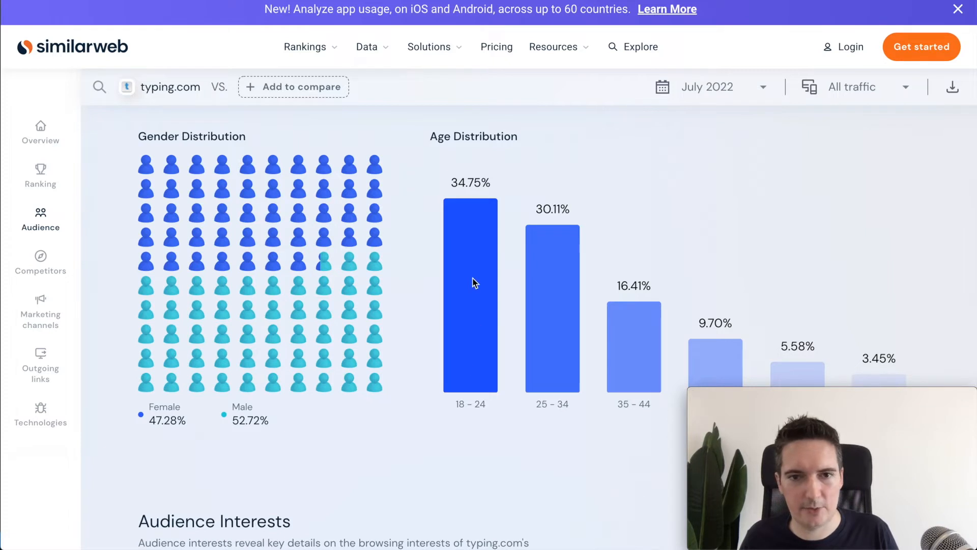
{"action": "scroll", "scroll_direction": "down", "scroll_amount": 3}
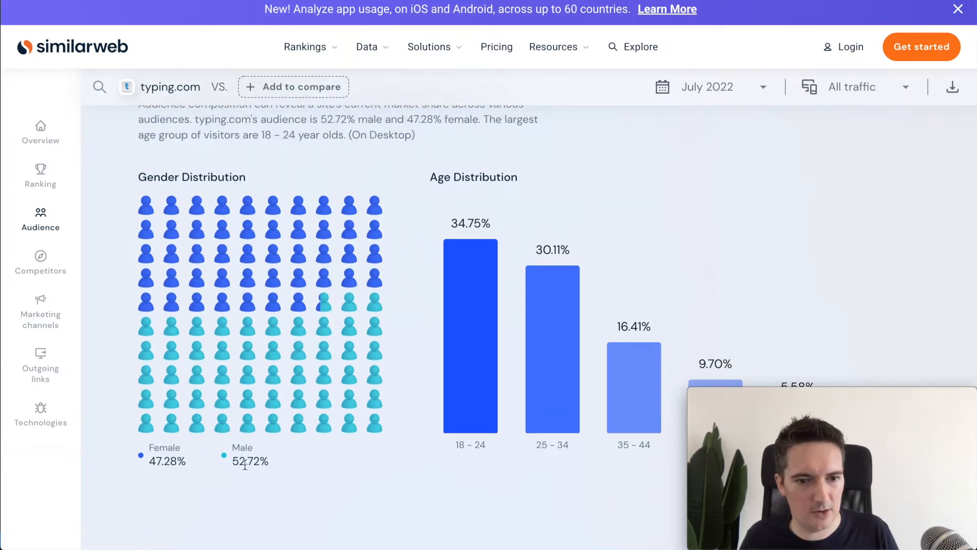
{"action": "mouse_move", "coordinate": [245, 250]}
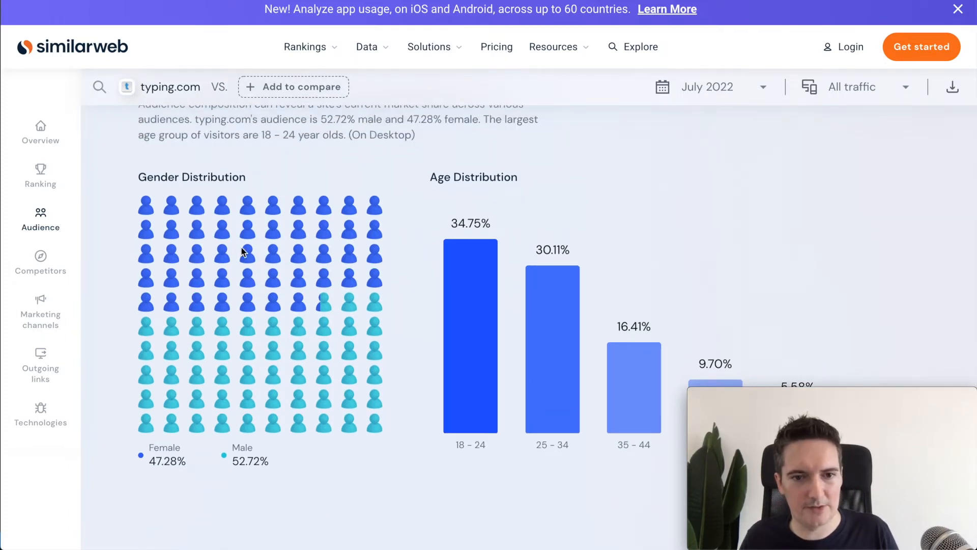
{"action": "scroll", "scroll_direction": "down", "scroll_amount": 3}
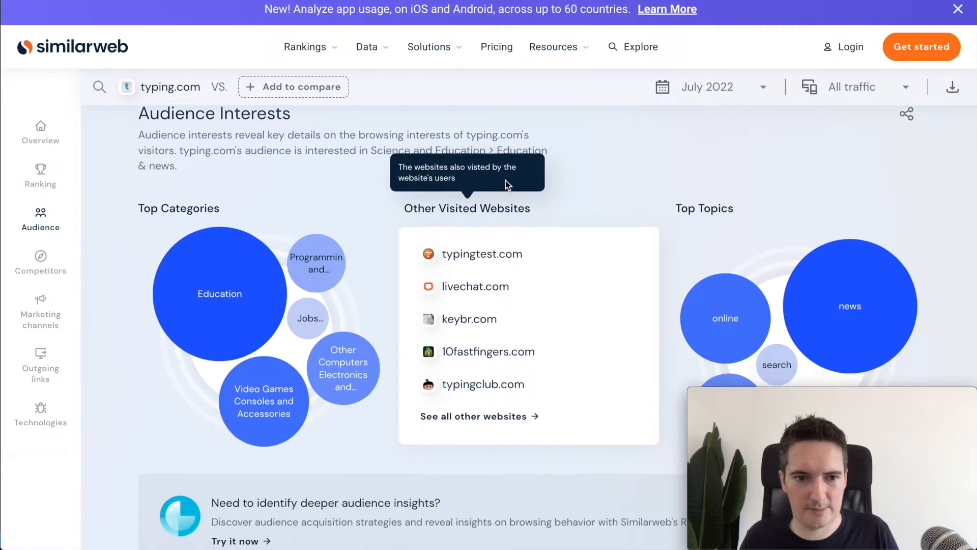
{"action": "scroll", "scroll_direction": "down", "scroll_amount": 3}
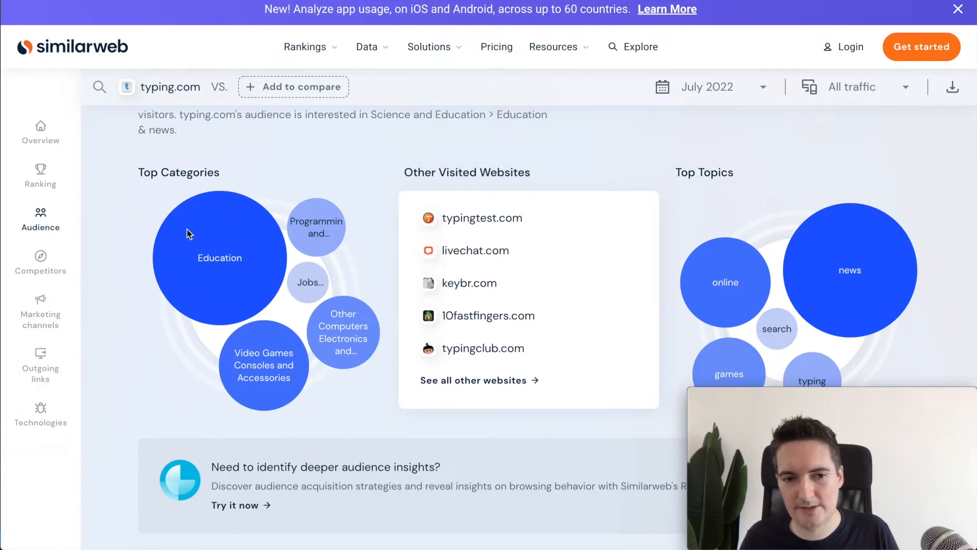
{"action": "scroll", "scroll_direction": "down", "scroll_amount": 3}
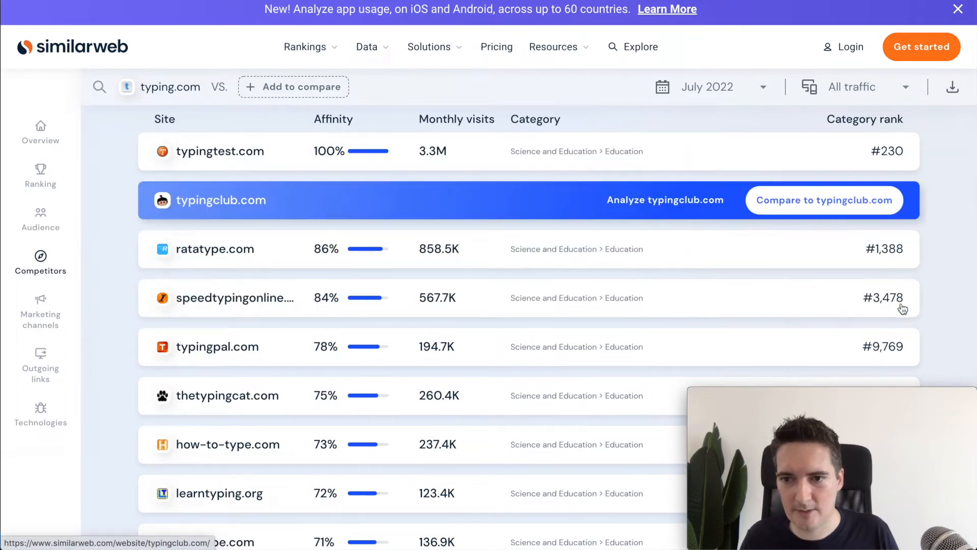
{"action": "scroll", "scroll_direction": "down", "scroll_amount": 3}
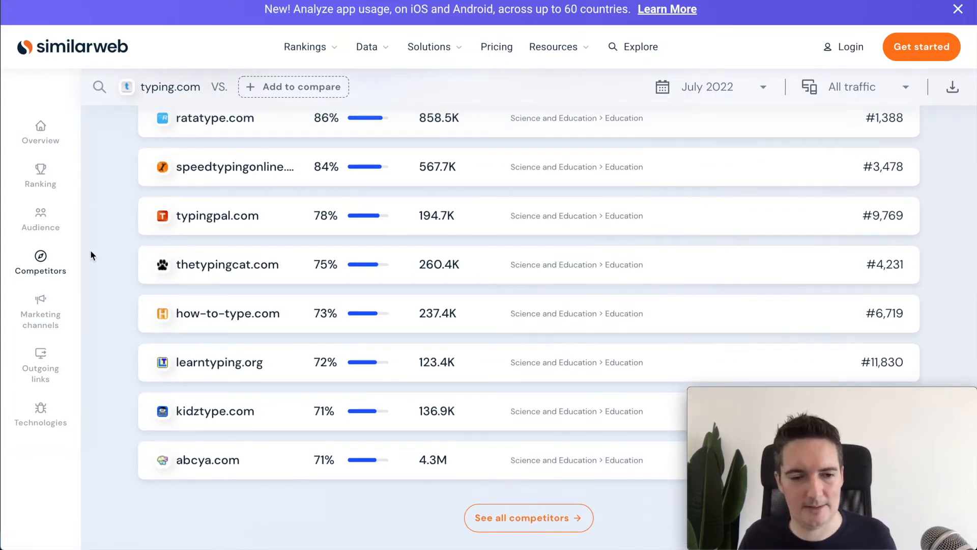
{"action": "mouse_move", "coordinate": [113, 229]}
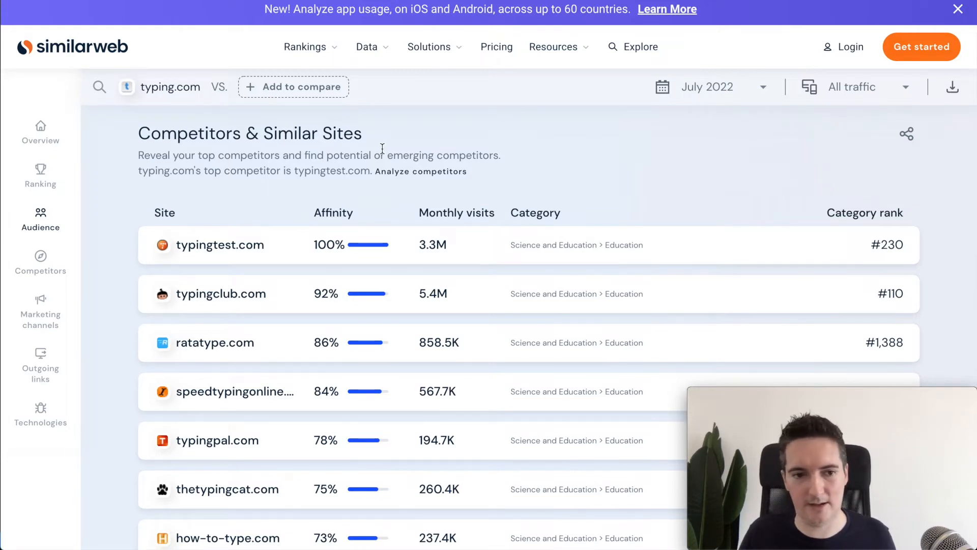
{"action": "mouse_move", "coordinate": [112, 181]}
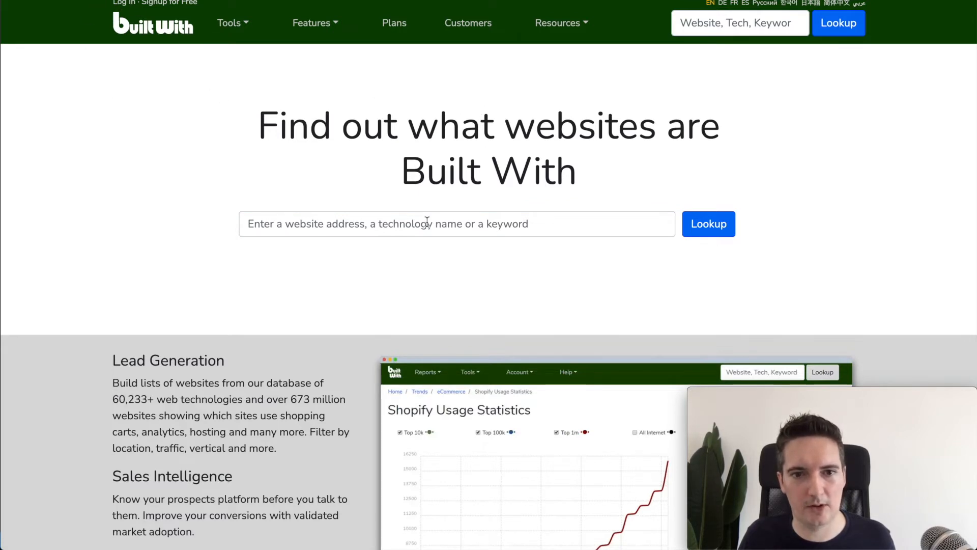
Step: Run a BuiltWith technology lookup for typing.com
{"action": "type", "text": "typing.com"}
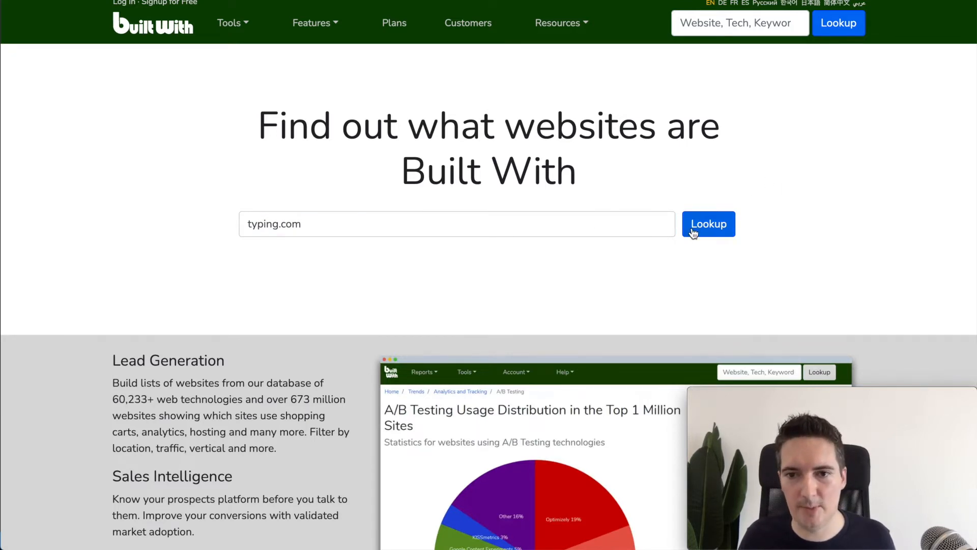
{"action": "left_click", "coordinate": [708, 224]}
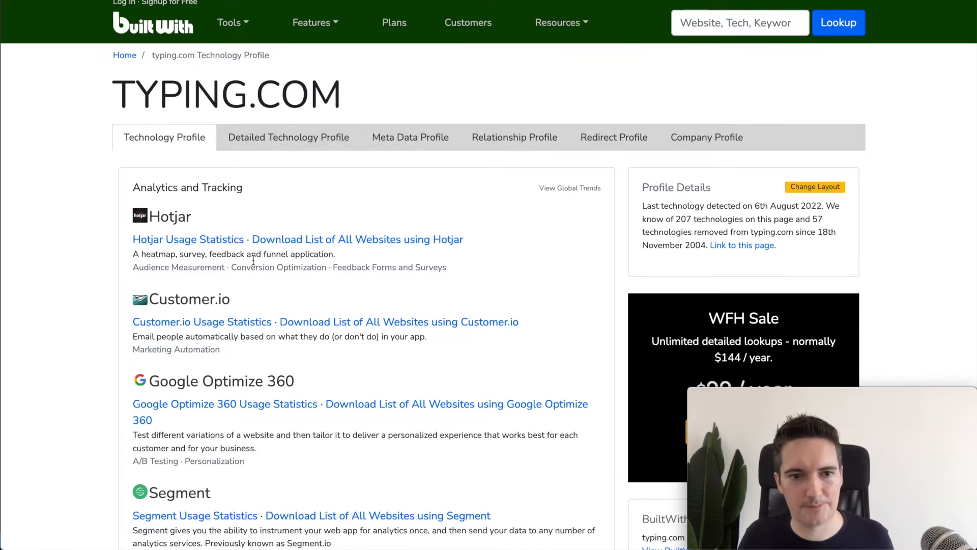
{"action": "mouse_move", "coordinate": [77, 235]}
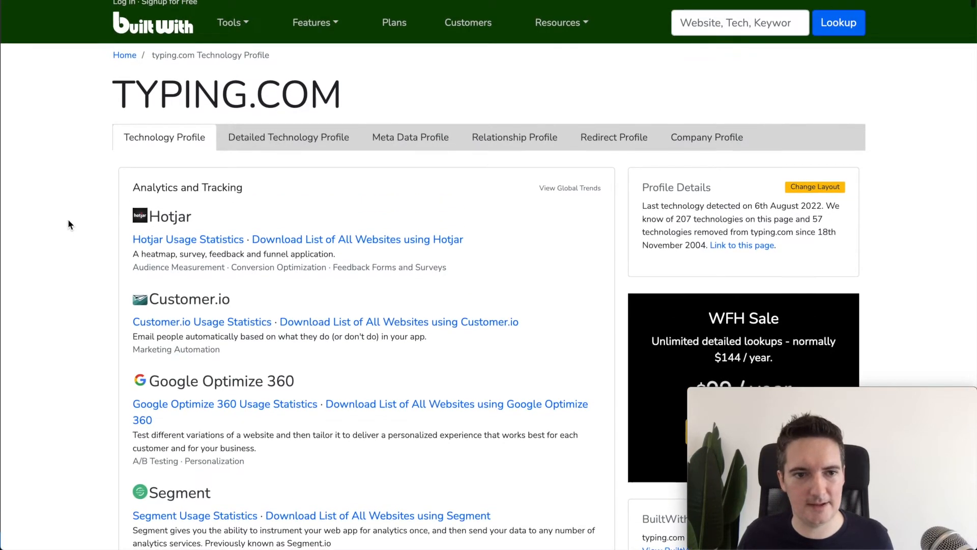
{"action": "mouse_move", "coordinate": [97, 237]}
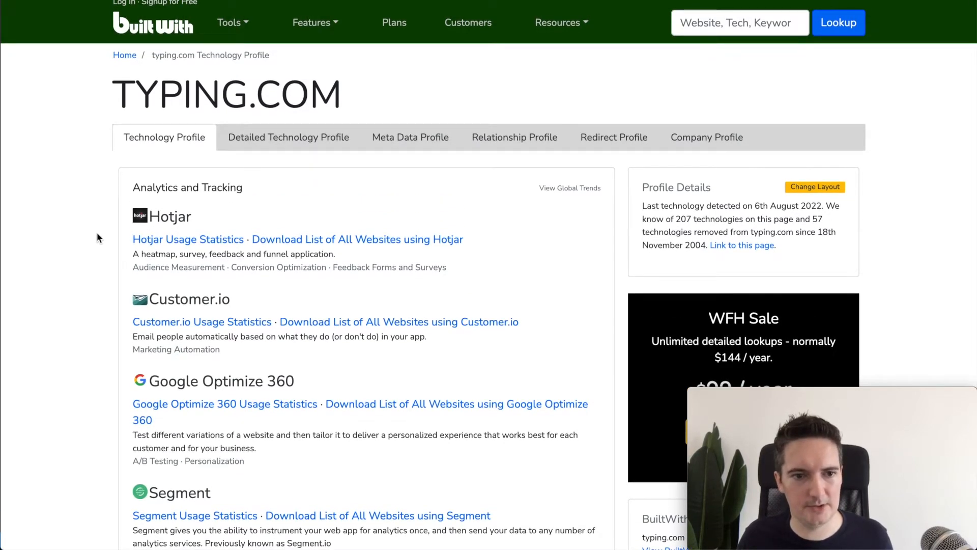
{"action": "scroll", "scroll_direction": "down", "scroll_amount": 3}
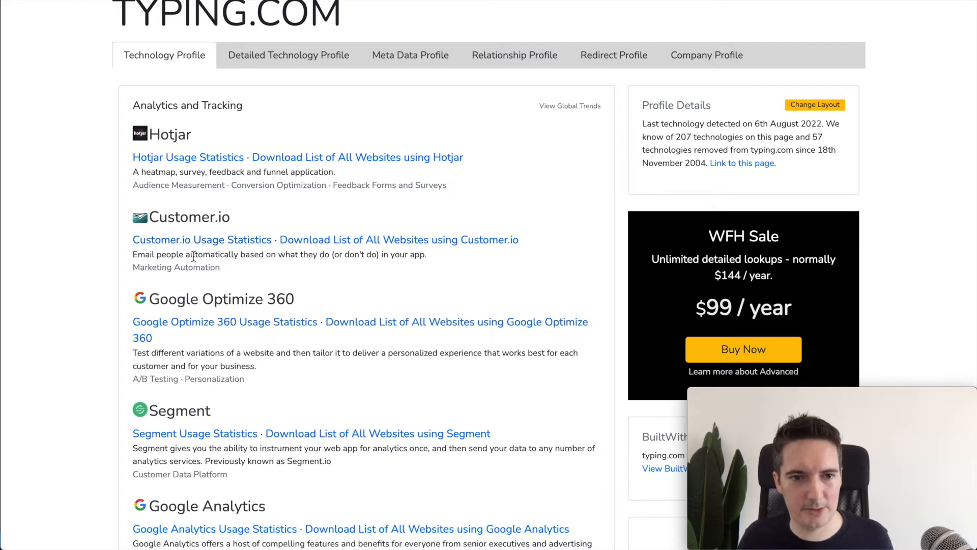
{"action": "mouse_move", "coordinate": [176, 266]}
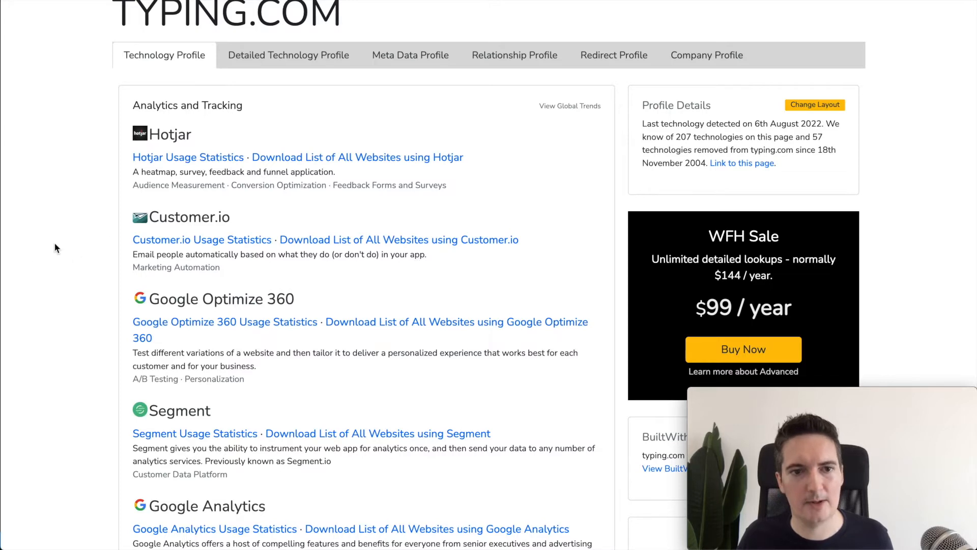
{"action": "scroll", "scroll_direction": "down", "scroll_amount": 3}
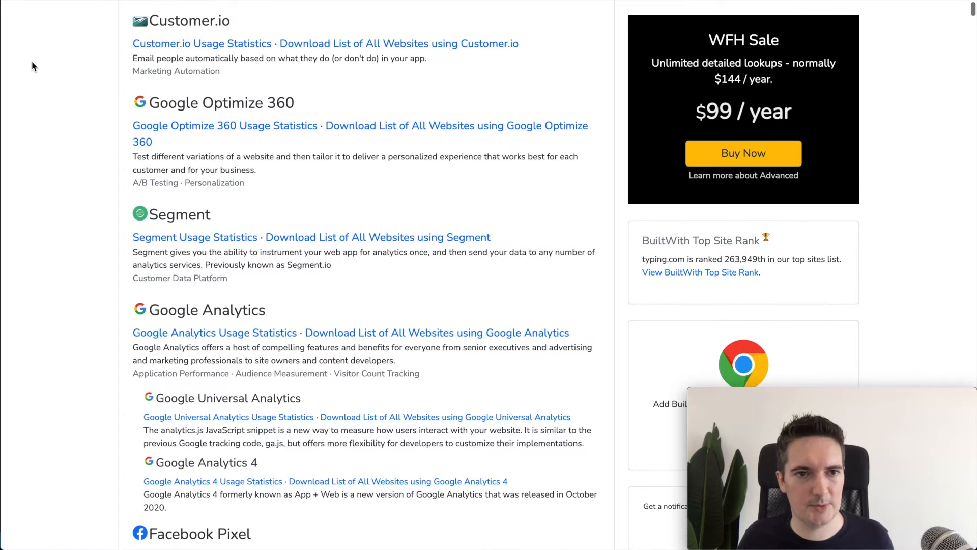
{"action": "scroll", "scroll_direction": "down", "scroll_amount": 3}
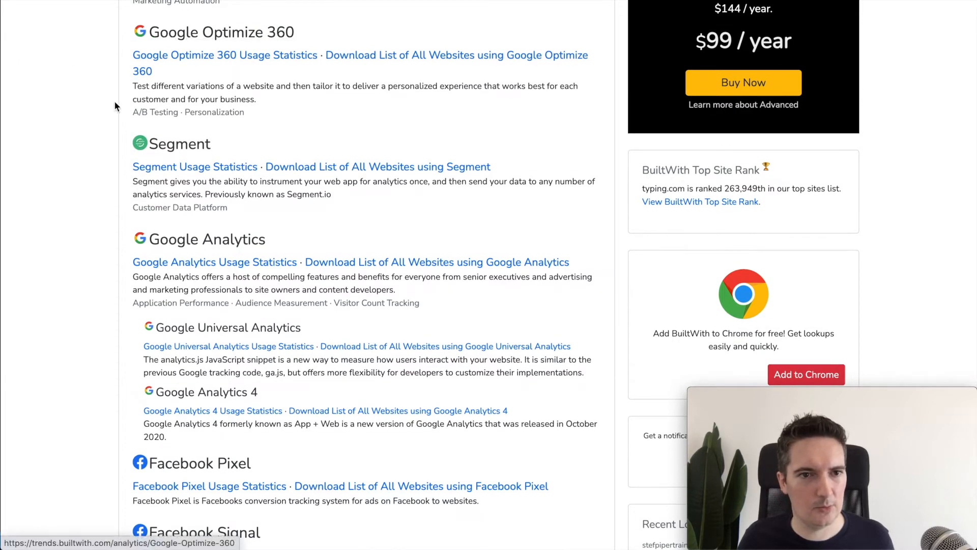
{"action": "scroll", "scroll_direction": "down", "scroll_amount": 3}
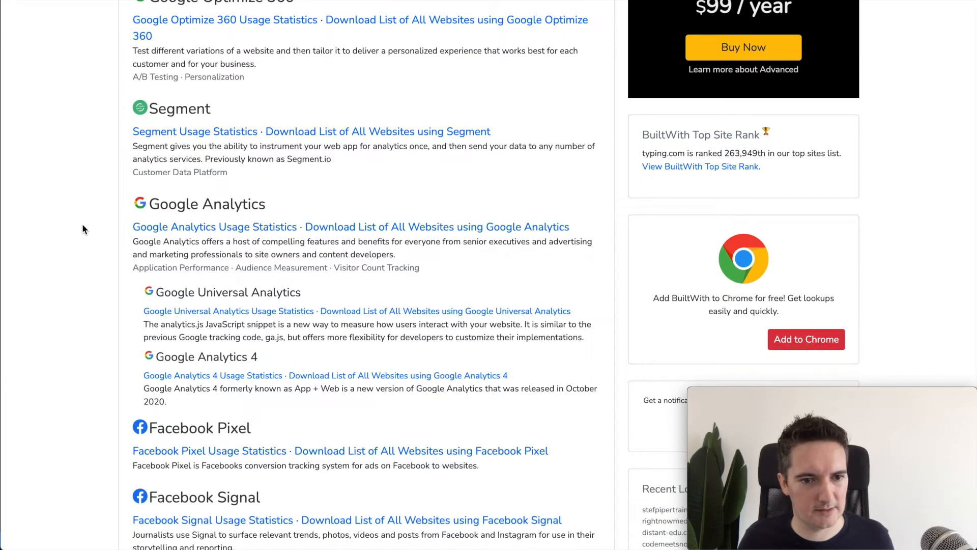
{"action": "scroll", "scroll_direction": "down", "scroll_amount": 3}
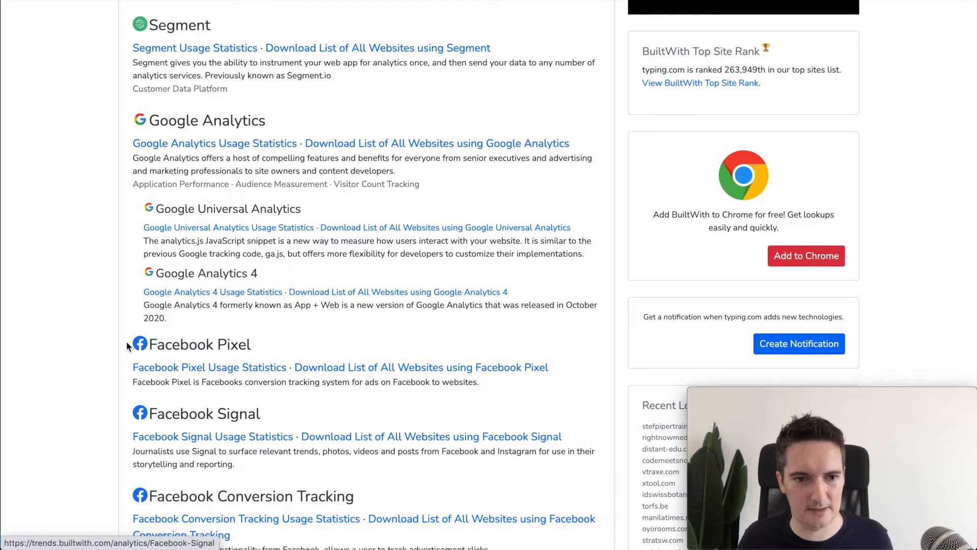
{"action": "scroll", "scroll_direction": "down", "scroll_amount": 3}
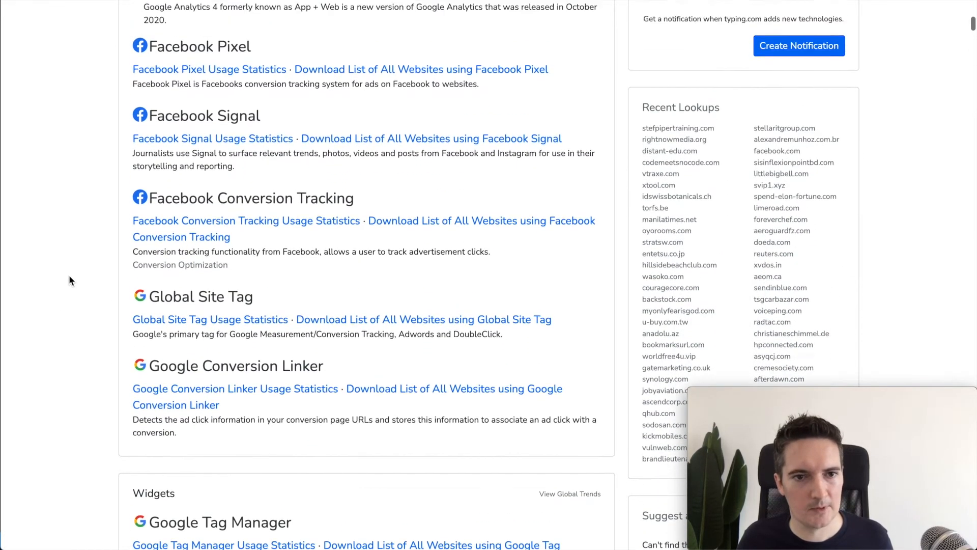
{"action": "scroll", "scroll_direction": "down", "scroll_amount": 3}
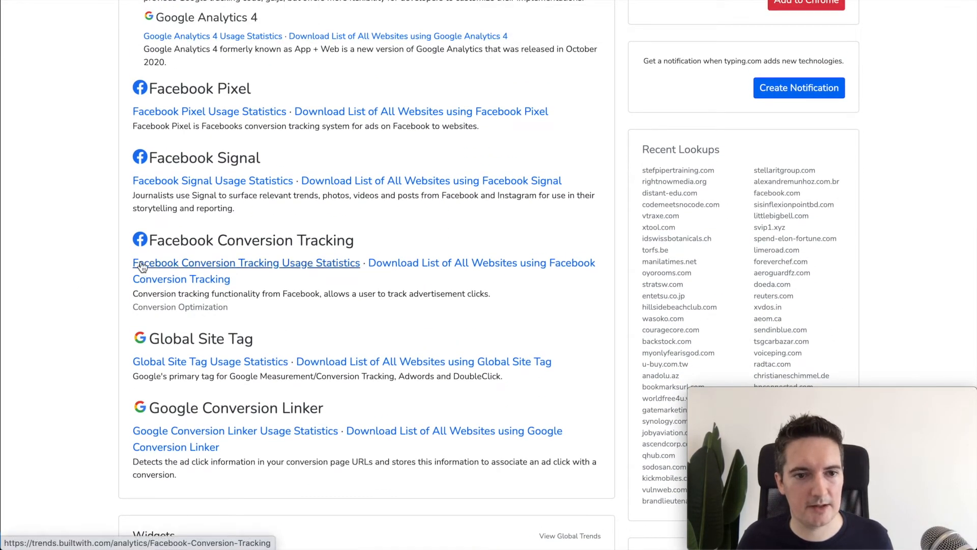
{"action": "scroll", "scroll_direction": "down", "scroll_amount": 3}
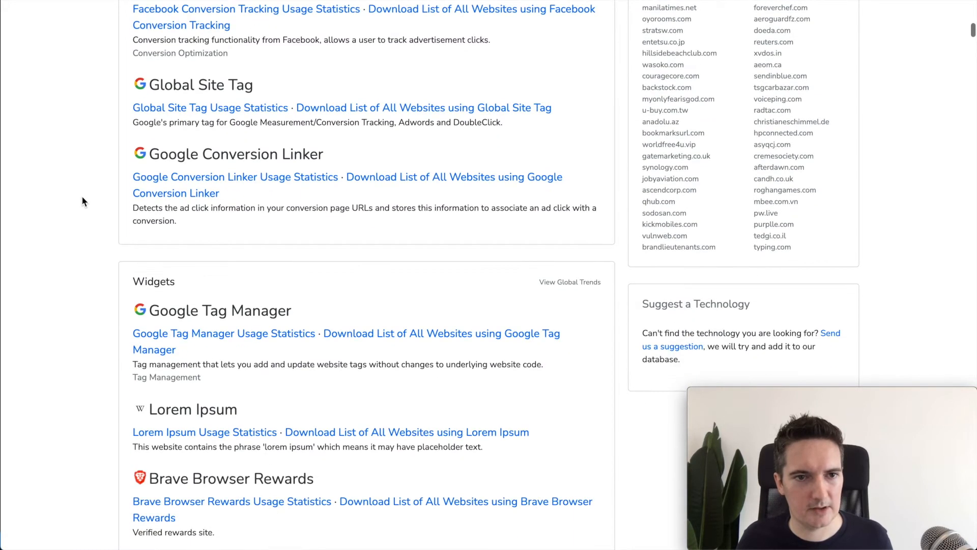
{"action": "scroll", "scroll_direction": "down", "scroll_amount": 3}
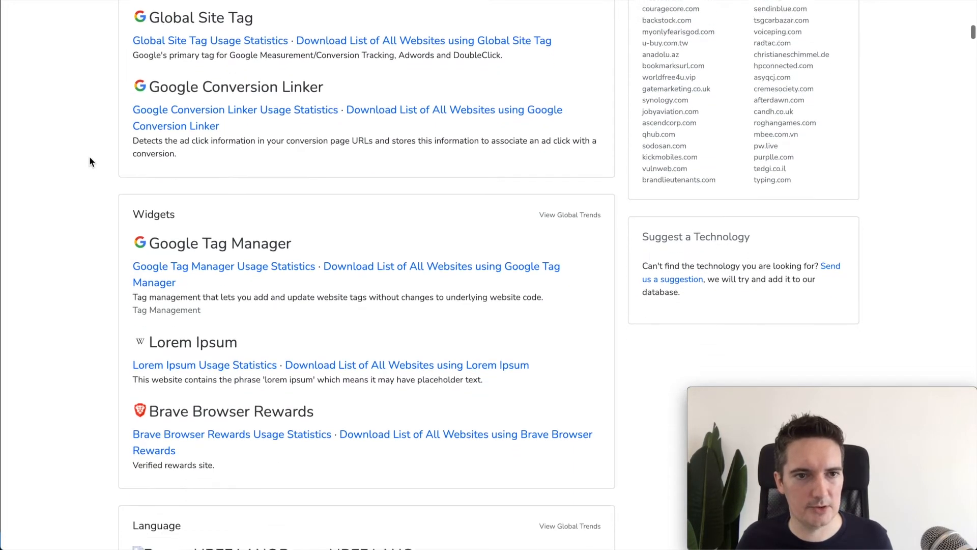
{"action": "scroll", "scroll_direction": "down", "scroll_amount": 3}
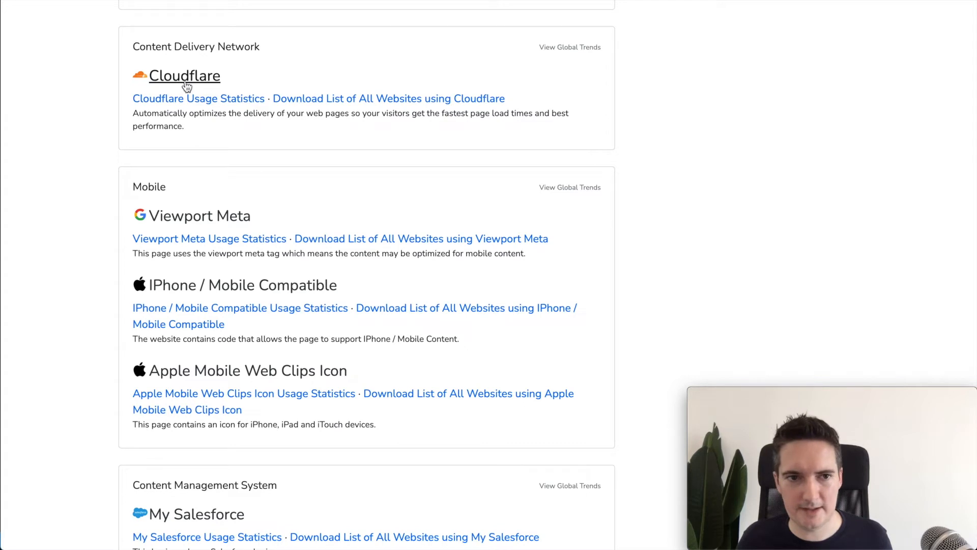
{"action": "scroll", "scroll_direction": "down", "scroll_amount": 3}
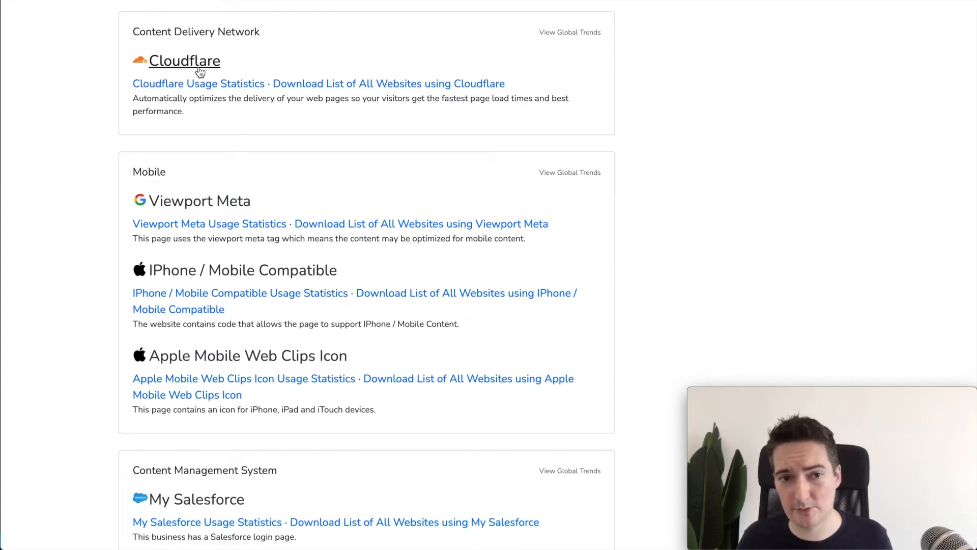
{"action": "scroll", "scroll_direction": "down", "scroll_amount": 3}
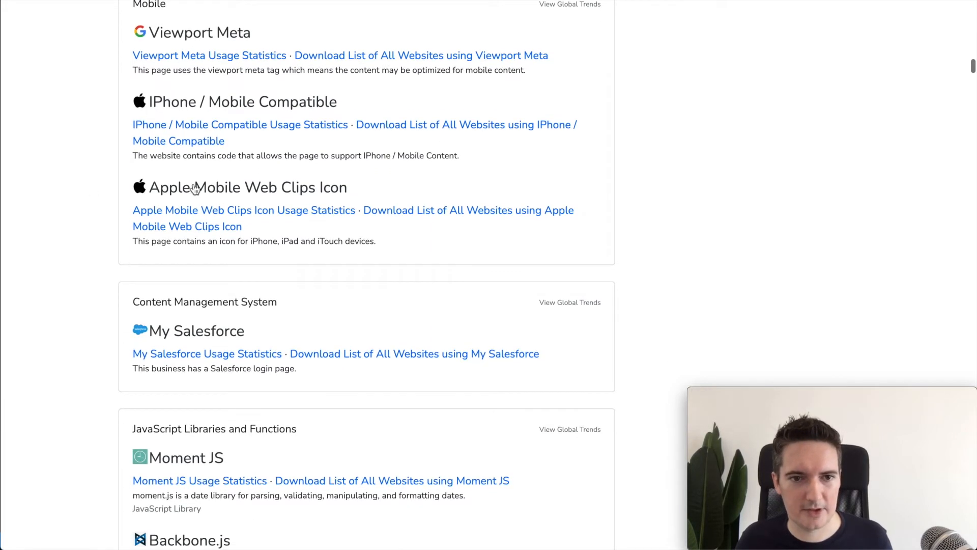
{"action": "scroll", "scroll_direction": "down", "scroll_amount": 3}
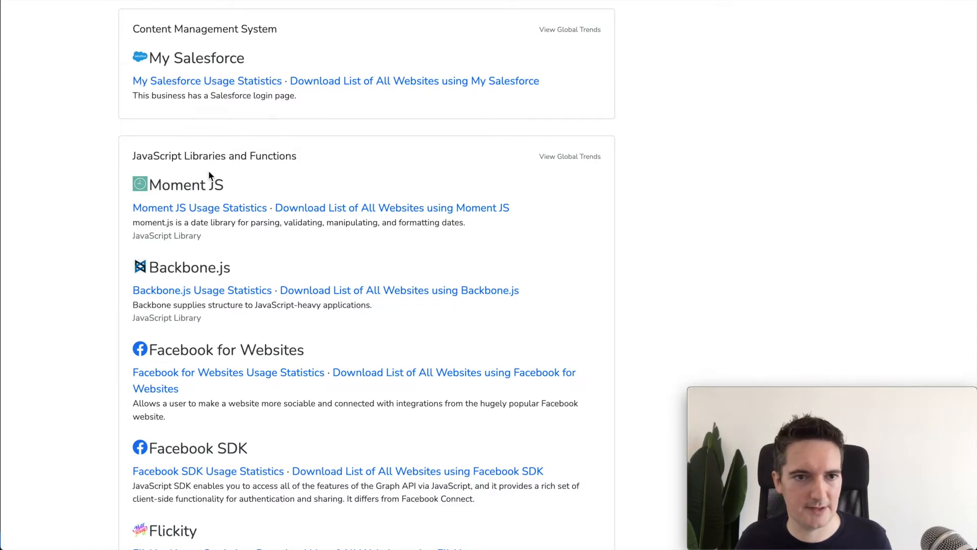
{"action": "scroll", "scroll_direction": "down", "scroll_amount": 3}
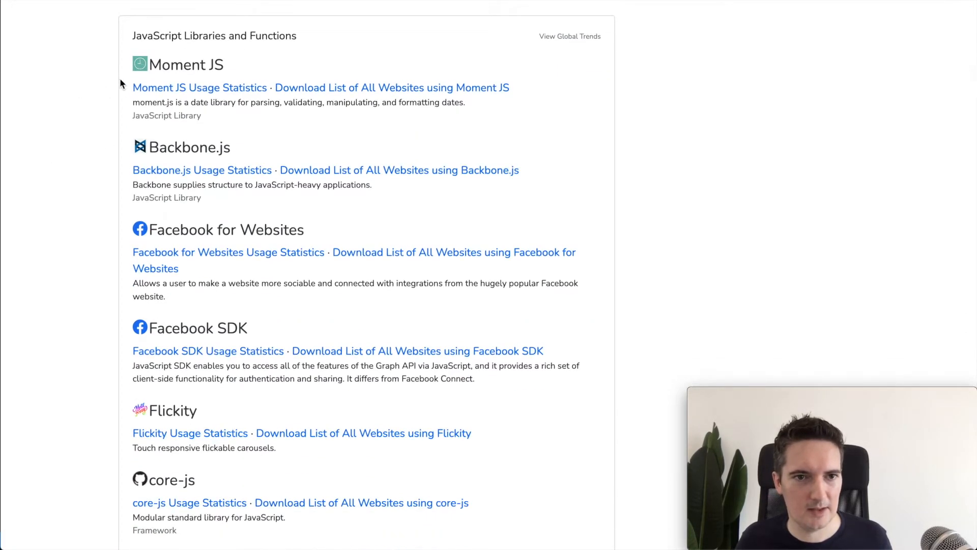
{"action": "scroll", "scroll_direction": "down", "scroll_amount": 3}
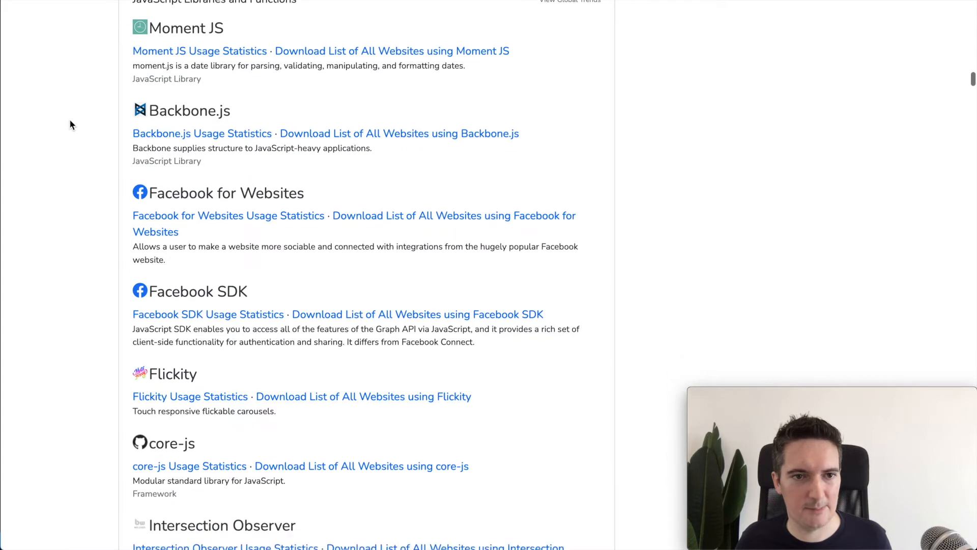
{"action": "mouse_move", "coordinate": [170, 51]}
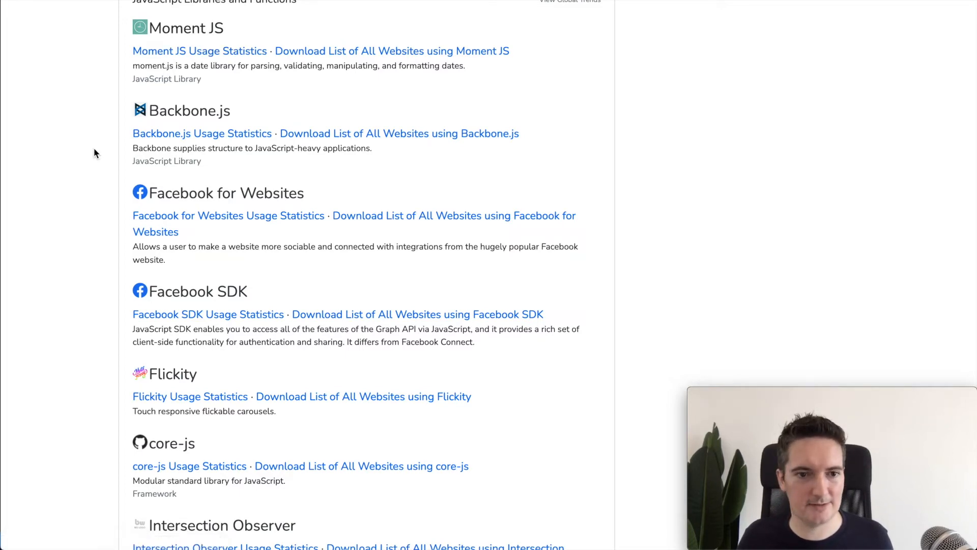
{"action": "scroll", "scroll_direction": "down", "scroll_amount": 3}
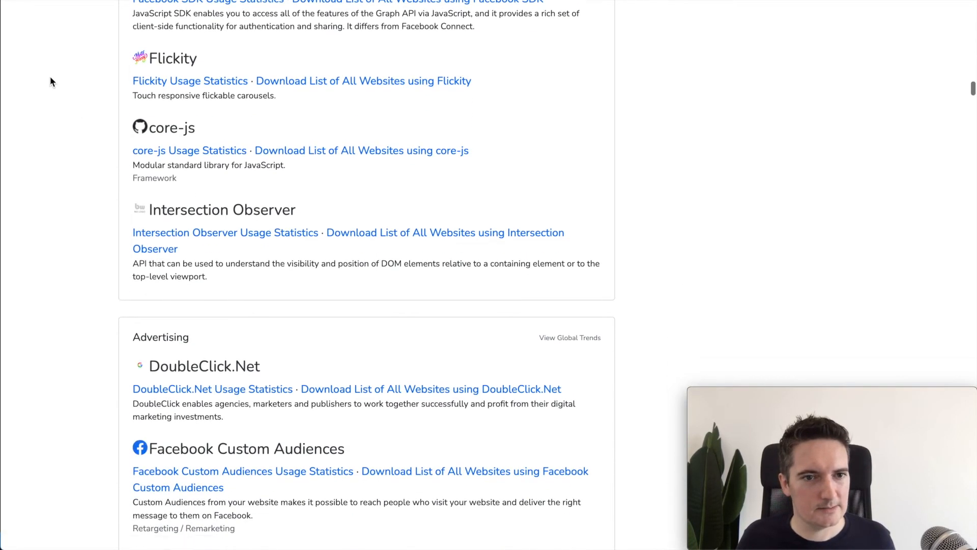
{"action": "scroll", "scroll_direction": "down", "scroll_amount": 3}
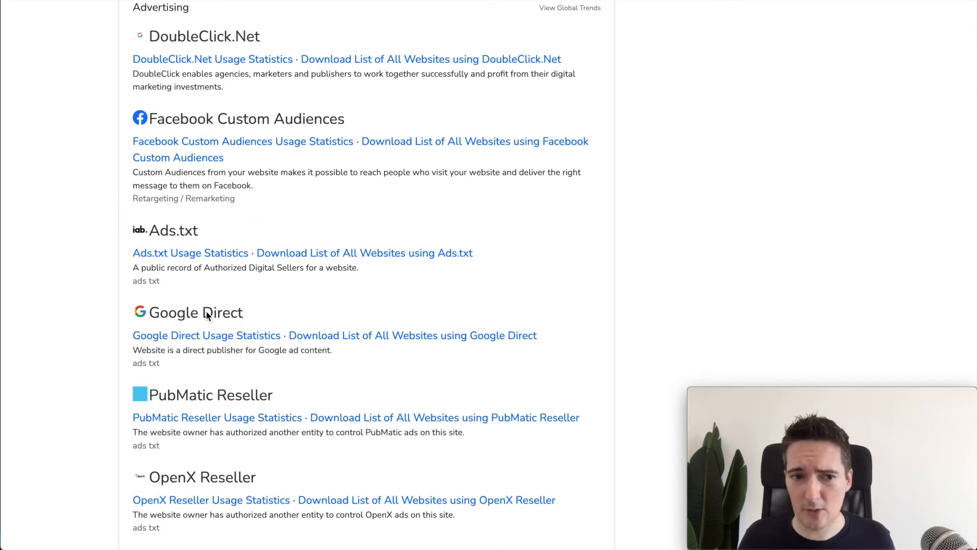
{"action": "mouse_move", "coordinate": [50, 234]}
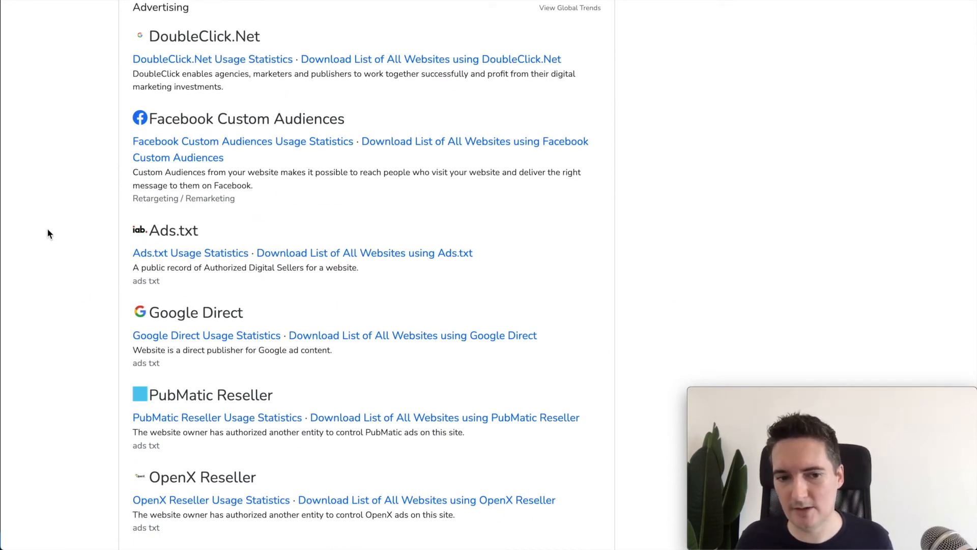
{"action": "scroll", "scroll_direction": "down", "scroll_amount": 3}
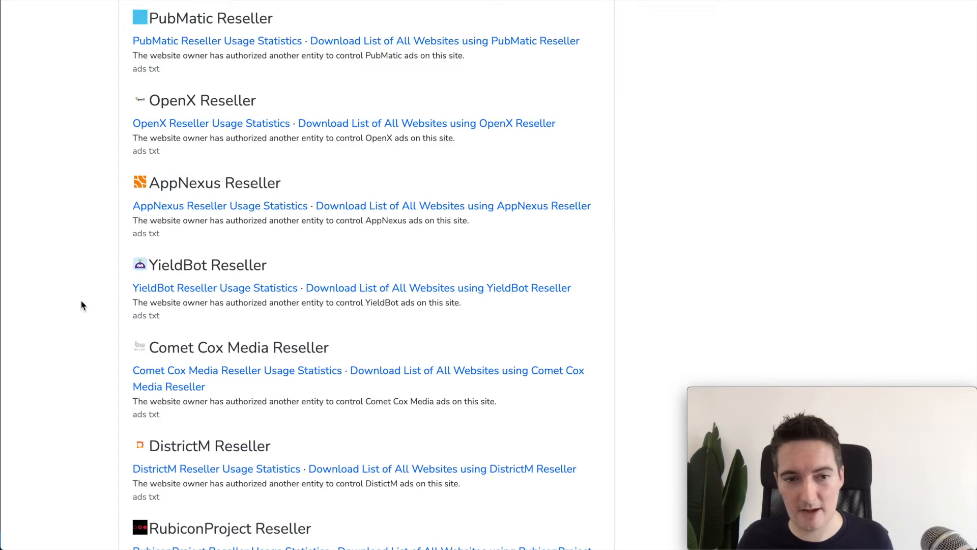
{"action": "scroll", "scroll_direction": "down", "scroll_amount": 3}
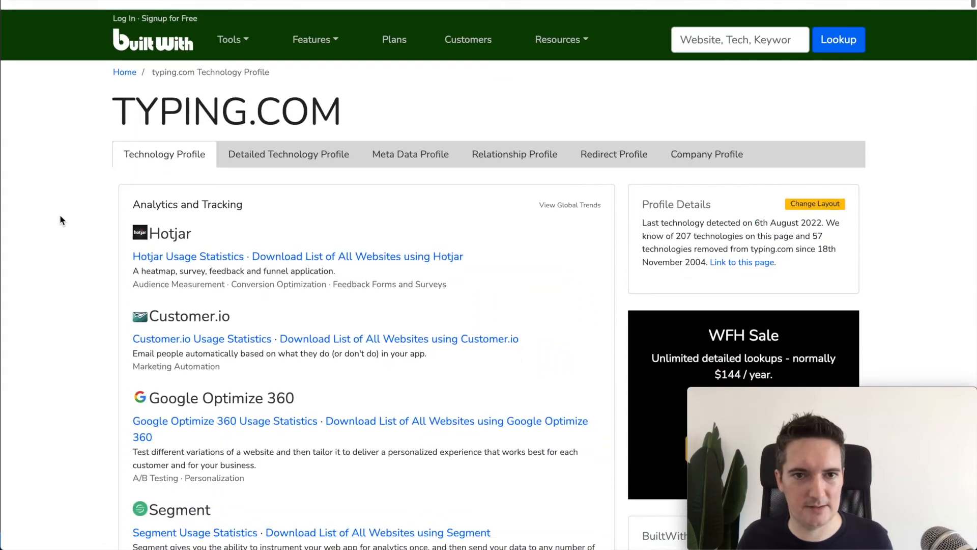
{"action": "scroll", "scroll_direction": "down", "scroll_amount": 3}
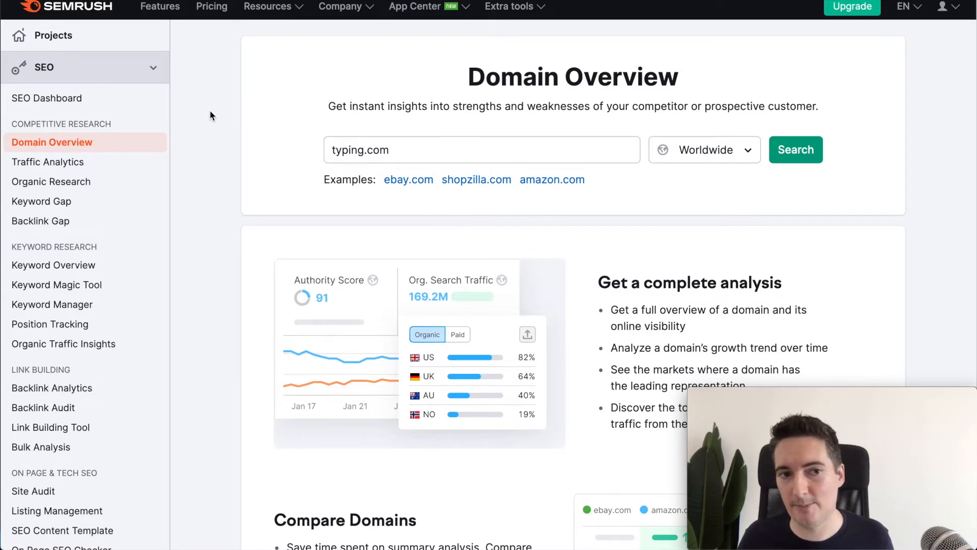
Step: Run the SEMrush Domain Overview search for typing.com worldwide and review its authority, traffic and backlink figures
{"action": "left_click", "coordinate": [796, 150]}
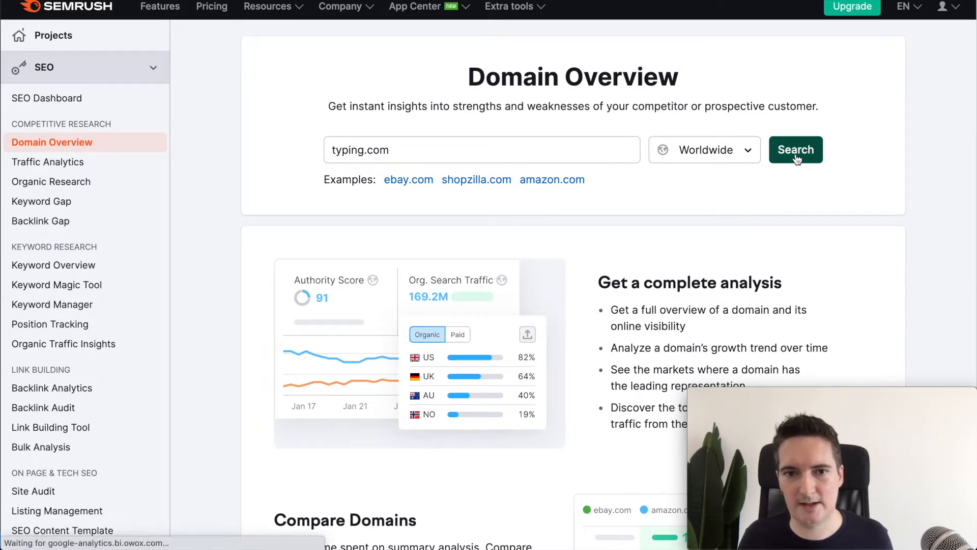
{"action": "left_click", "coordinate": [796, 149]}
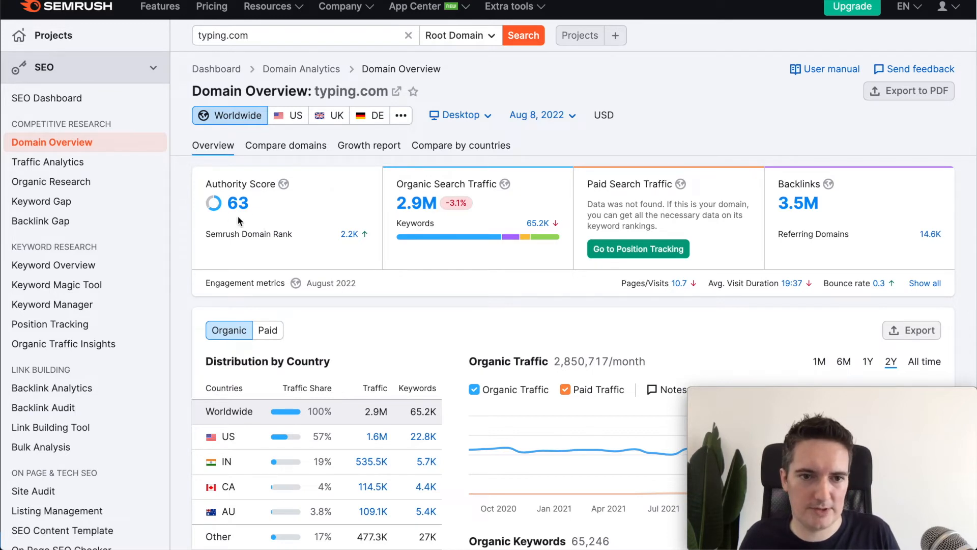
{"action": "mouse_move", "coordinate": [231, 209]}
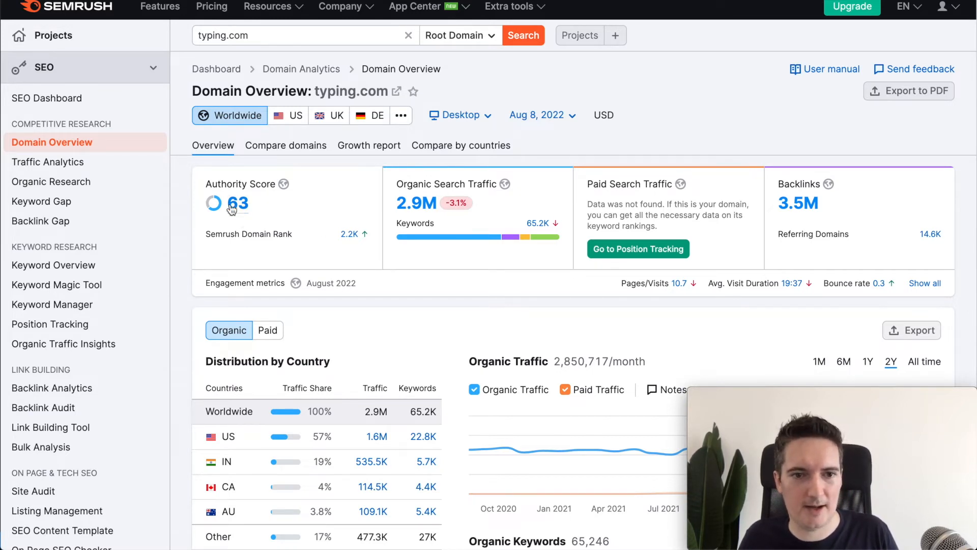
{"action": "mouse_move", "coordinate": [364, 200]}
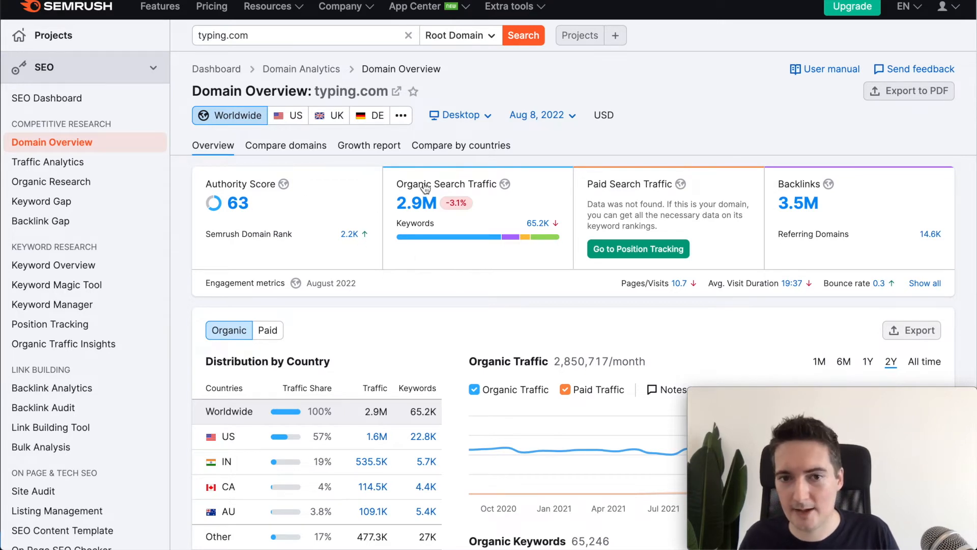
{"action": "mouse_move", "coordinate": [416, 204]}
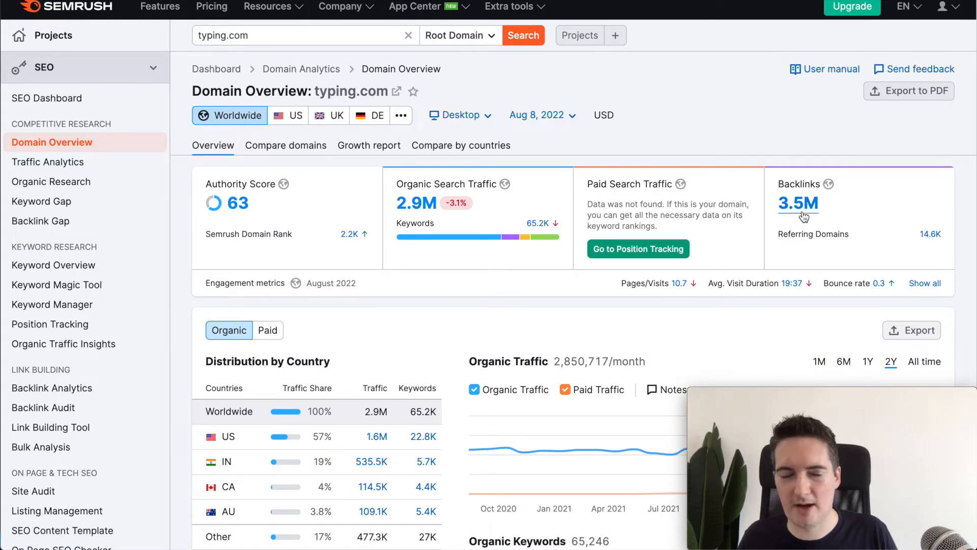
{"action": "mouse_move", "coordinate": [837, 237]}
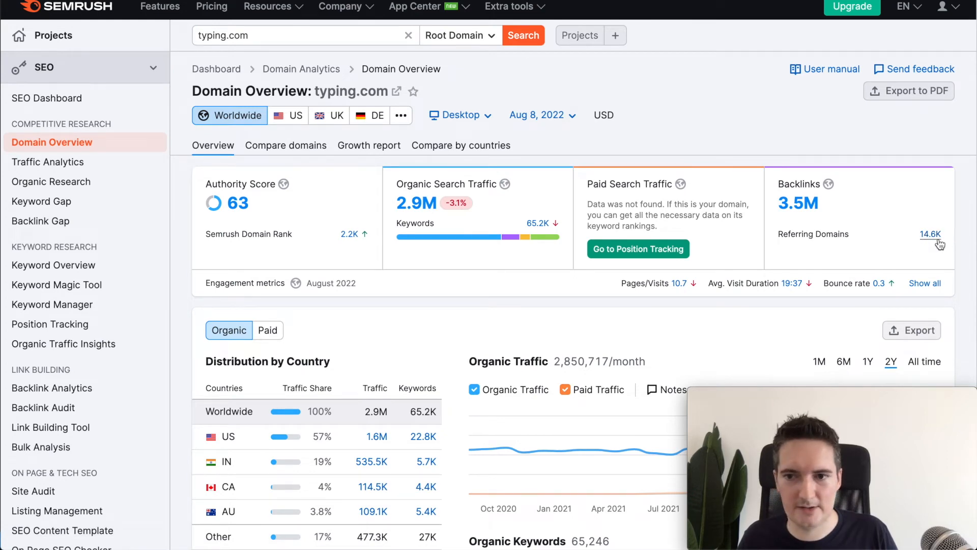
{"action": "scroll", "scroll_direction": "down", "scroll_amount": 3}
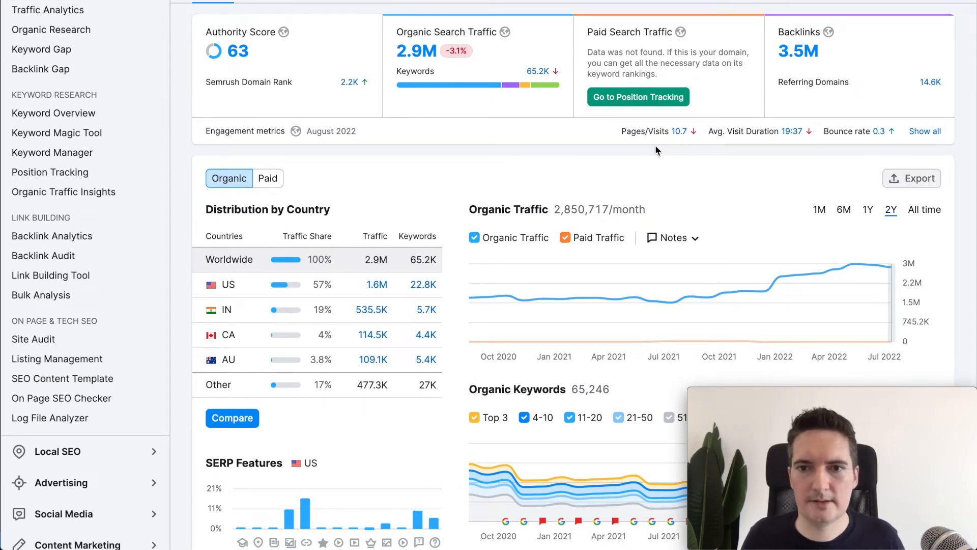
{"action": "mouse_move", "coordinate": [677, 140]}
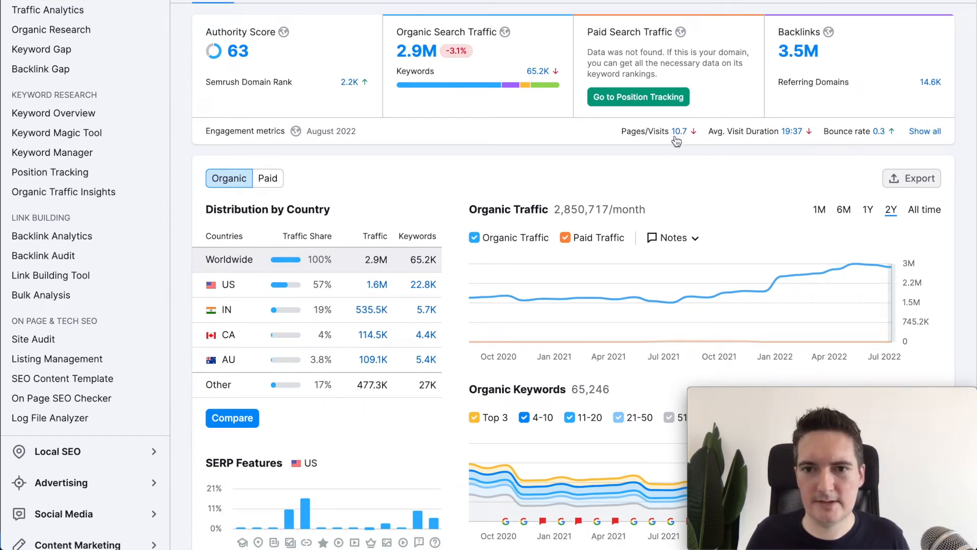
{"action": "mouse_move", "coordinate": [740, 166]}
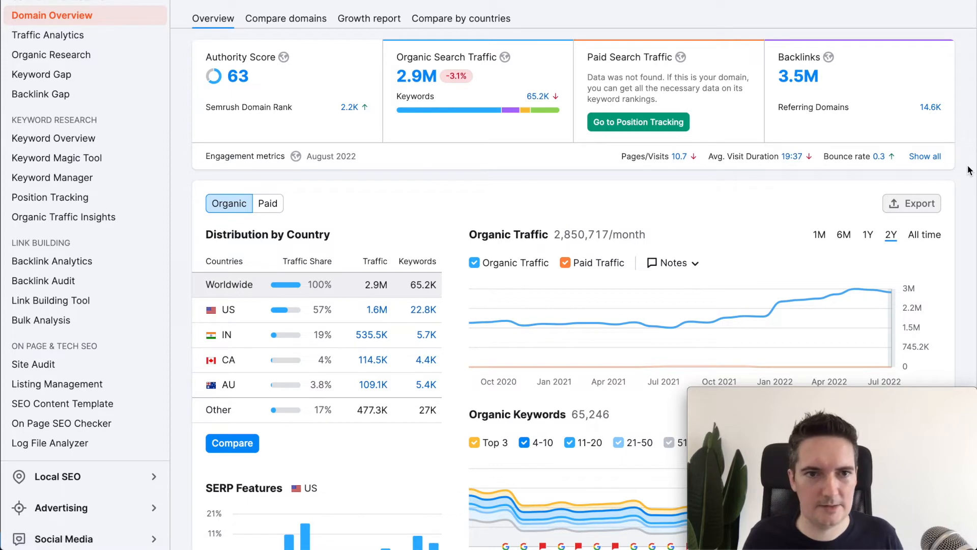
{"action": "scroll", "scroll_direction": "down", "scroll_amount": 3}
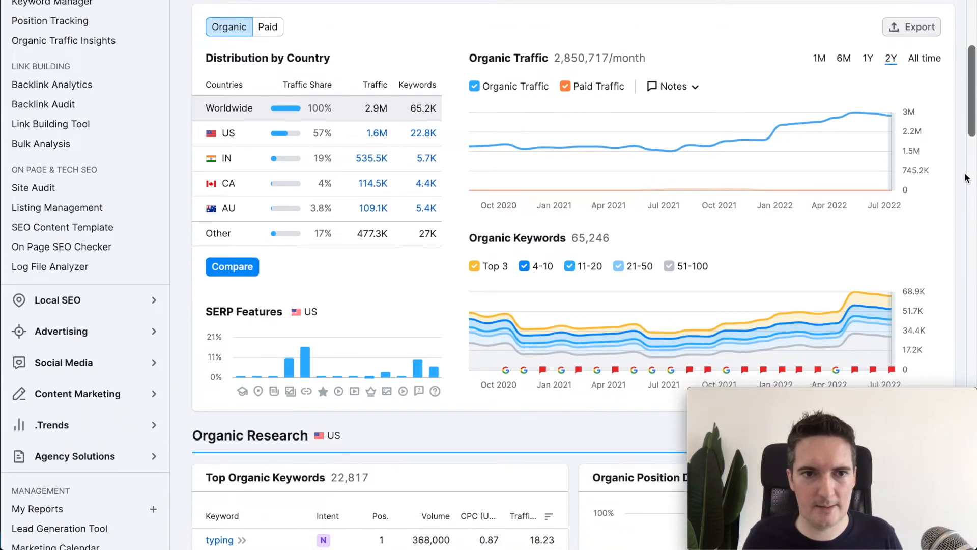
{"action": "mouse_move", "coordinate": [578, 143]}
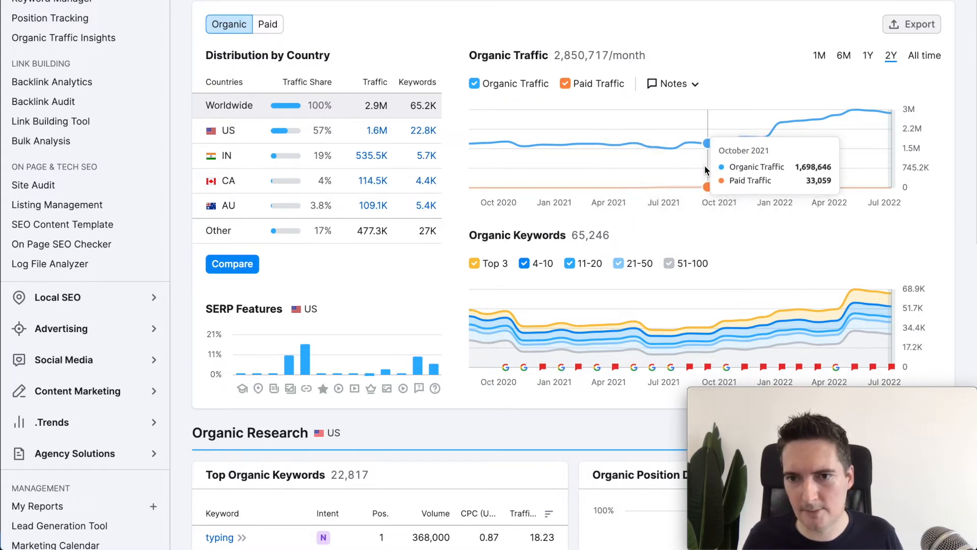
{"action": "mouse_move", "coordinate": [781, 121]}
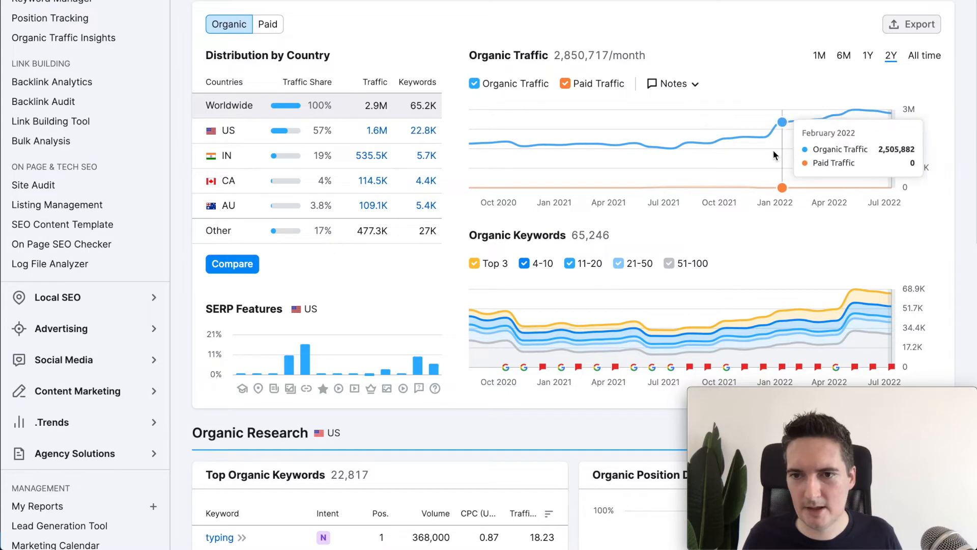
{"action": "mouse_move", "coordinate": [745, 137]}
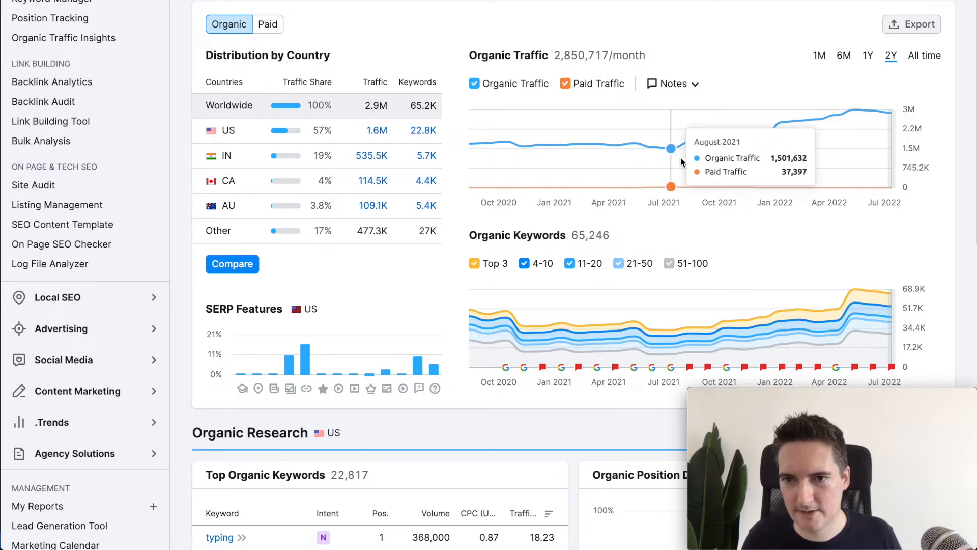
{"action": "mouse_move", "coordinate": [763, 138]}
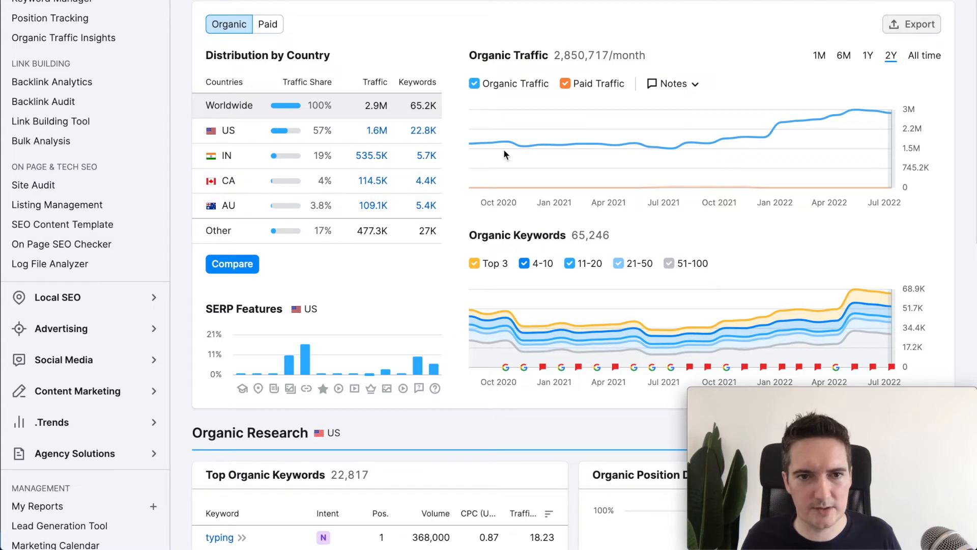
{"action": "scroll", "scroll_direction": "down", "scroll_amount": 3}
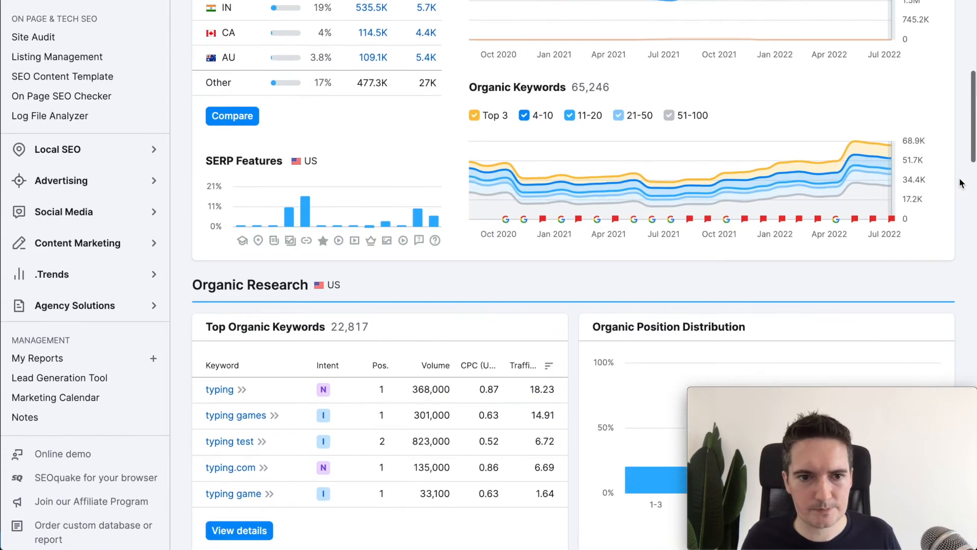
{"action": "scroll", "scroll_direction": "down", "scroll_amount": 3}
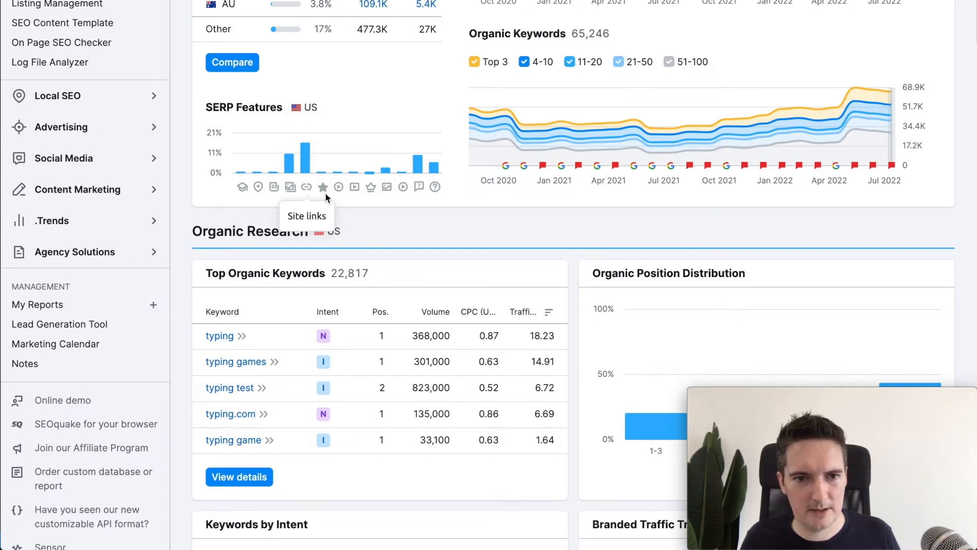
{"action": "mouse_move", "coordinate": [418, 187]}
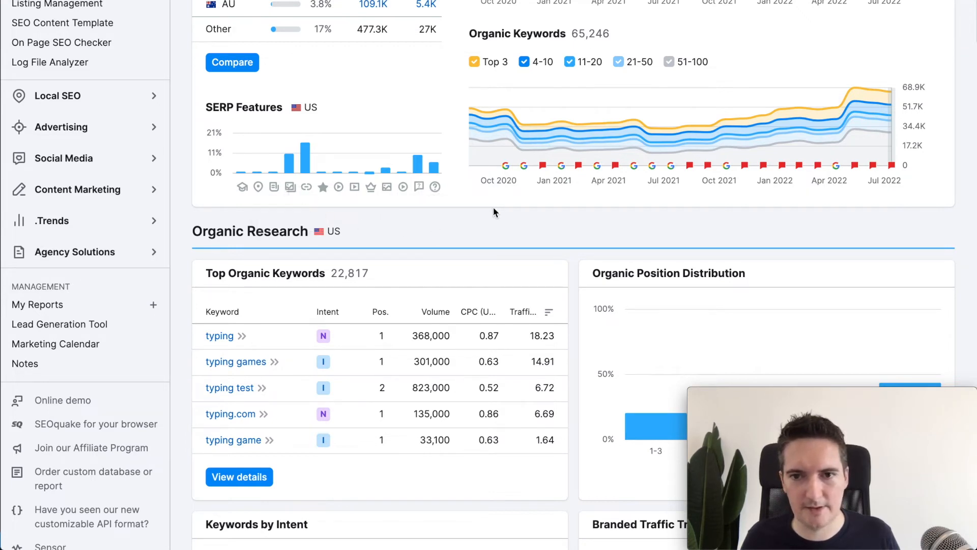
{"action": "scroll", "scroll_direction": "down", "scroll_amount": 3}
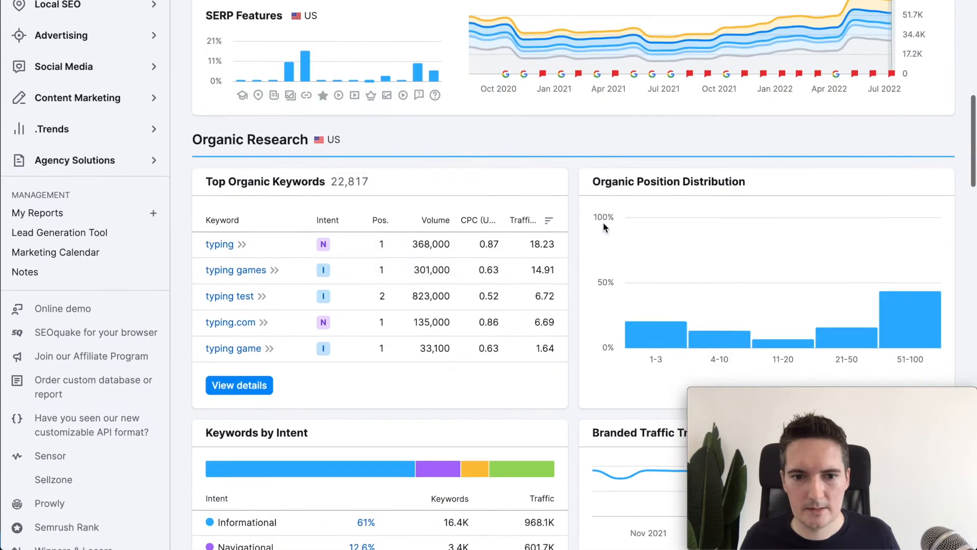
{"action": "scroll", "scroll_direction": "down", "scroll_amount": 3}
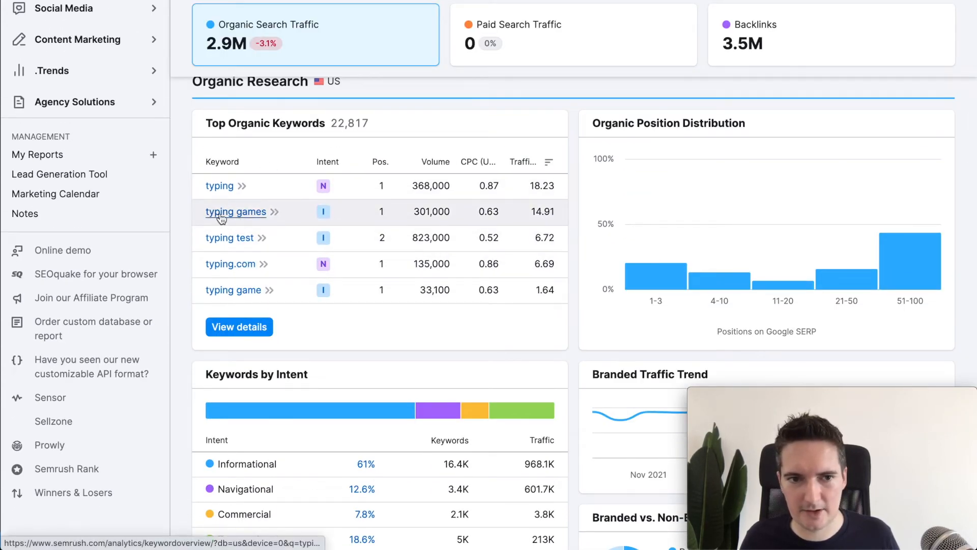
{"action": "mouse_move", "coordinate": [229, 237]}
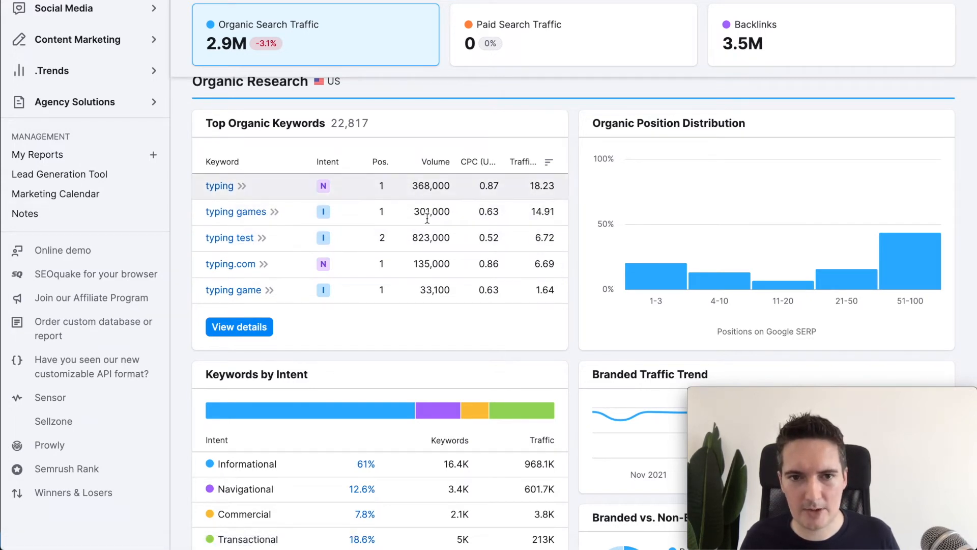
{"action": "mouse_move", "coordinate": [578, 251]}
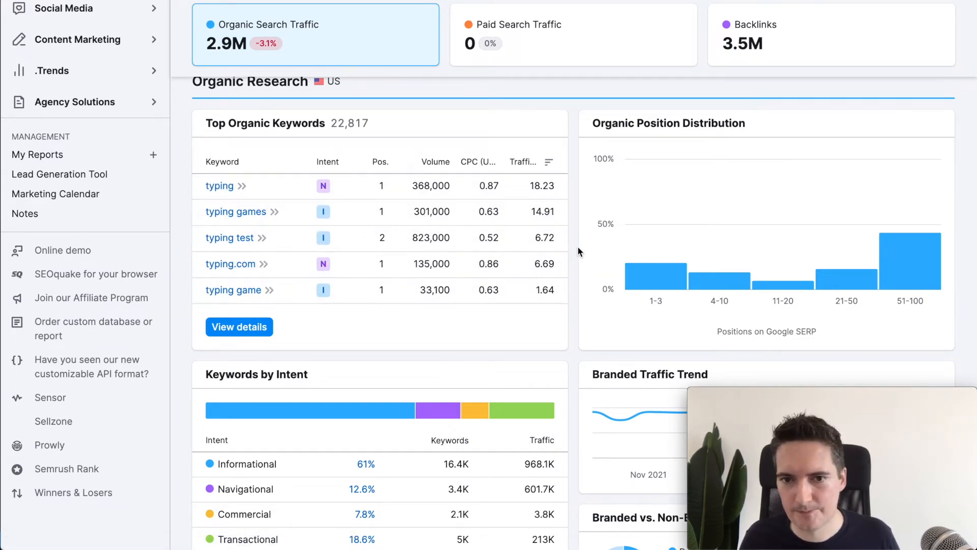
{"action": "scroll", "scroll_direction": "down", "scroll_amount": 3}
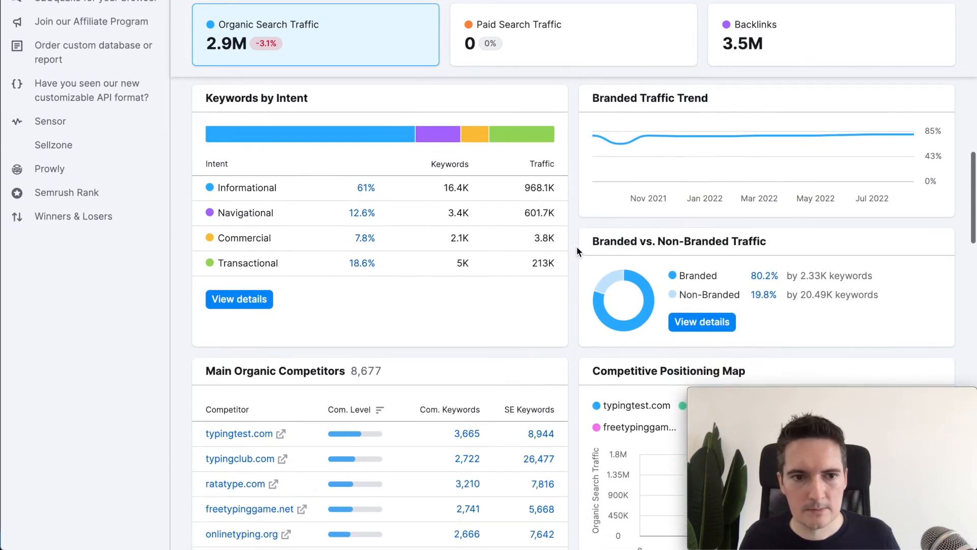
{"action": "scroll", "scroll_direction": "down", "scroll_amount": 3}
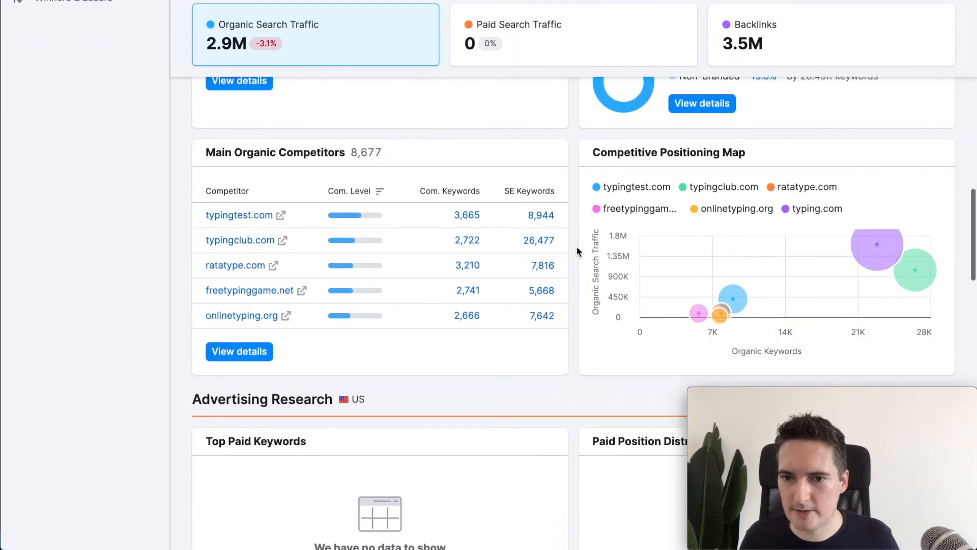
{"action": "scroll", "scroll_direction": "down", "scroll_amount": 3}
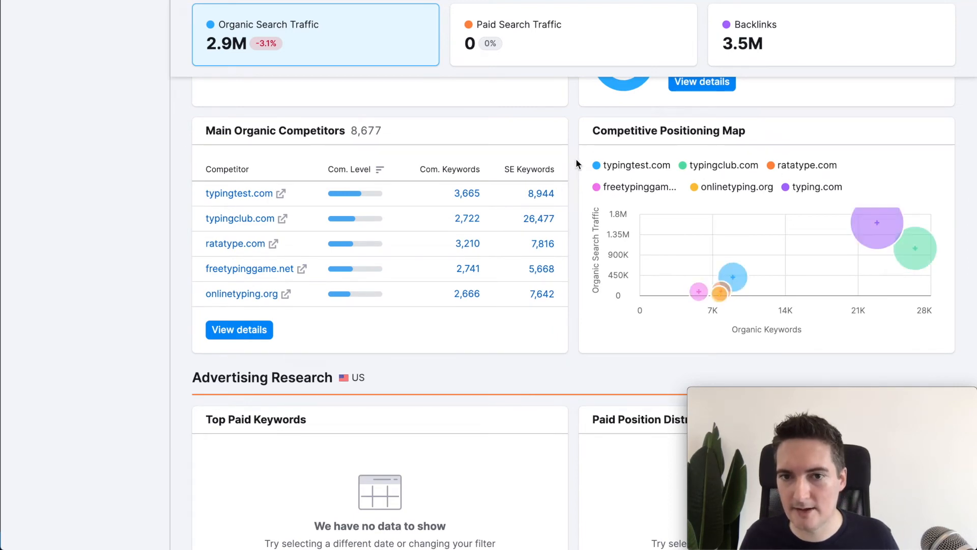
{"action": "scroll", "scroll_direction": "up", "scroll_amount": 3}
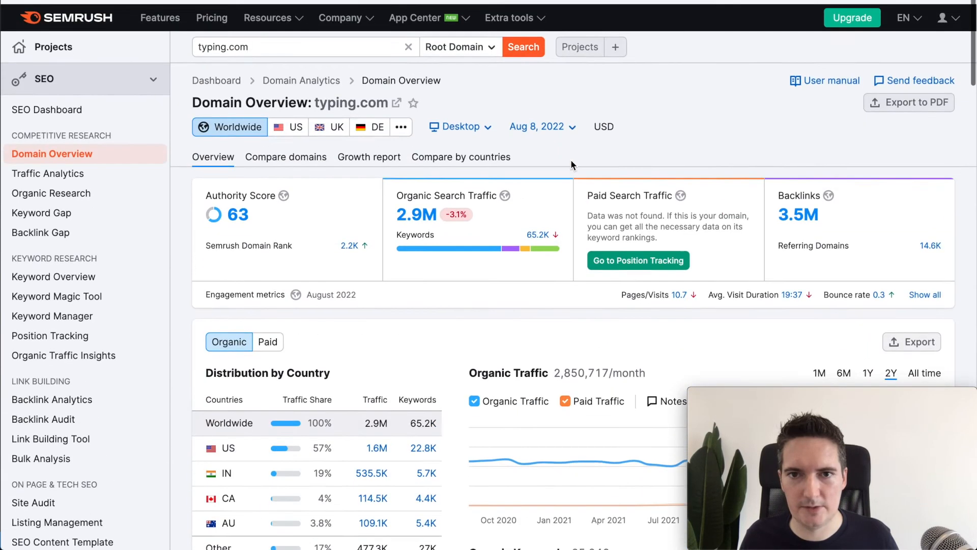
{"action": "scroll", "scroll_direction": "down", "scroll_amount": 3}
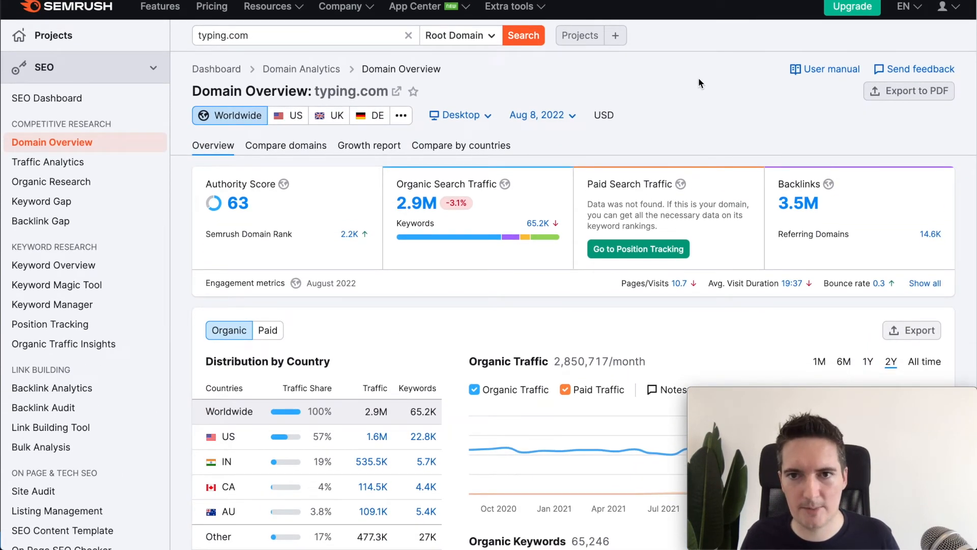
{"action": "mouse_move", "coordinate": [661, 3]}
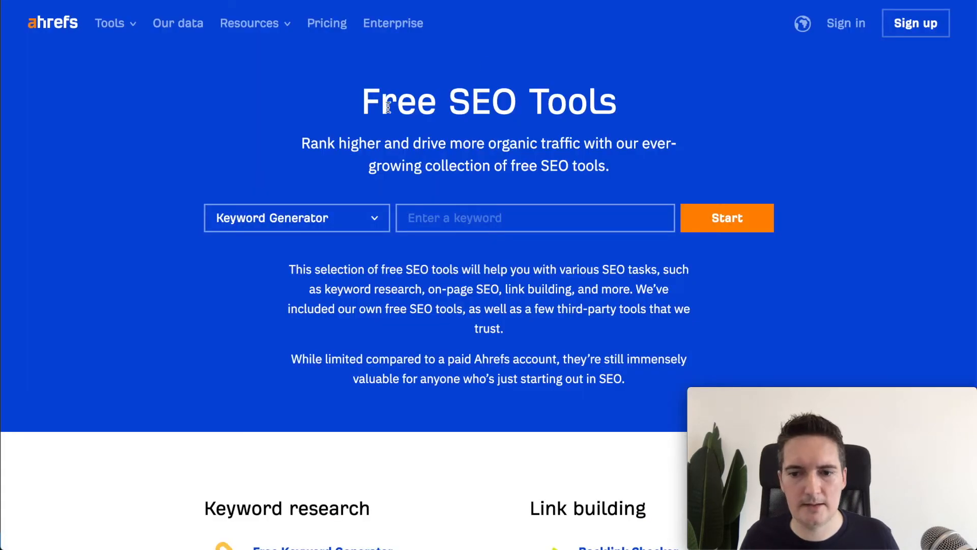
{"action": "mouse_move", "coordinate": [249, 78]}
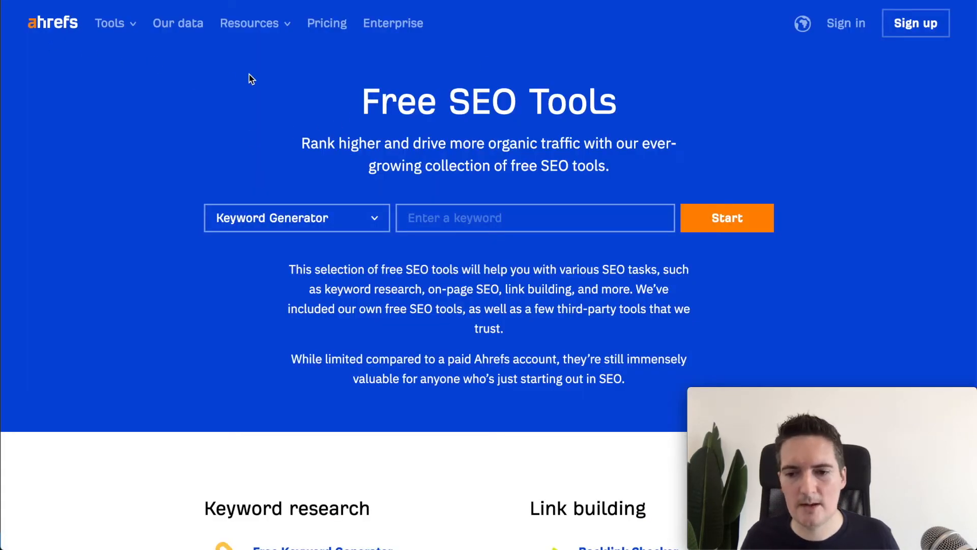
{"action": "mouse_move", "coordinate": [268, 86]}
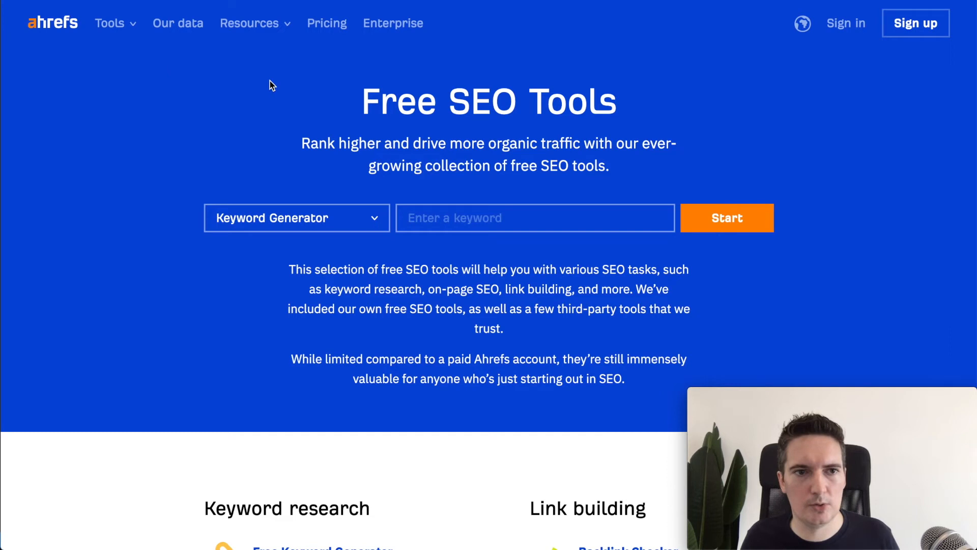
{"action": "mouse_move", "coordinate": [696, 109]}
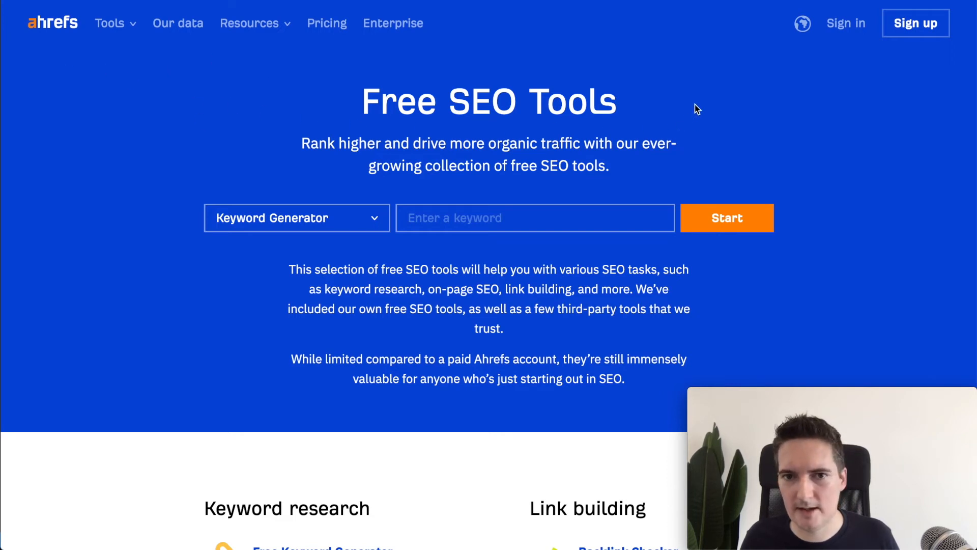
Step: Run Ahrefs' free Backlink Checker on typing.com
{"action": "left_click", "coordinate": [296, 218]}
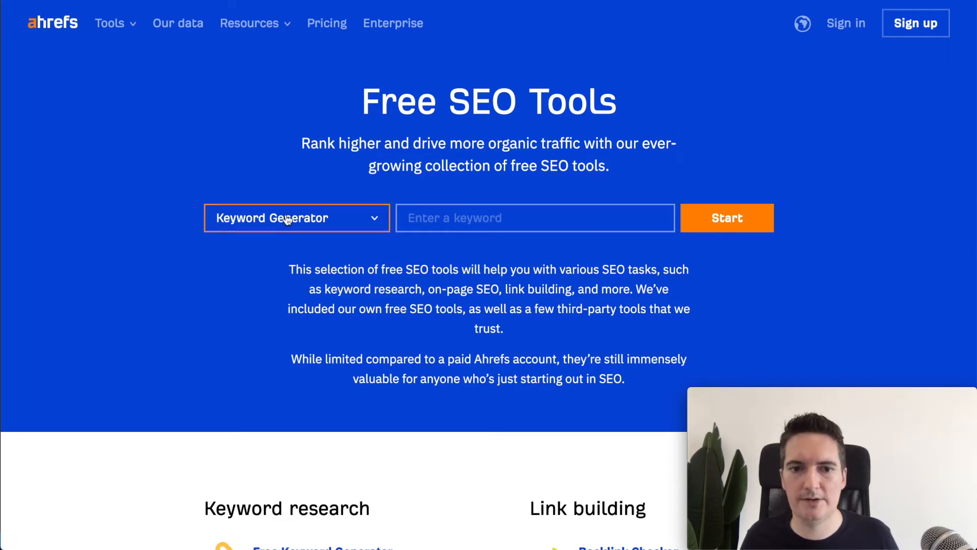
{"action": "left_click", "coordinate": [296, 218]}
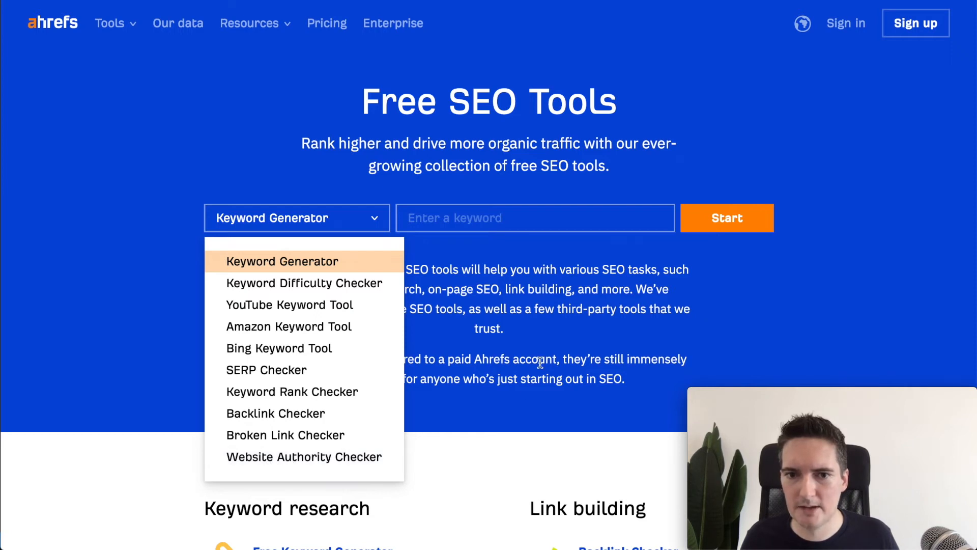
{"action": "left_click", "coordinate": [275, 413]}
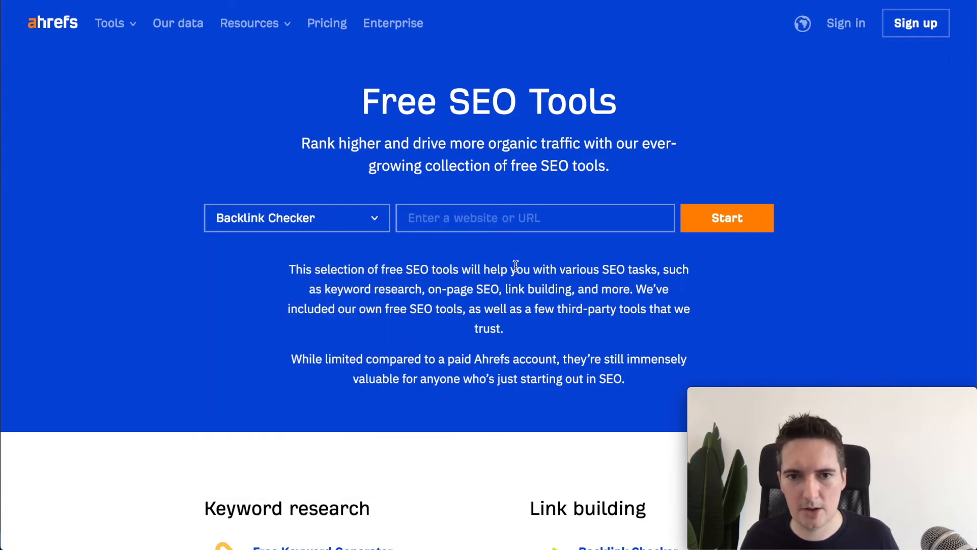
{"action": "left_click", "coordinate": [534, 217]}
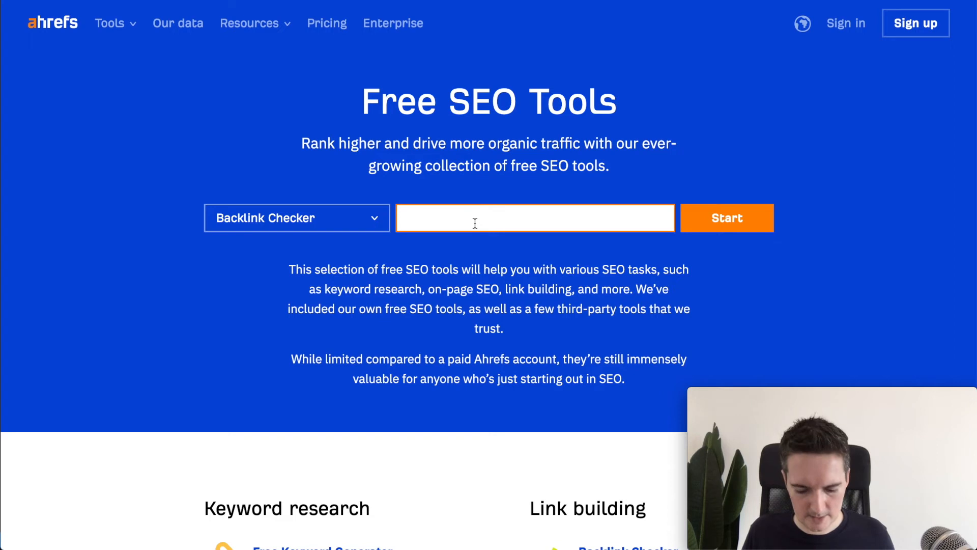
{"action": "type", "text": "typing.com"}
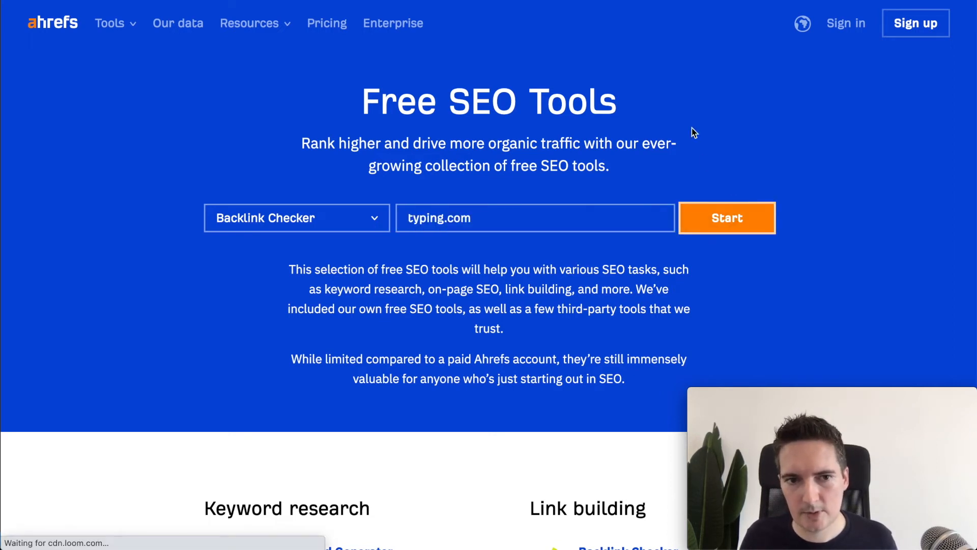
{"action": "left_click", "coordinate": [725, 218]}
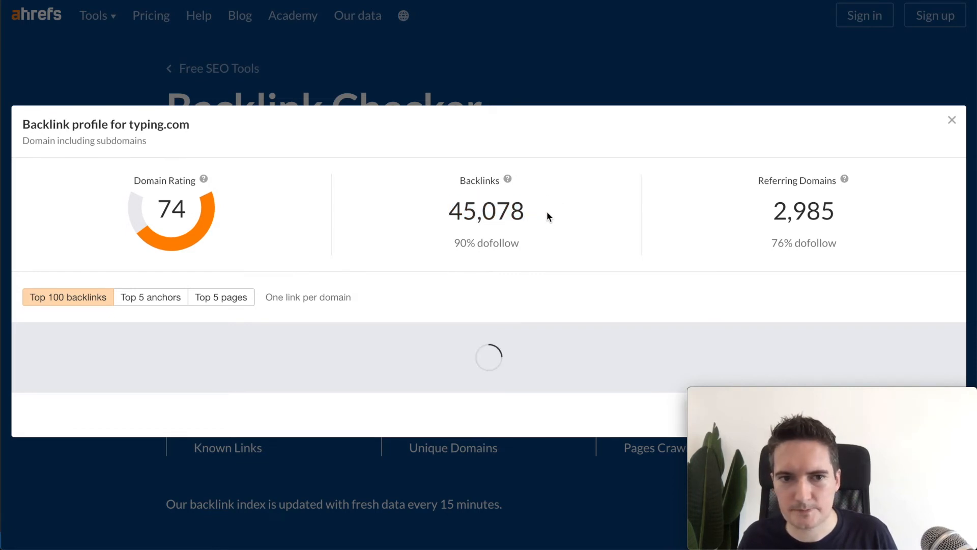
{"action": "mouse_move", "coordinate": [455, 216]}
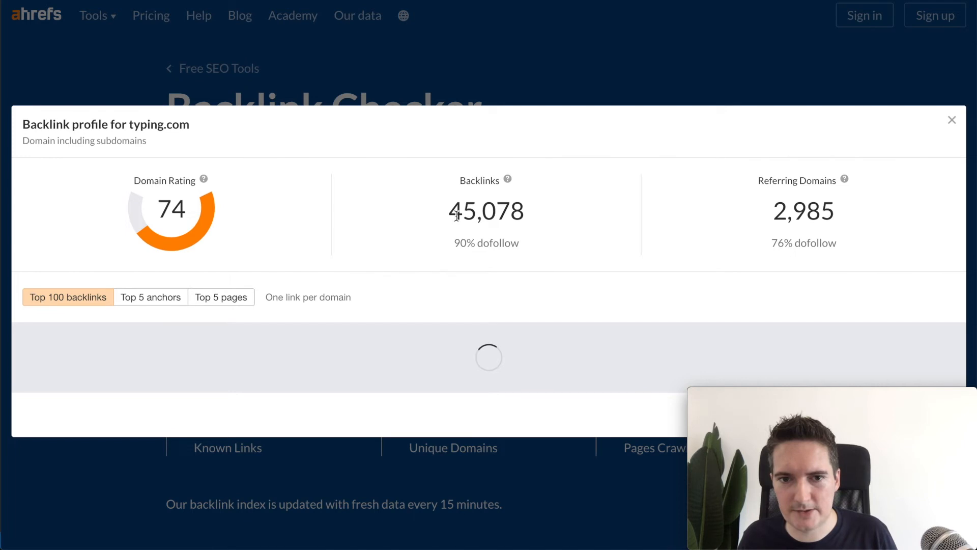
Step: Review typing.com's backlink profile (DR 74, 45,078 backlinks, 2,985 referring domains) and close the results
{"action": "double_click", "coordinate": [485, 211]}
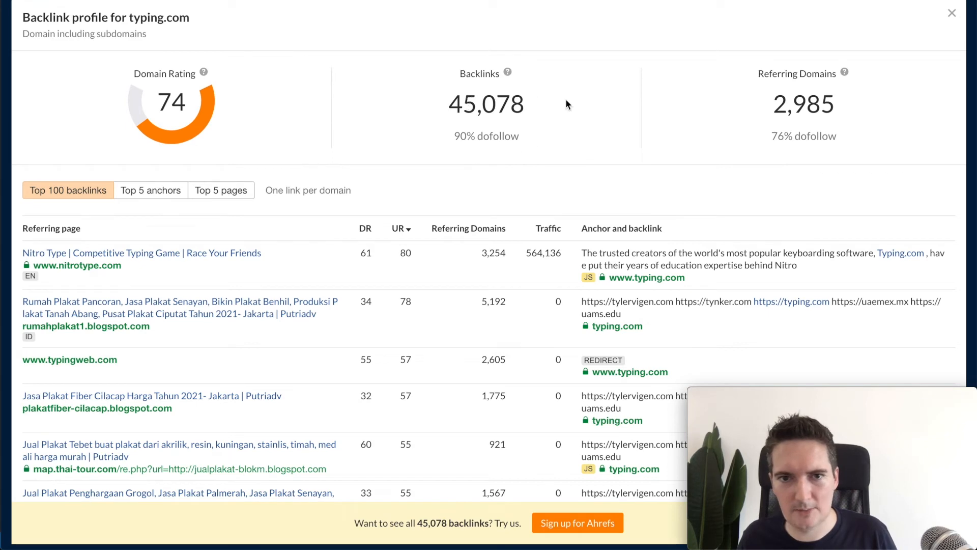
{"action": "mouse_move", "coordinate": [787, 111]}
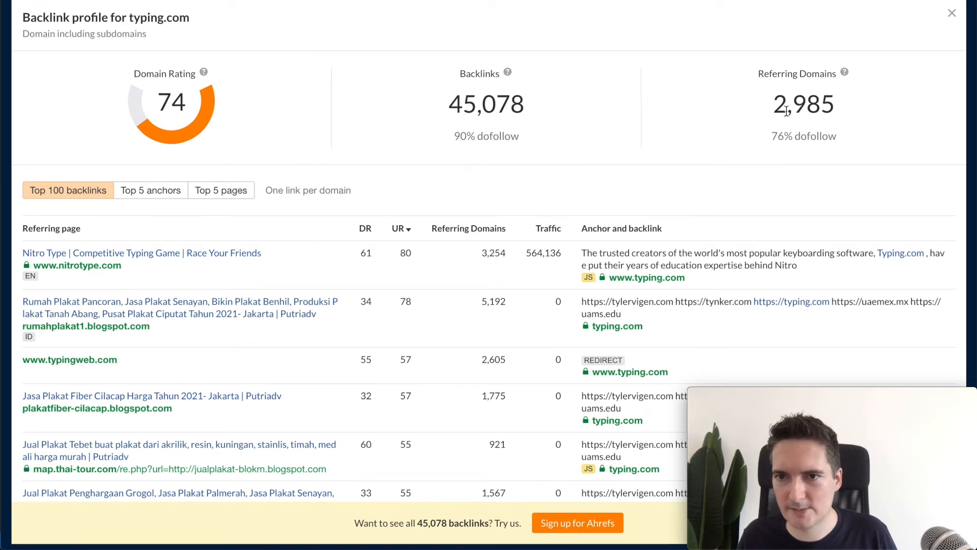
{"action": "mouse_move", "coordinate": [591, 134]}
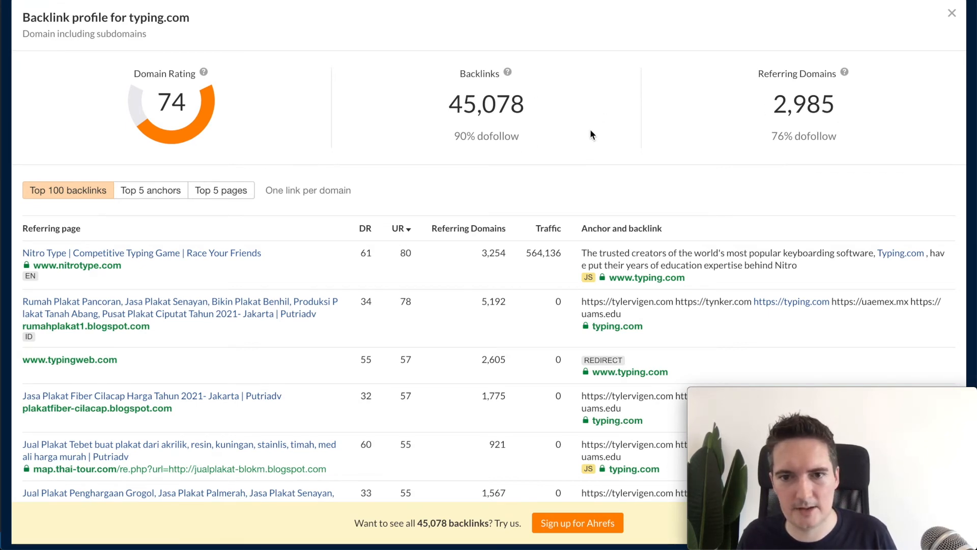
{"action": "scroll", "scroll_direction": "down", "scroll_amount": 3}
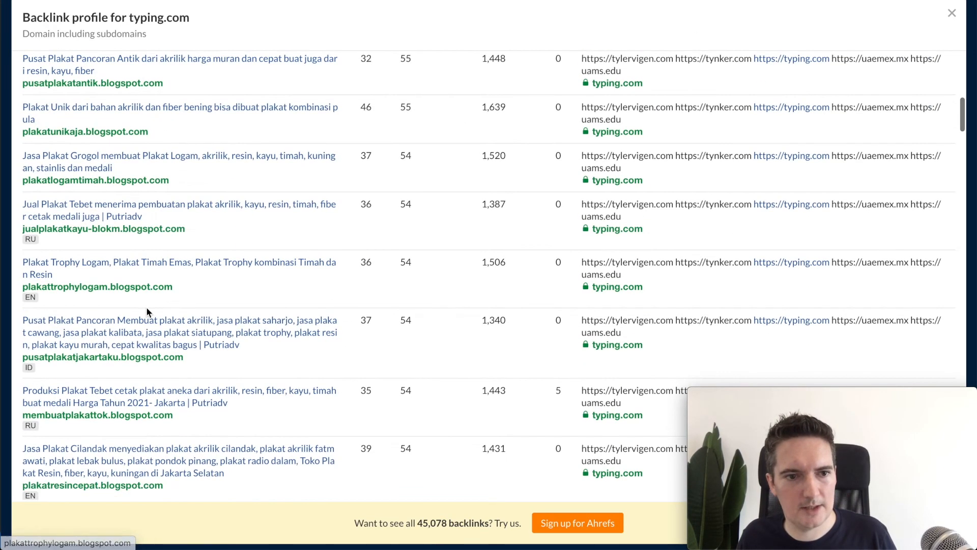
{"action": "scroll", "scroll_direction": "down", "scroll_amount": 3}
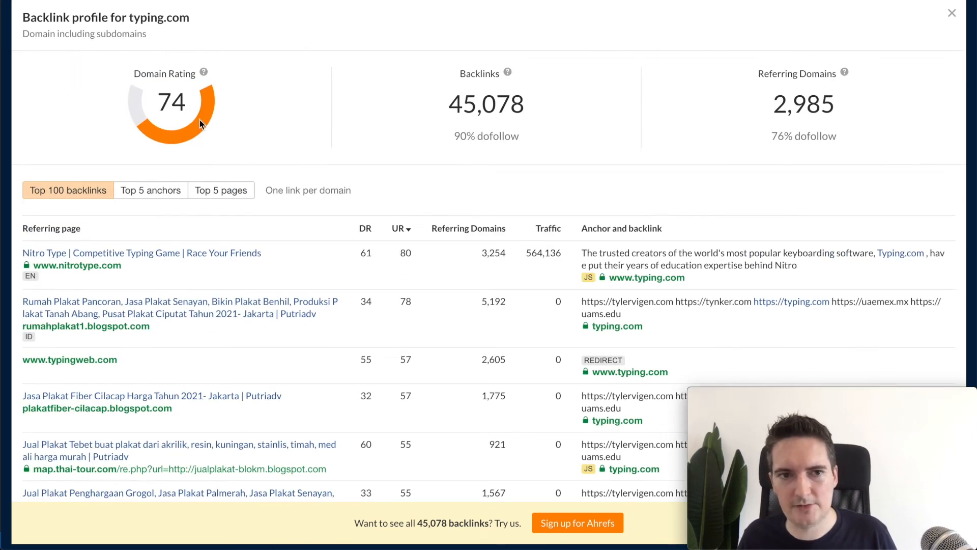
{"action": "mouse_move", "coordinate": [227, 90]}
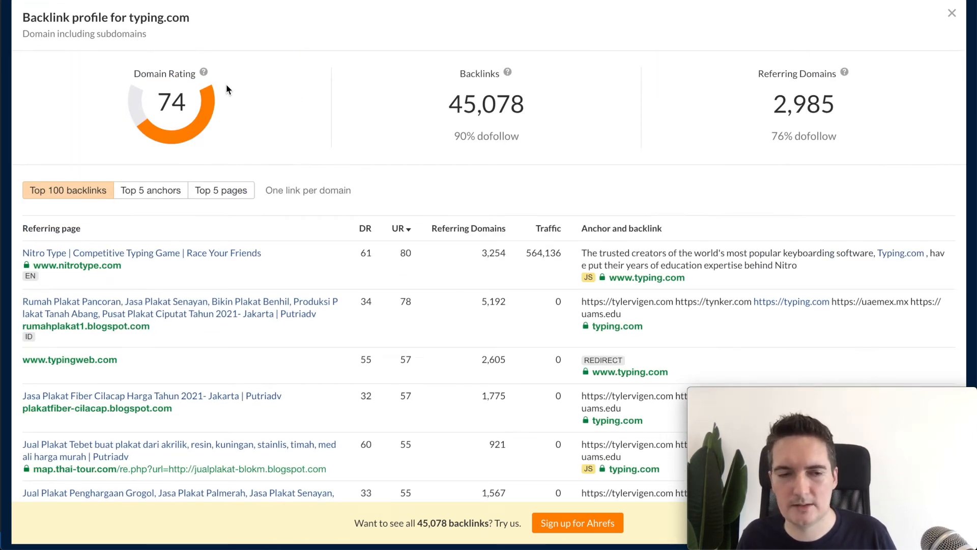
{"action": "mouse_move", "coordinate": [757, 35]}
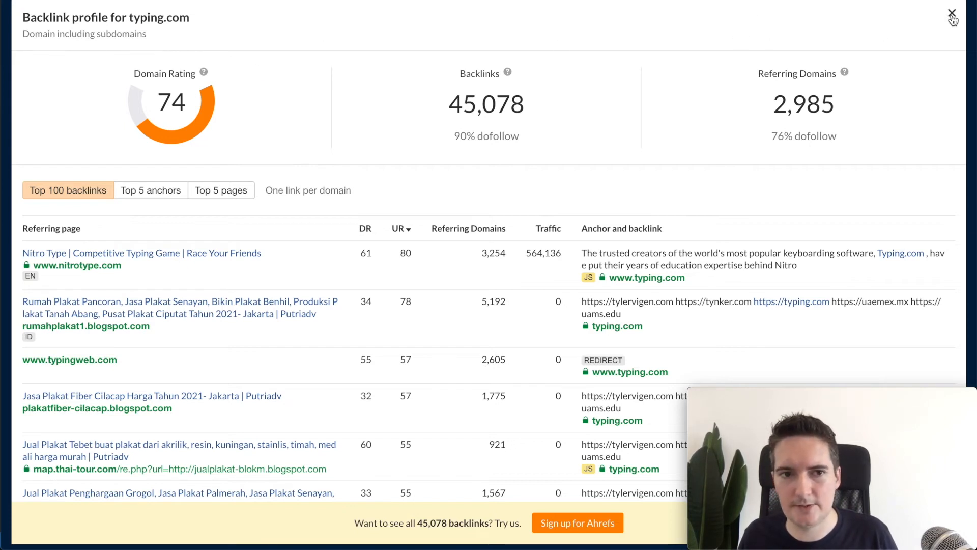
{"action": "left_click", "coordinate": [951, 13]}
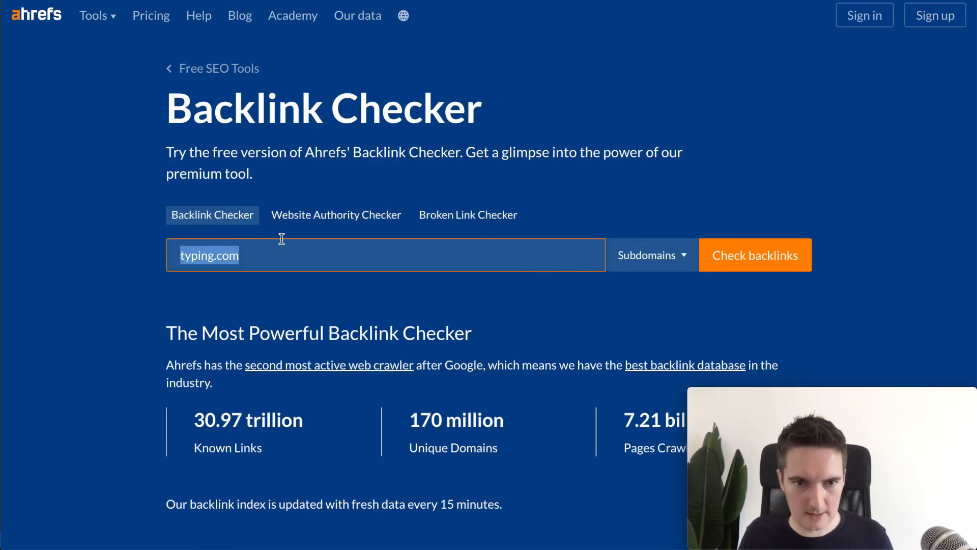
Step: Check typing.com in Ahrefs' Website Authority Checker, passing the reCAPTCHA to get DR 74, 45K backlinks, 3.0K linking sites
{"action": "left_click", "coordinate": [336, 215]}
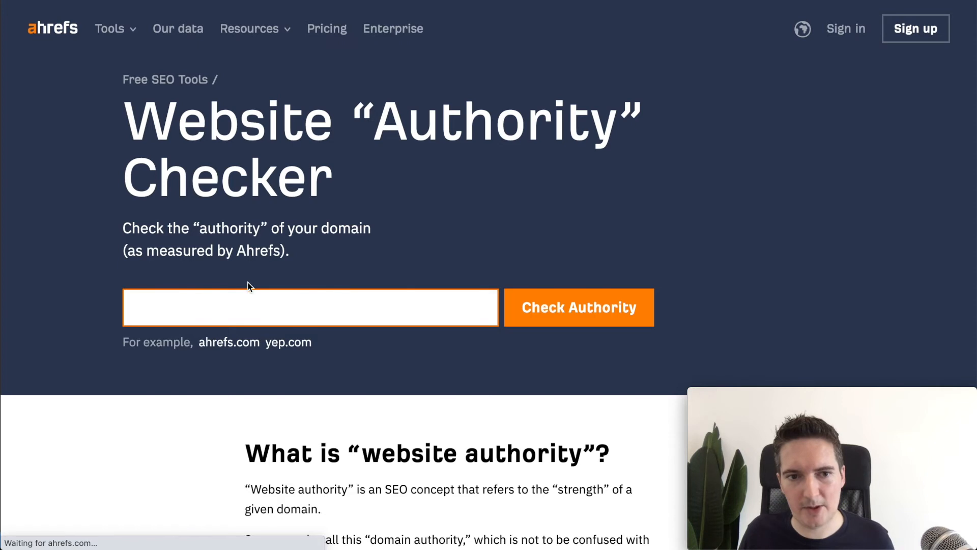
{"action": "type", "text": "typing.com"}
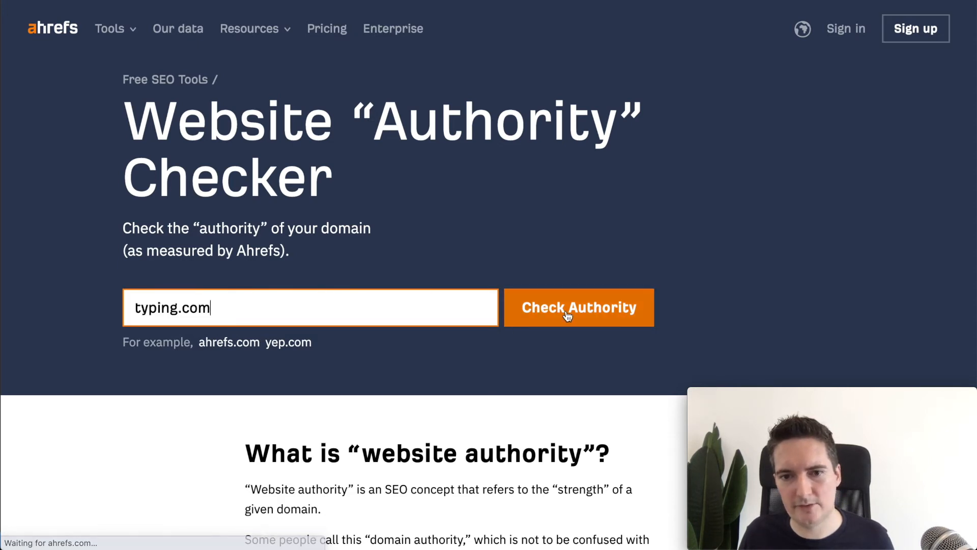
{"action": "left_click", "coordinate": [578, 306]}
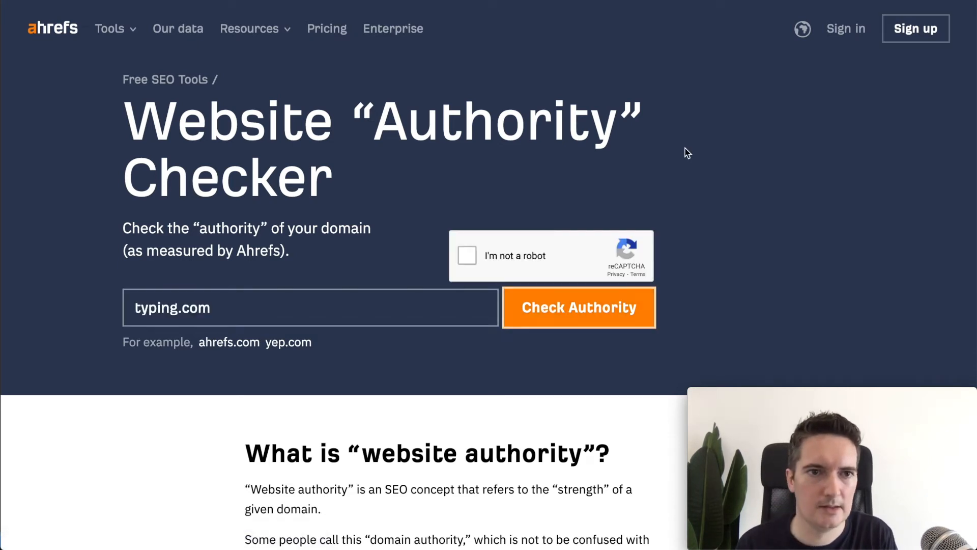
{"action": "left_click", "coordinate": [578, 306]}
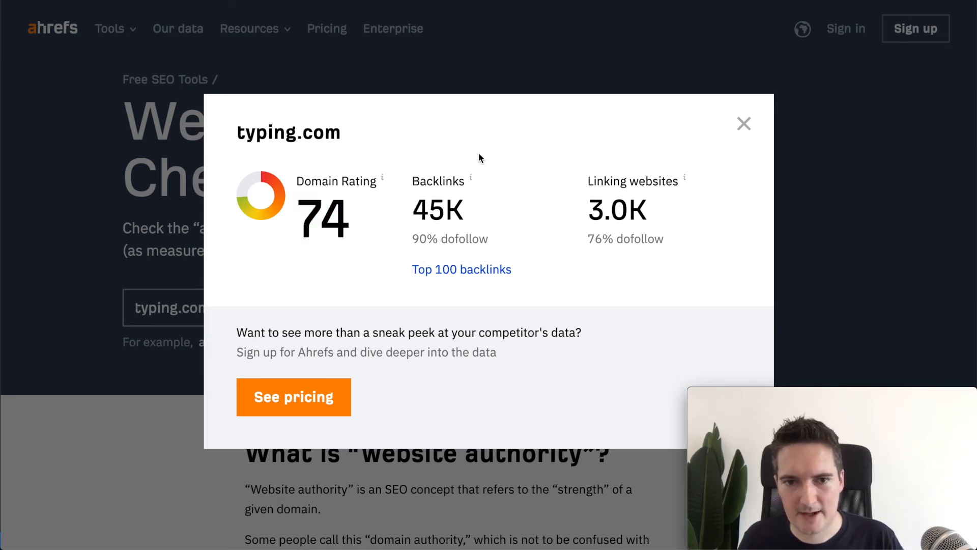
{"action": "mouse_move", "coordinate": [380, 155]}
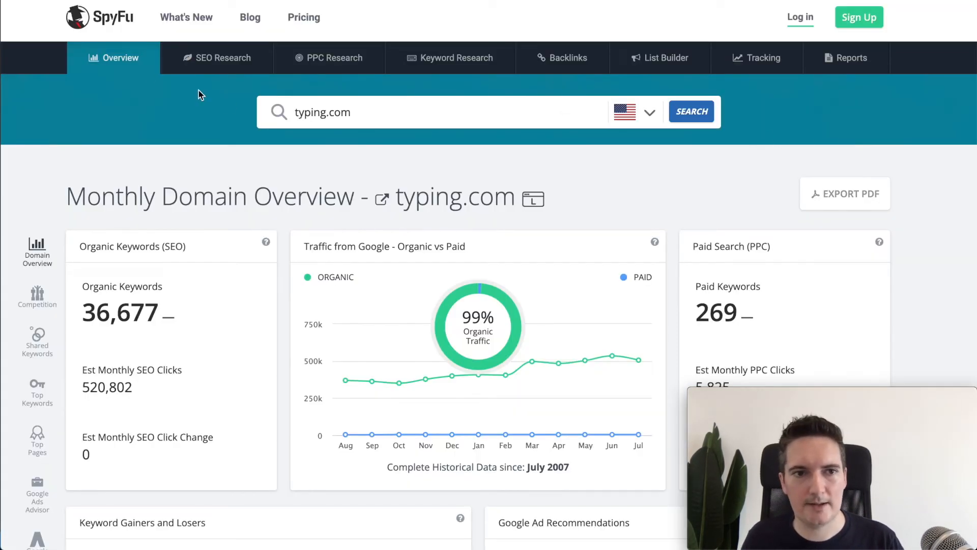
{"action": "mouse_move", "coordinate": [117, 32]}
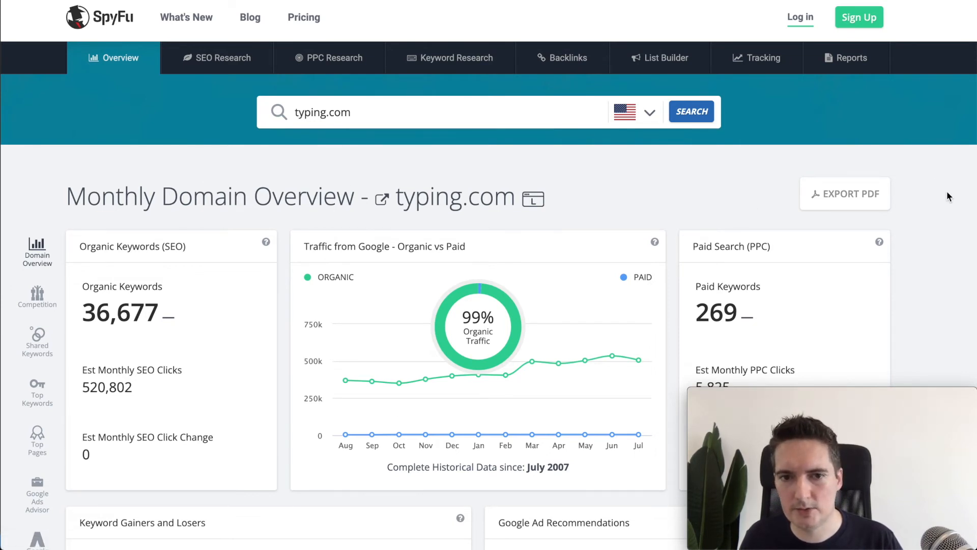
Step: Scroll through SpyFu's typing.com overview: Organic Keywords, Traffic from Google and Paid Search panels
{"action": "scroll", "scroll_direction": "down", "scroll_amount": 3}
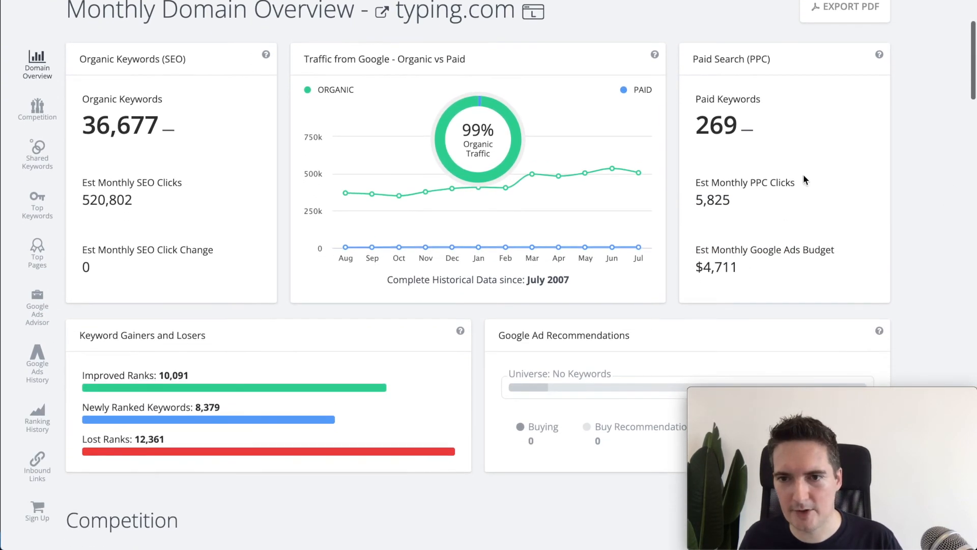
{"action": "scroll", "scroll_direction": "down", "scroll_amount": 3}
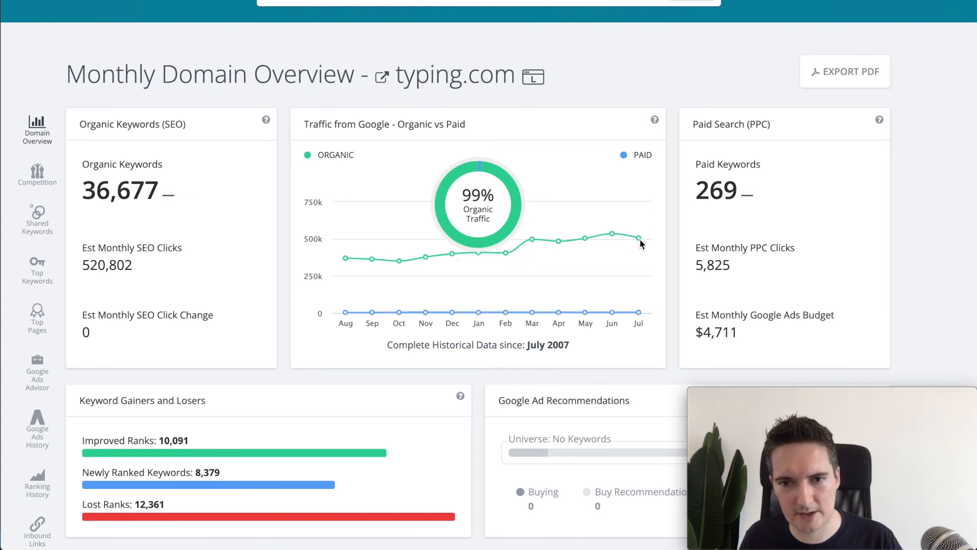
{"action": "scroll", "scroll_direction": "down", "scroll_amount": 3}
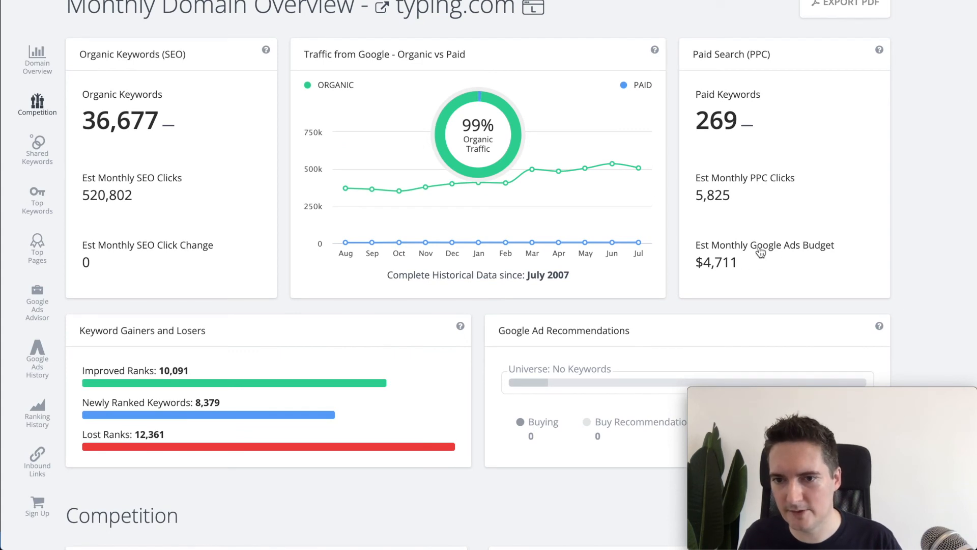
{"action": "mouse_move", "coordinate": [791, 206]}
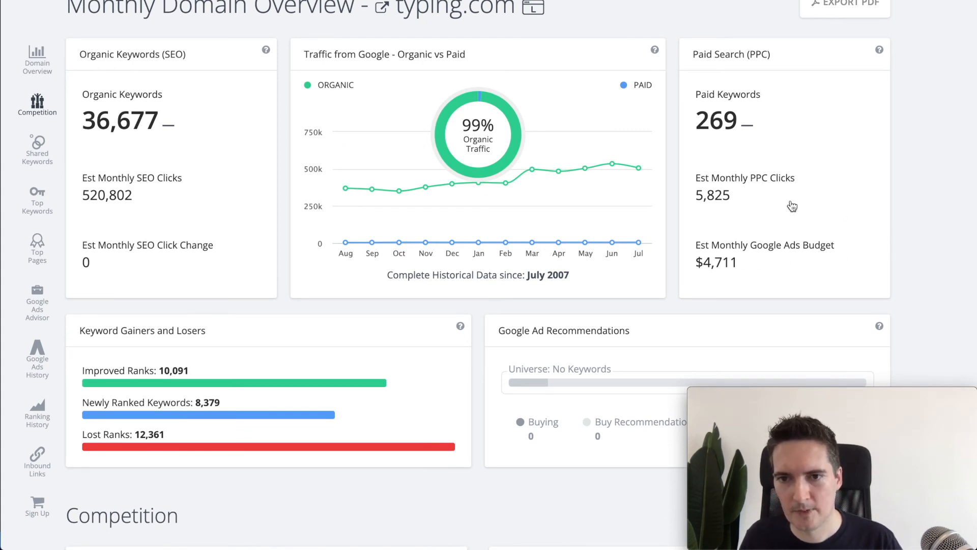
{"action": "mouse_move", "coordinate": [910, 184]}
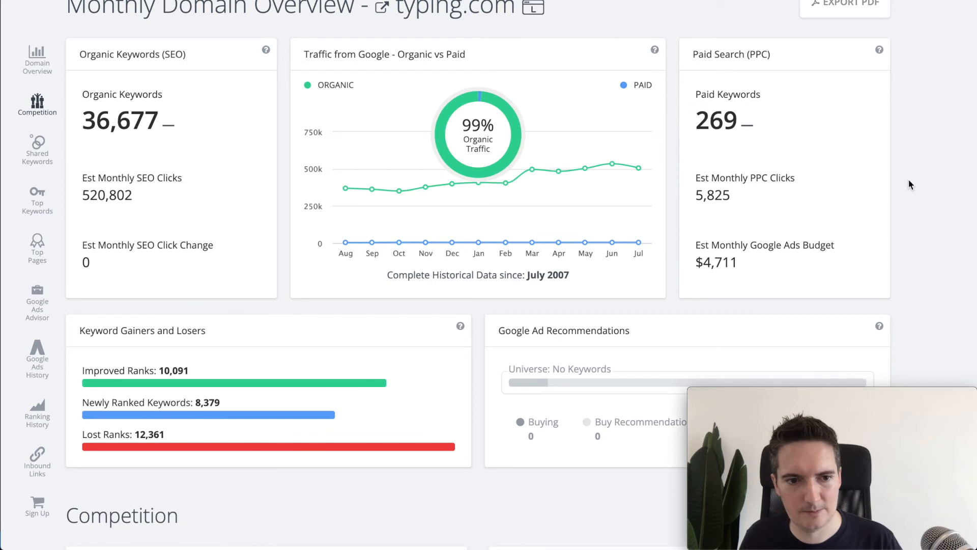
{"action": "scroll", "scroll_direction": "down", "scroll_amount": 3}
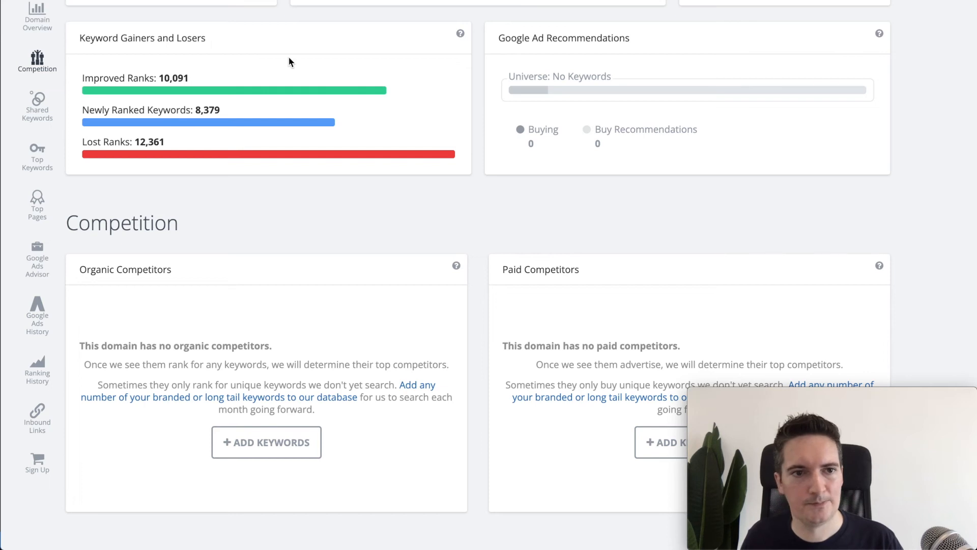
{"action": "mouse_move", "coordinate": [205, 153]}
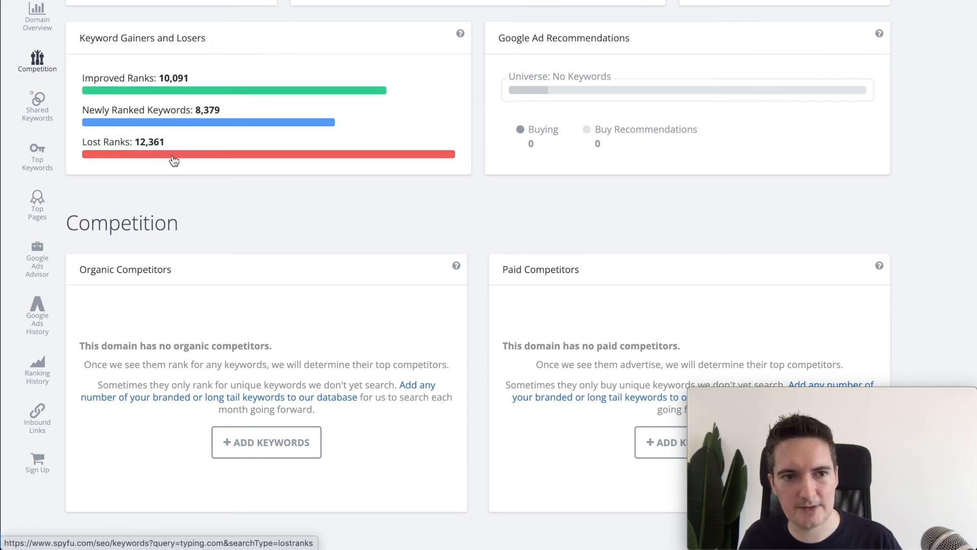
{"action": "mouse_move", "coordinate": [282, 165]}
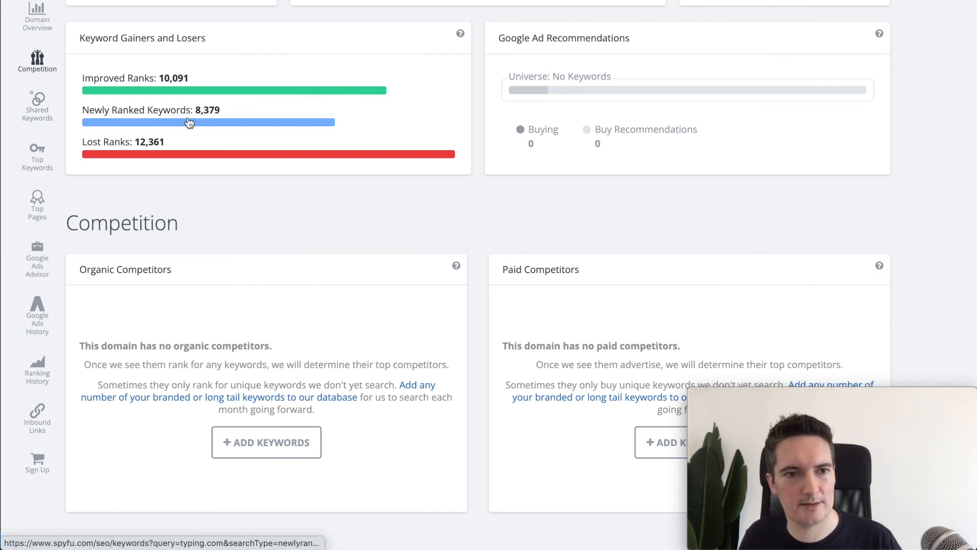
{"action": "mouse_move", "coordinate": [212, 89]}
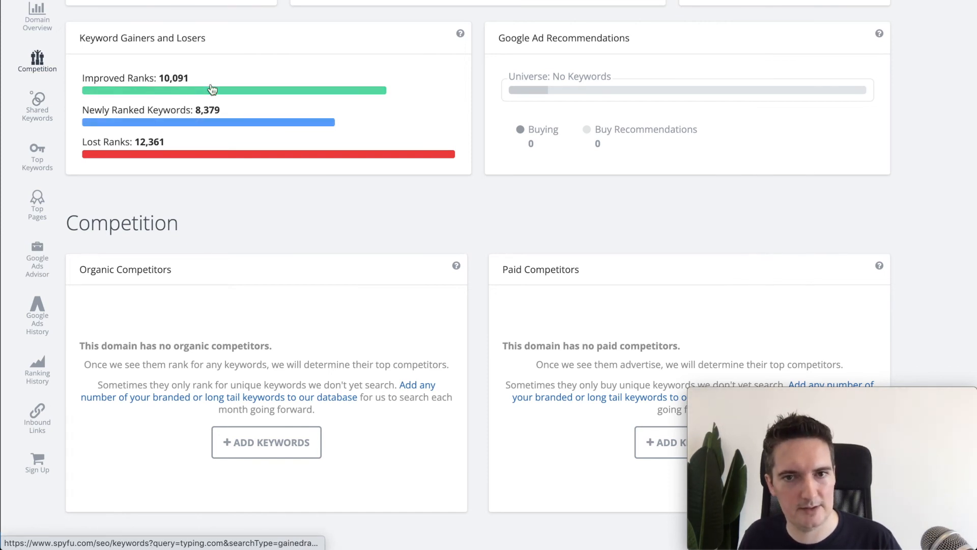
{"action": "mouse_move", "coordinate": [932, 160]}
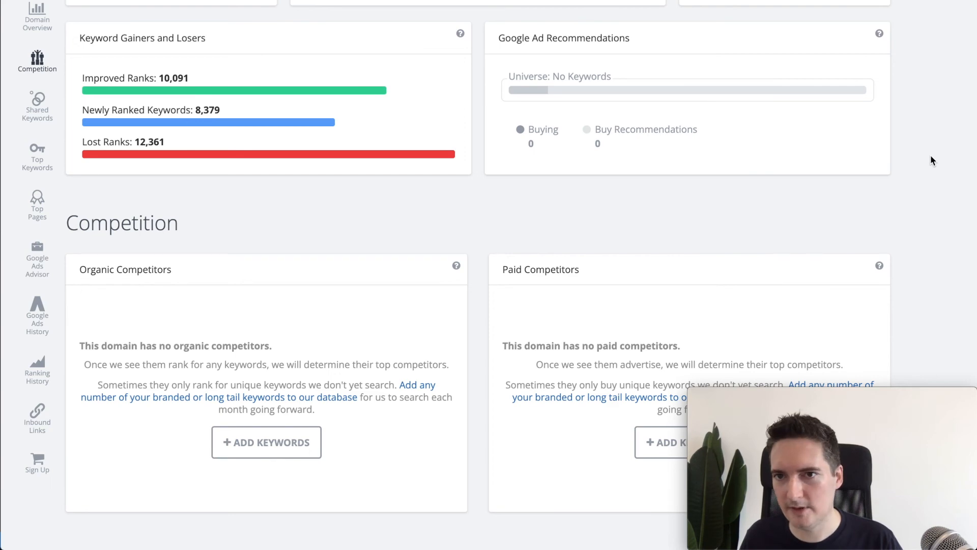
Step: Scroll to typing.com's Keyword Gainers and Losers panel and the Competition section
{"action": "scroll", "scroll_direction": "down", "scroll_amount": 3}
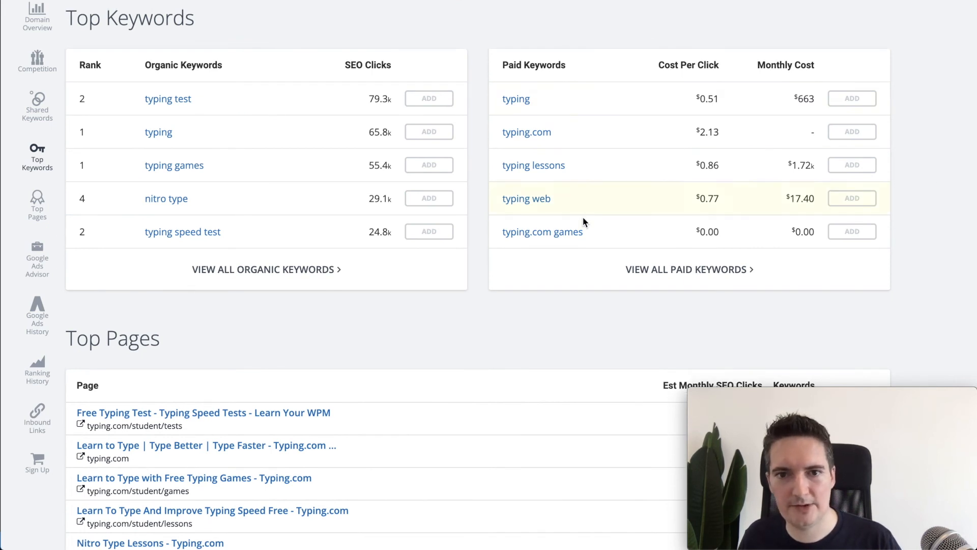
{"action": "mouse_move", "coordinate": [711, 210]}
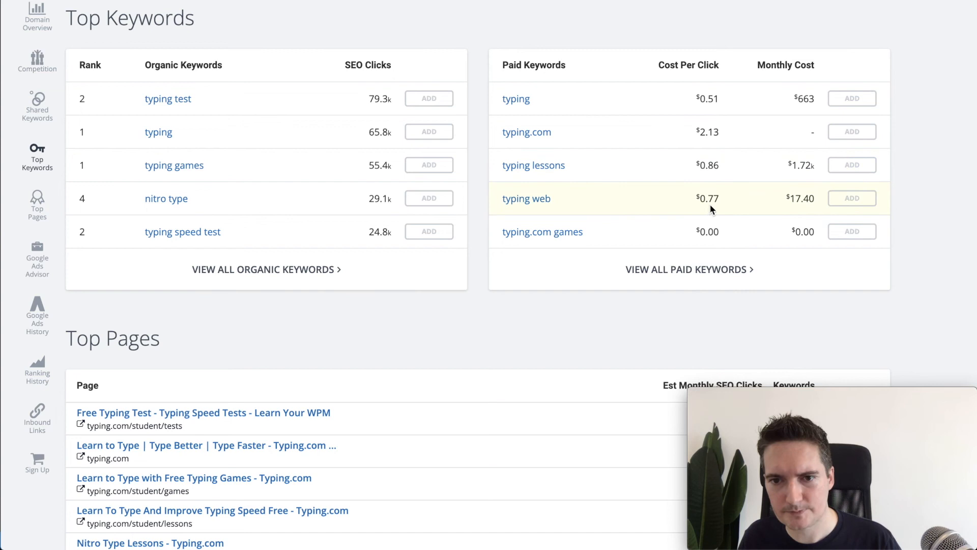
{"action": "mouse_move", "coordinate": [526, 132]}
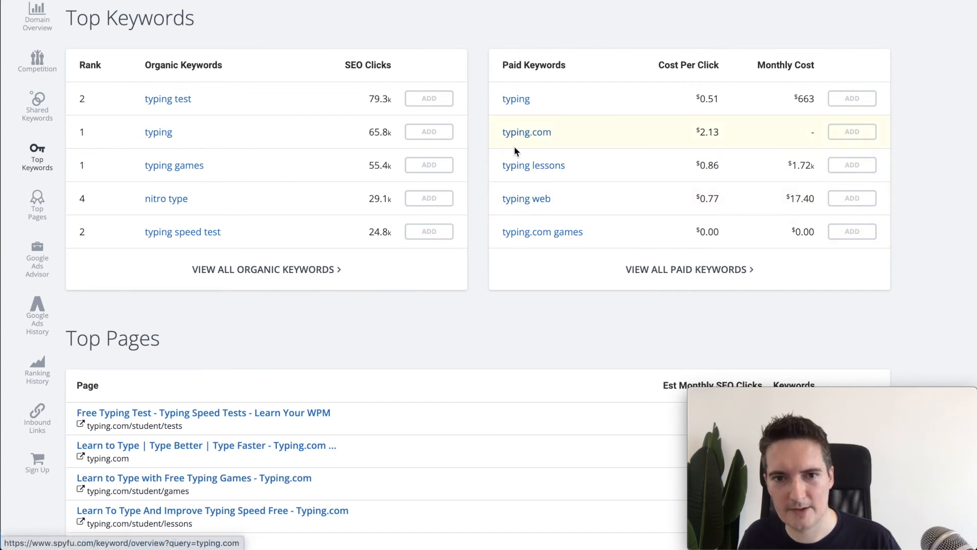
{"action": "mouse_move", "coordinate": [526, 199]}
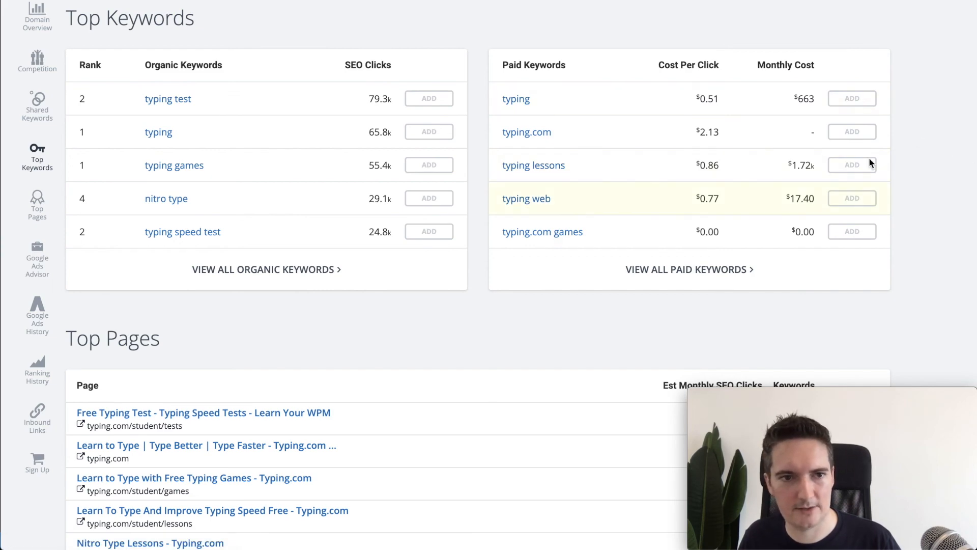
Step: Scroll to typing.com's Top Keywords tables, led by 'typing test' at rank 2
{"action": "scroll", "scroll_direction": "down", "scroll_amount": 3}
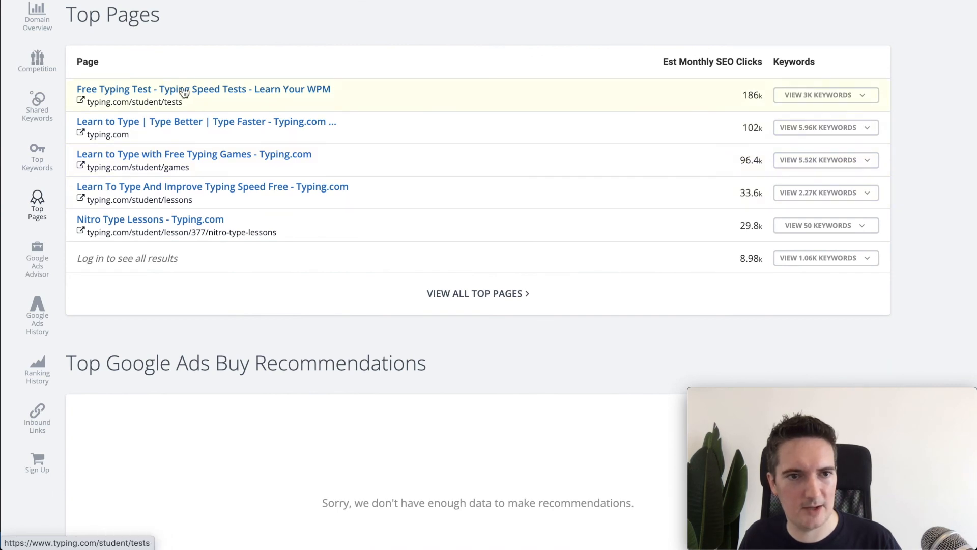
{"action": "mouse_move", "coordinate": [213, 243]}
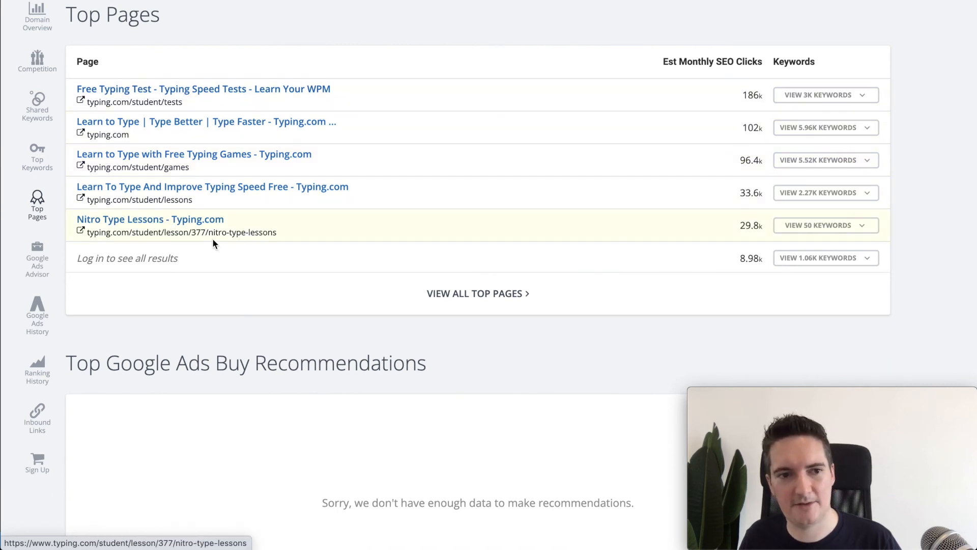
{"action": "mouse_move", "coordinate": [546, 256]}
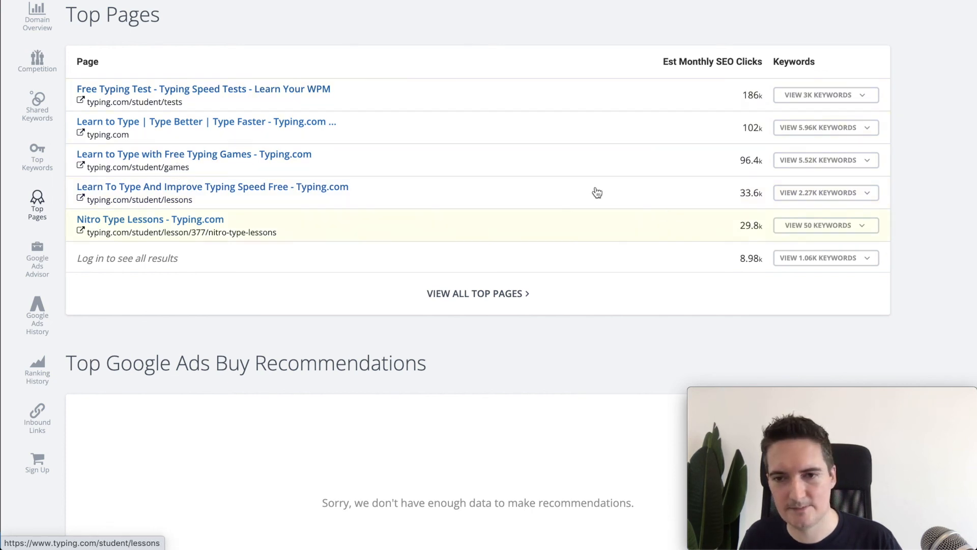
{"action": "mouse_move", "coordinate": [952, 146]}
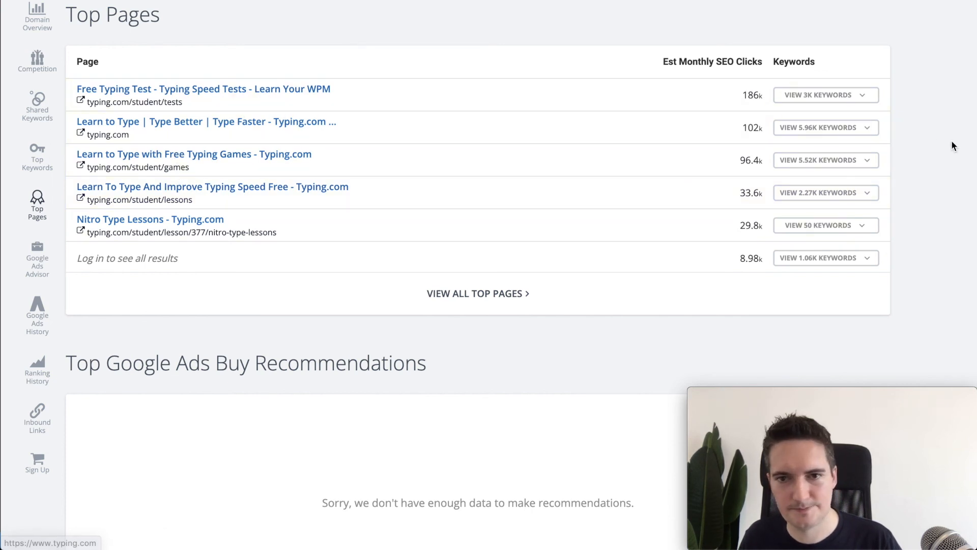
Step: Scroll to typing.com's Top Pages table, led by the Free Typing Test page with 186K SEO clicks
{"action": "scroll", "scroll_direction": "down", "scroll_amount": 3}
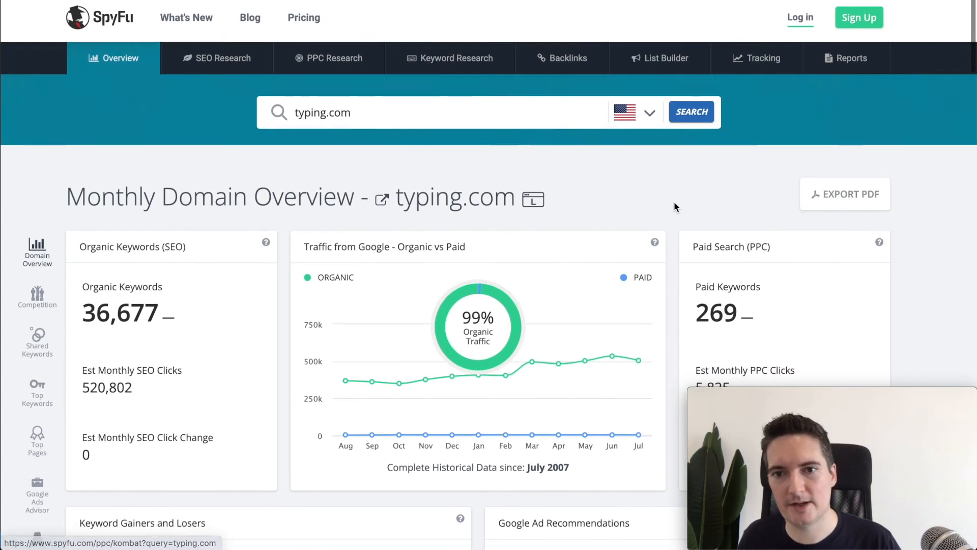
{"action": "mouse_move", "coordinate": [741, 174]}
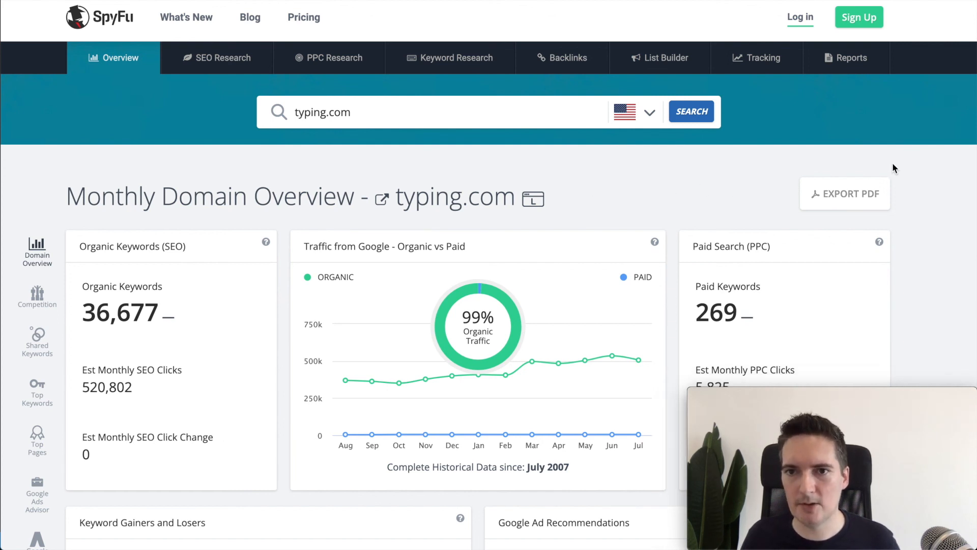
{"action": "mouse_move", "coordinate": [707, 199]}
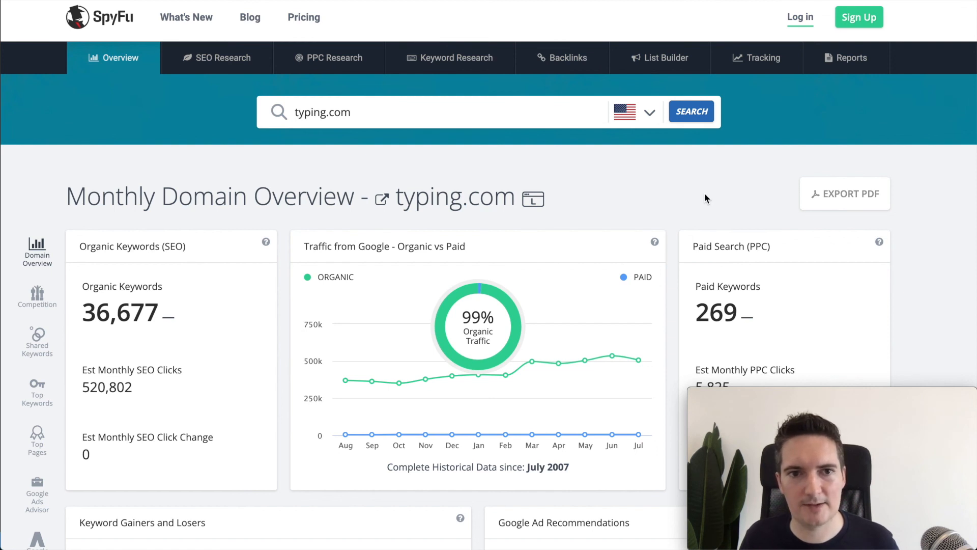